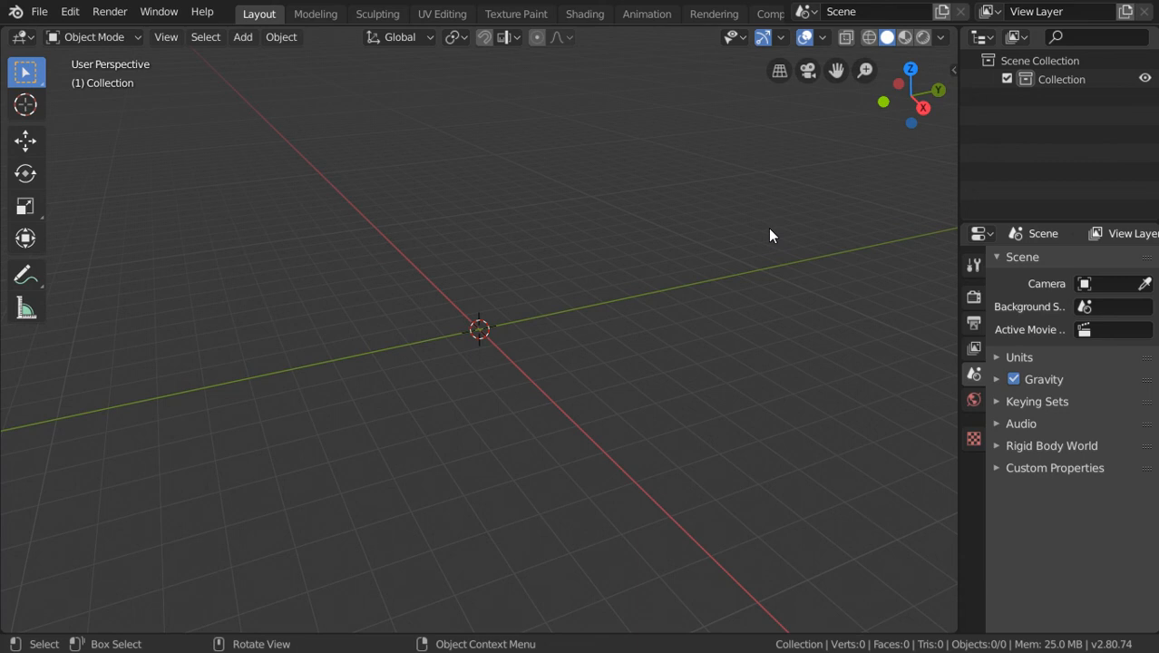
{"action": "mouse_move", "coordinate": [548, 356]}
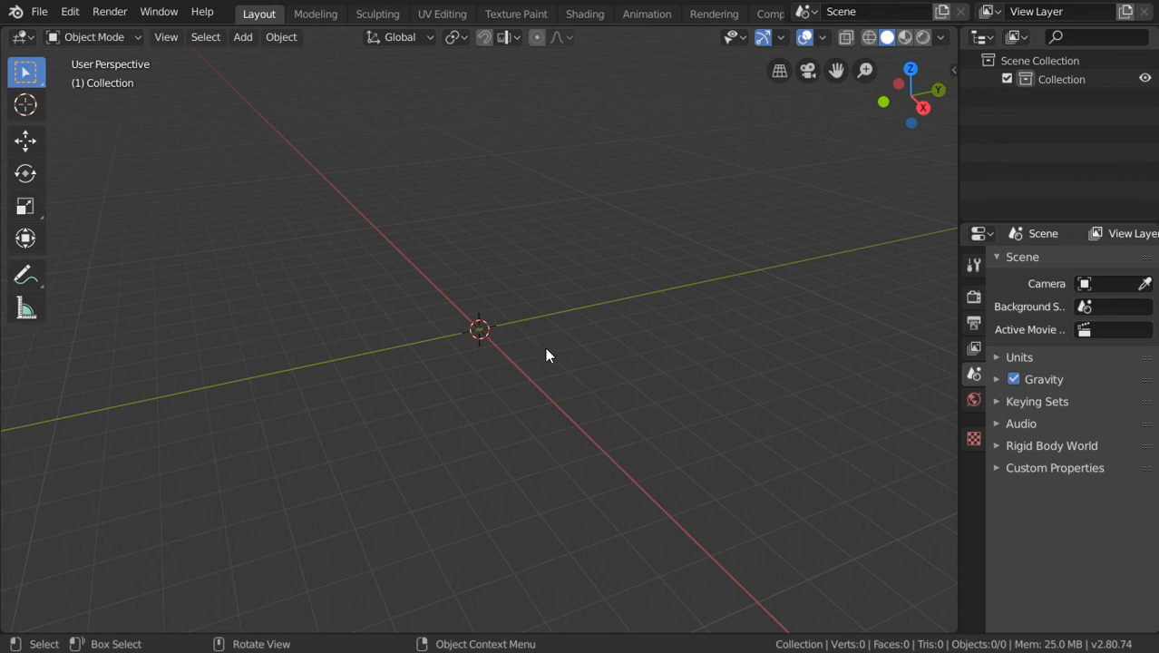
{"action": "mouse_move", "coordinate": [461, 258]}
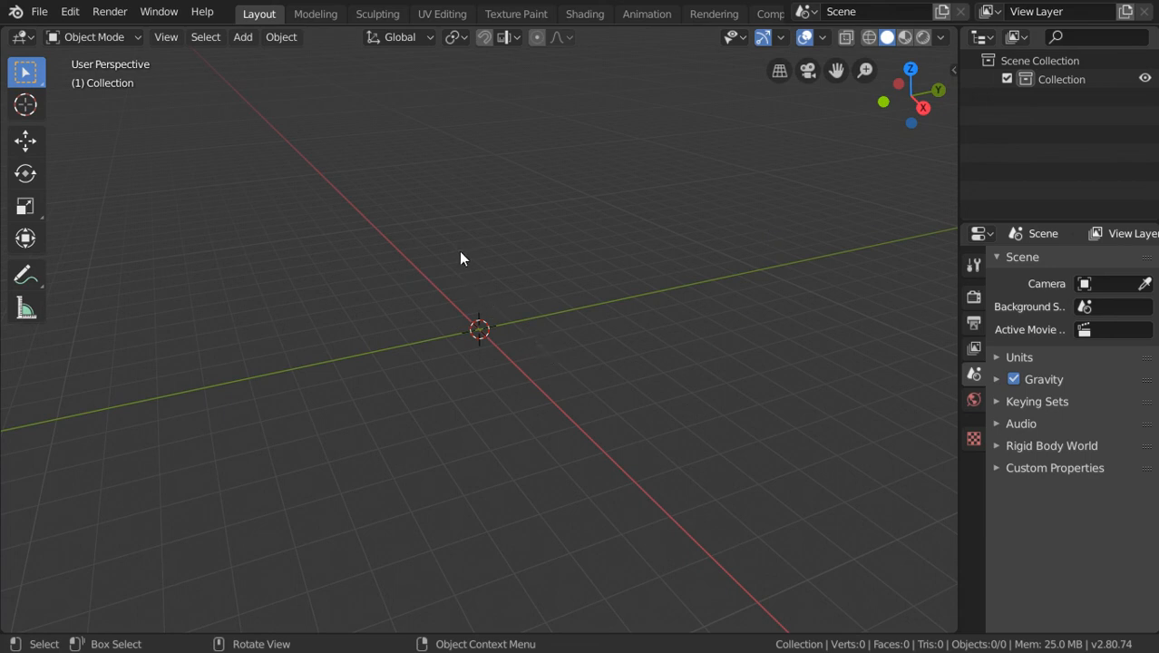
Step: Add a cube, duplicate it, then add a UV sphere, enlarge it and move it aside
{"action": "left_click", "coordinate": [243, 36]}
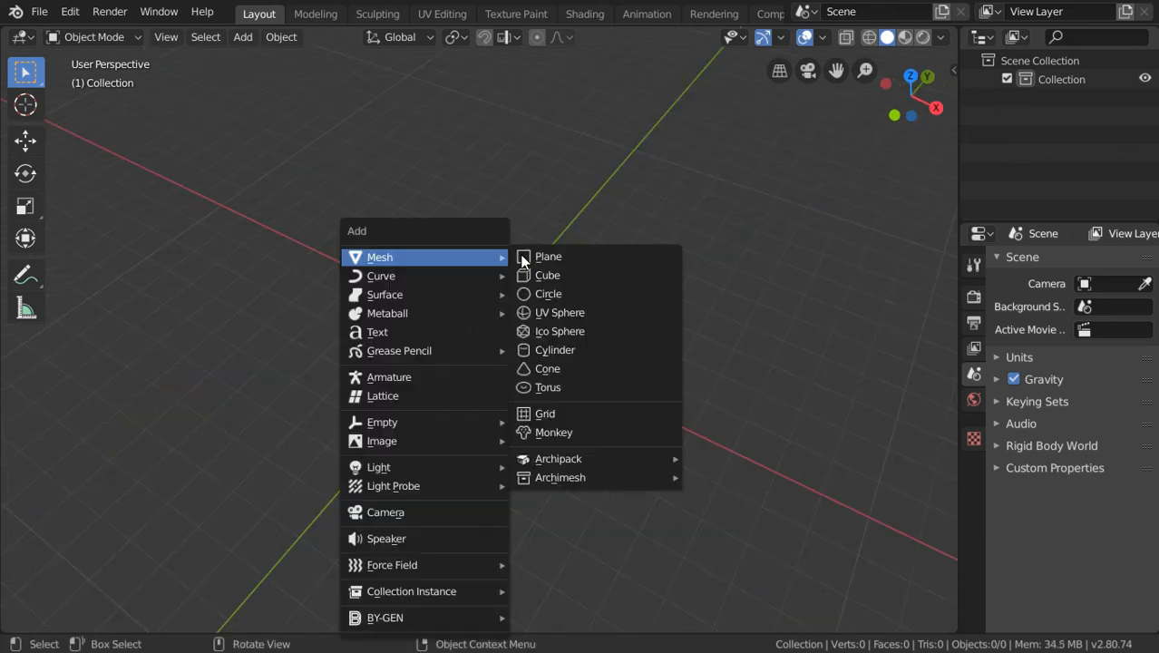
{"action": "left_click", "coordinate": [547, 276]}
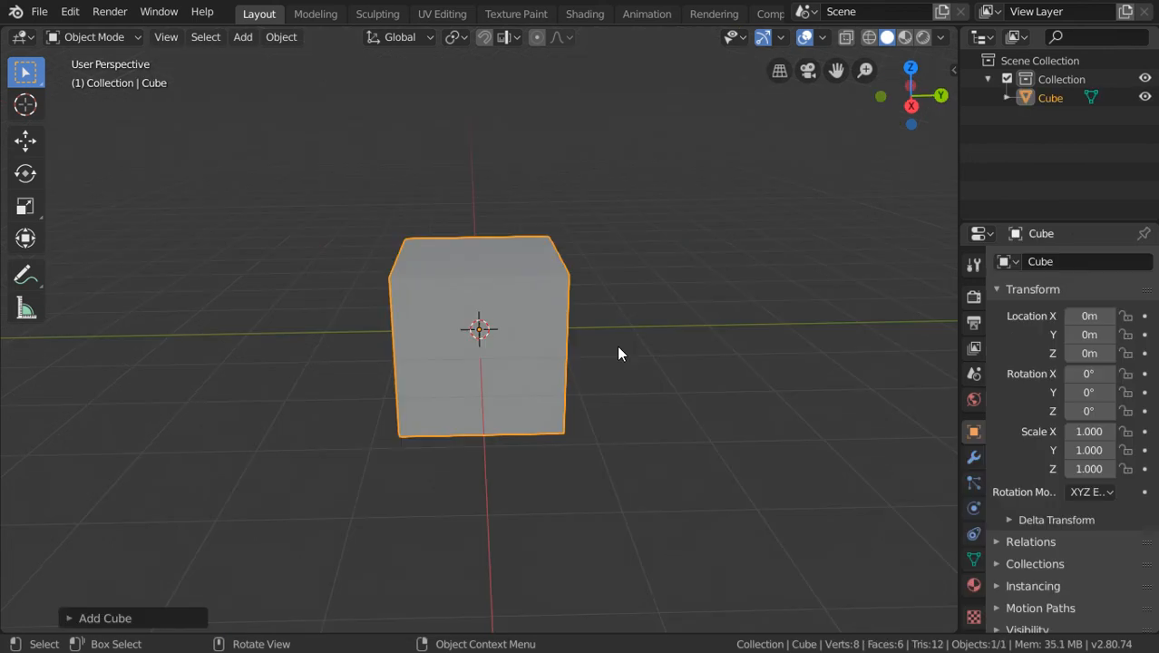
{"action": "left_click_drag", "start_coordinate": [620, 354], "coordinate": [555, 382]}
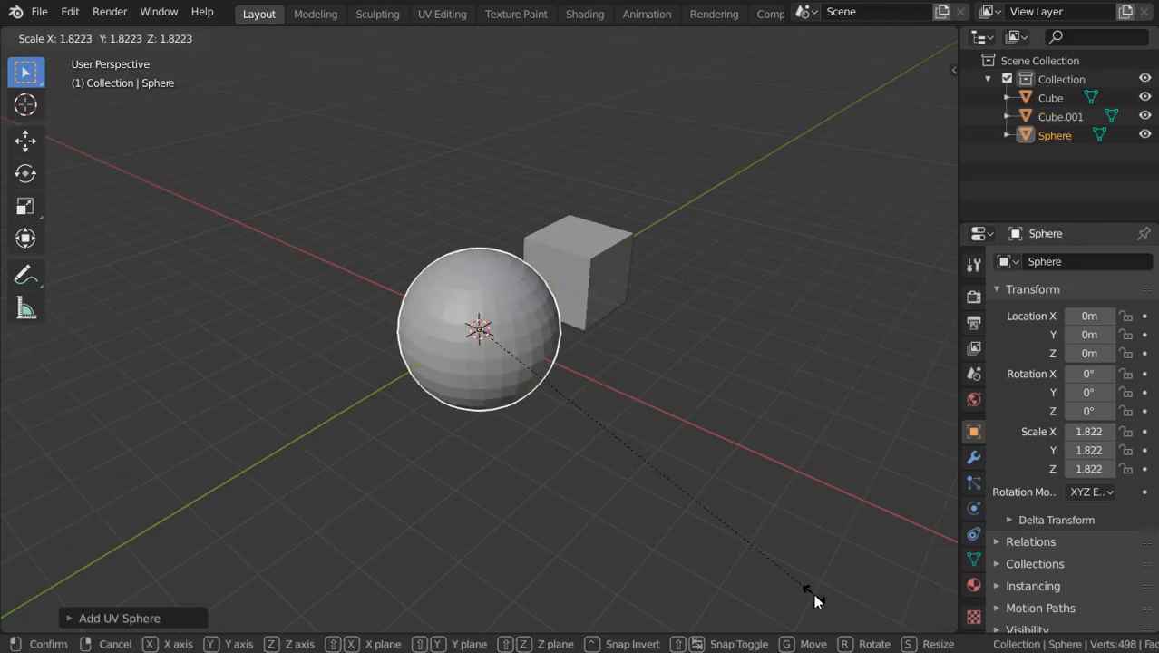
{"action": "left_click", "coordinate": [805, 589]}
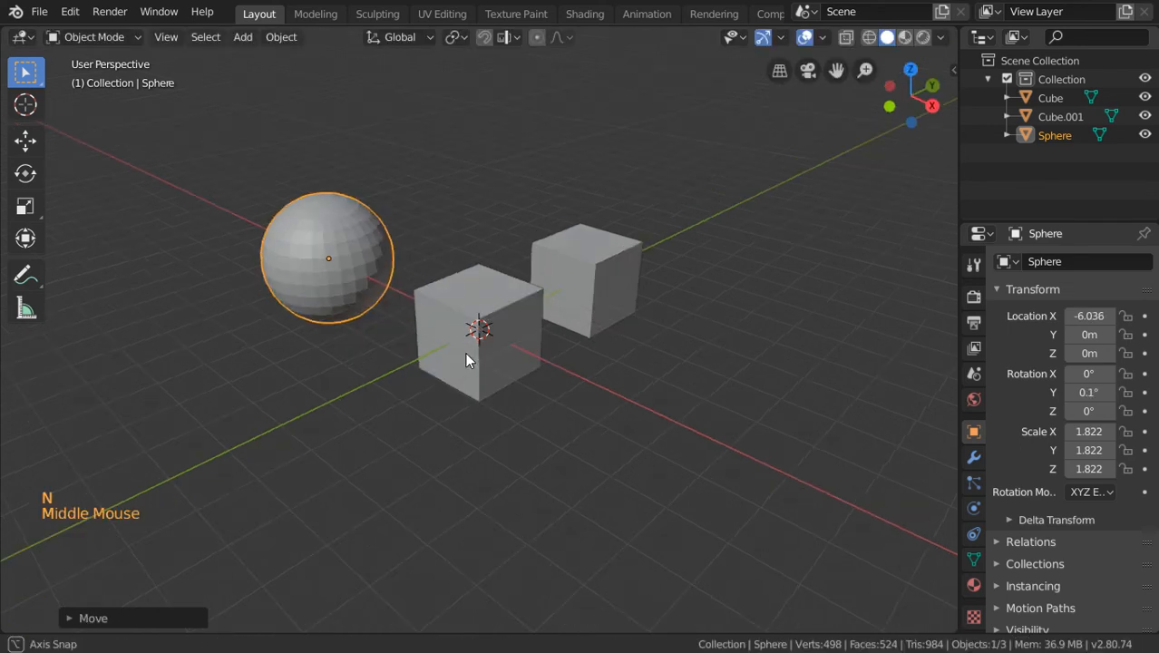
{"action": "left_click", "coordinate": [620, 289]}
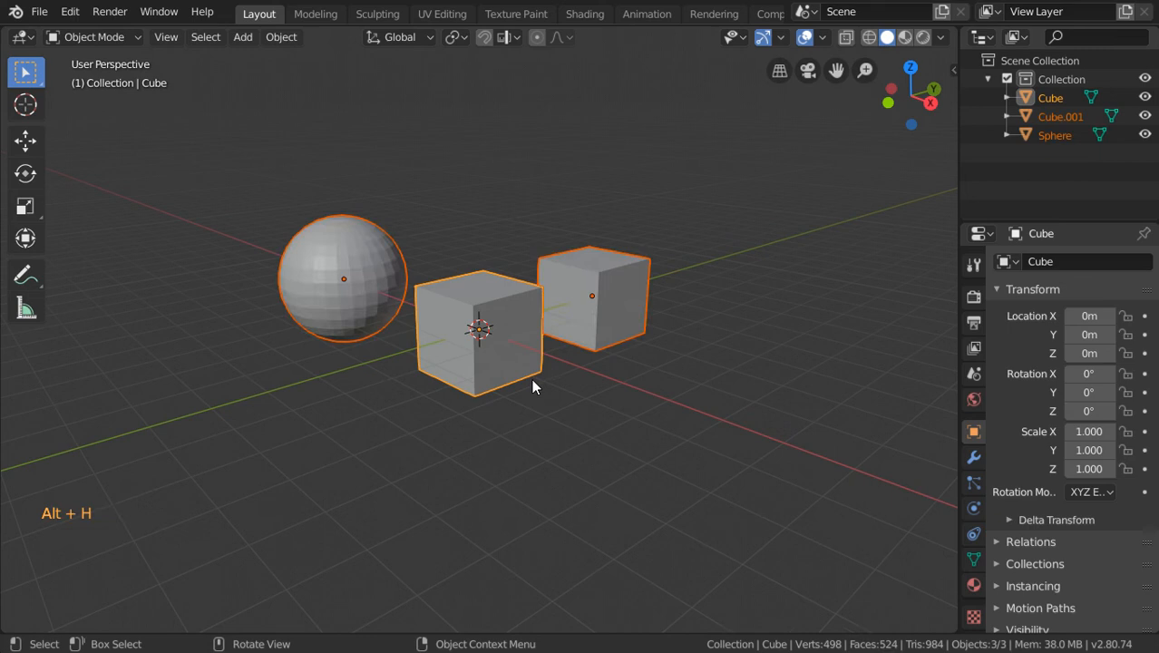
Step: Toggle quad view on and off with Ctrl+Alt+Q, ending in a single viewport
{"action": "key", "text": "ctrl+alt+q"}
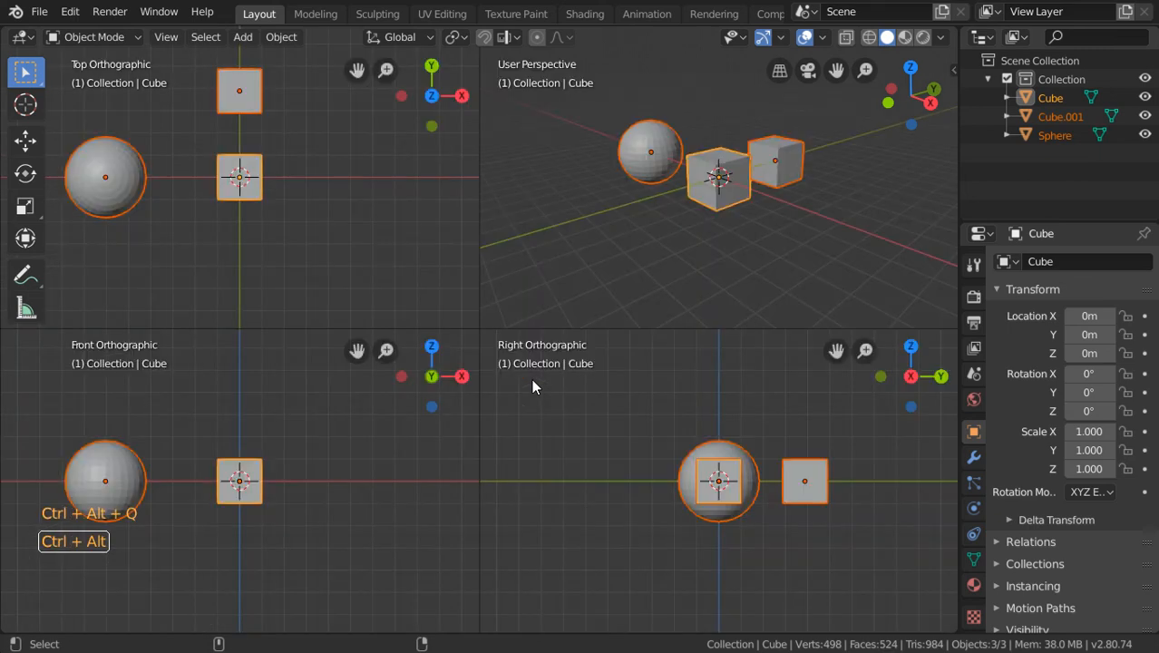
{"action": "key", "text": "ctrl+alt+q"}
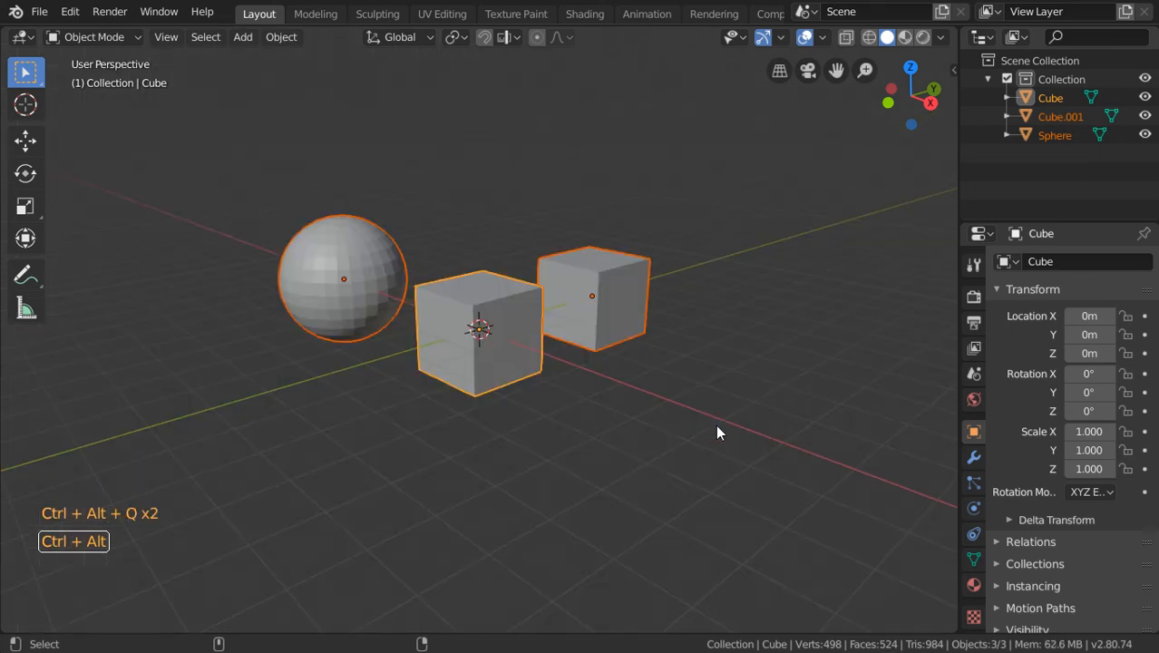
{"action": "key", "text": "ctrl+alt+q"}
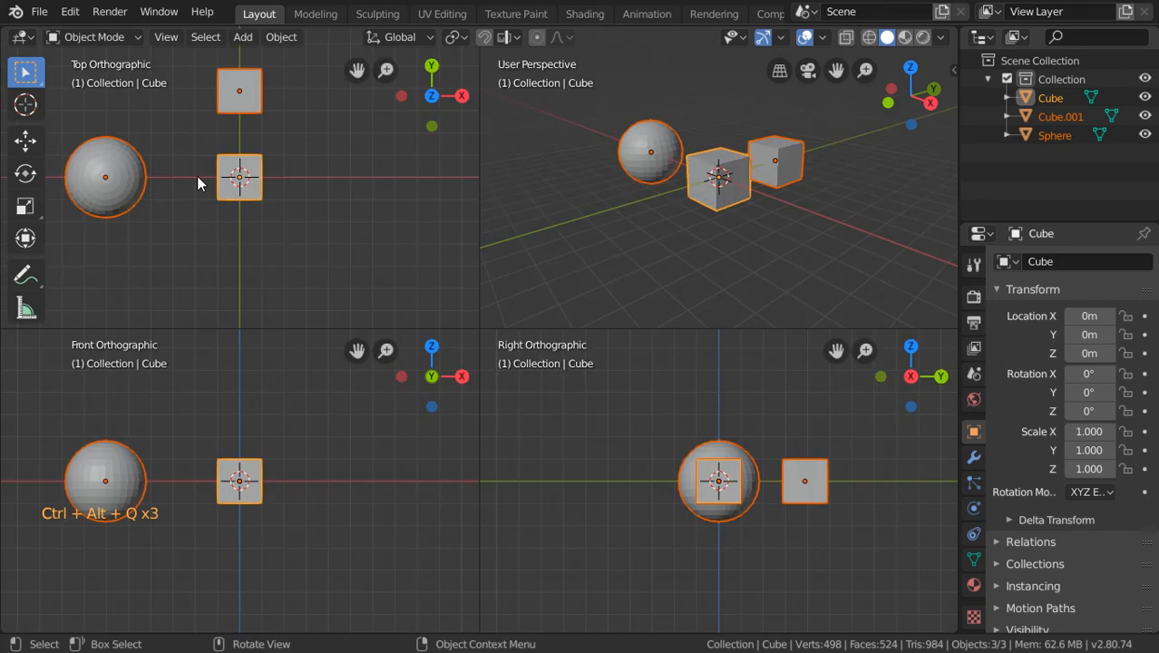
{"action": "mouse_move", "coordinate": [682, 294]}
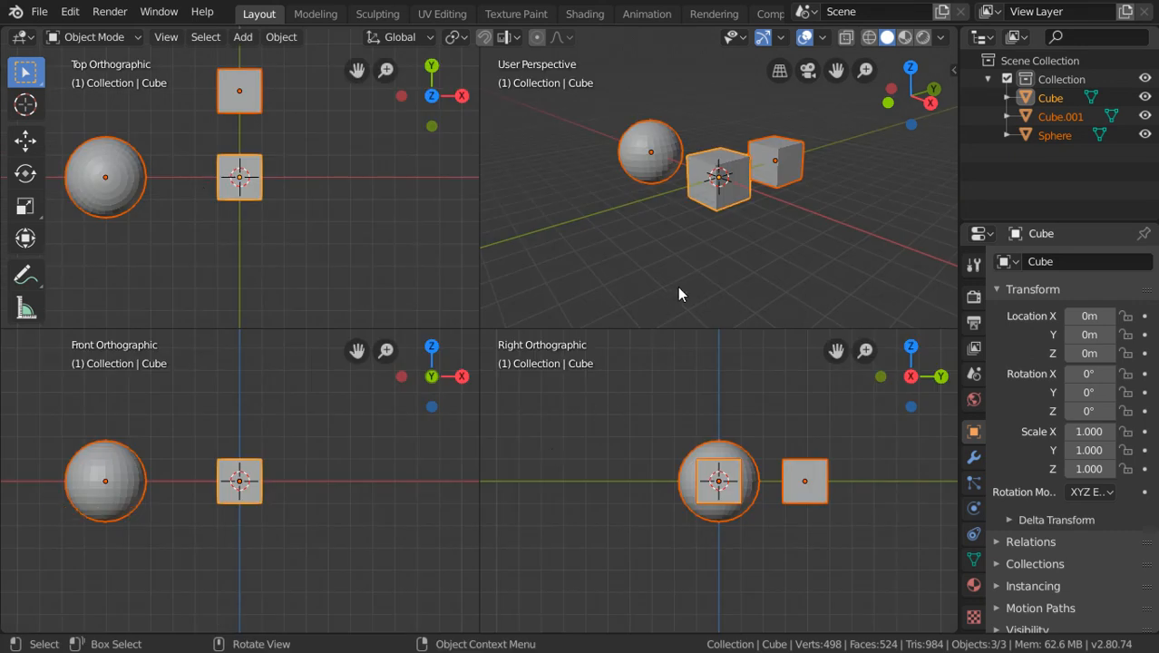
{"action": "key", "text": "alt+q"}
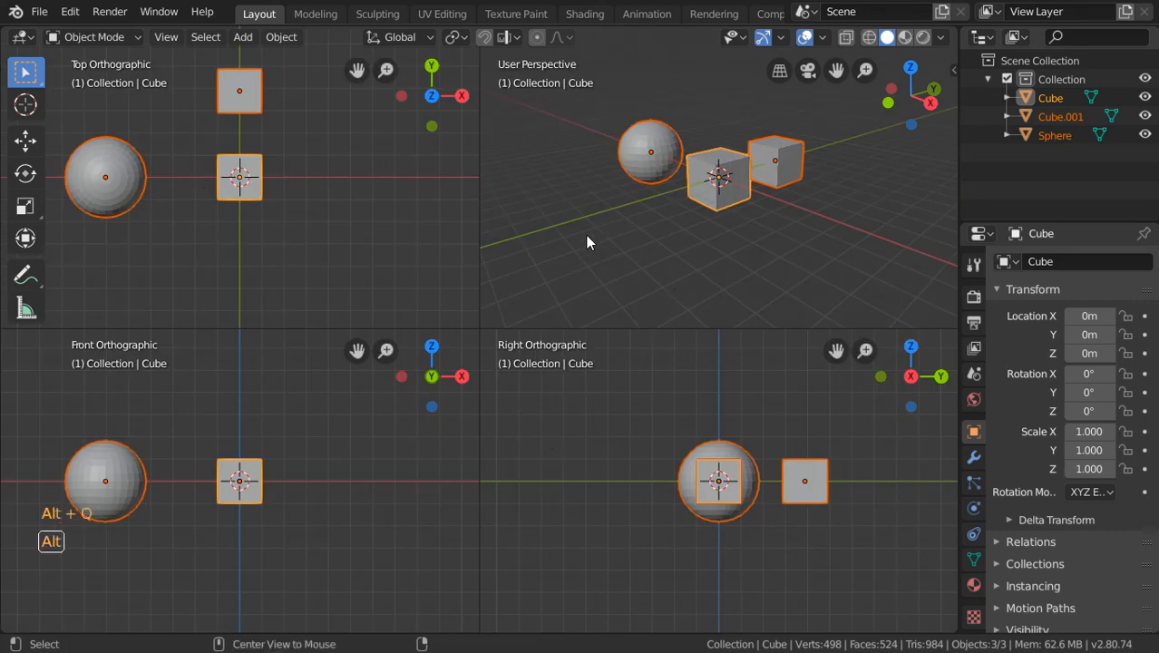
{"action": "key", "text": "Ctrl+Alt+Q"}
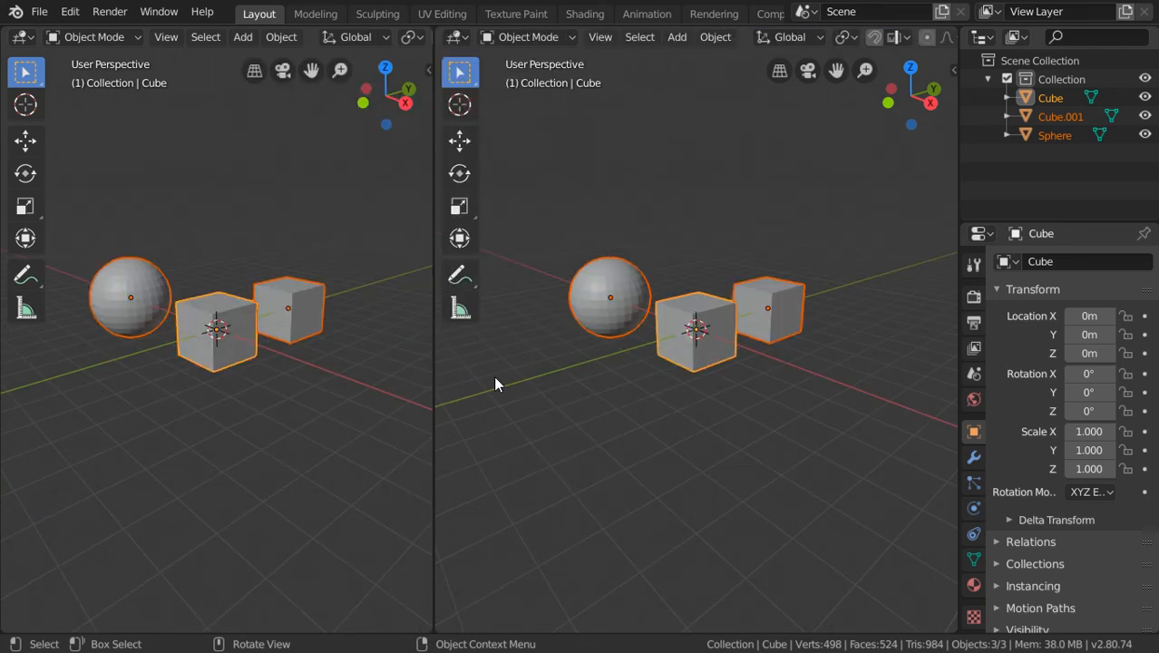
Step: Switch the left area to a Texture Node Editor, then join the two areas into one viewport
{"action": "left_click", "coordinate": [18, 36]}
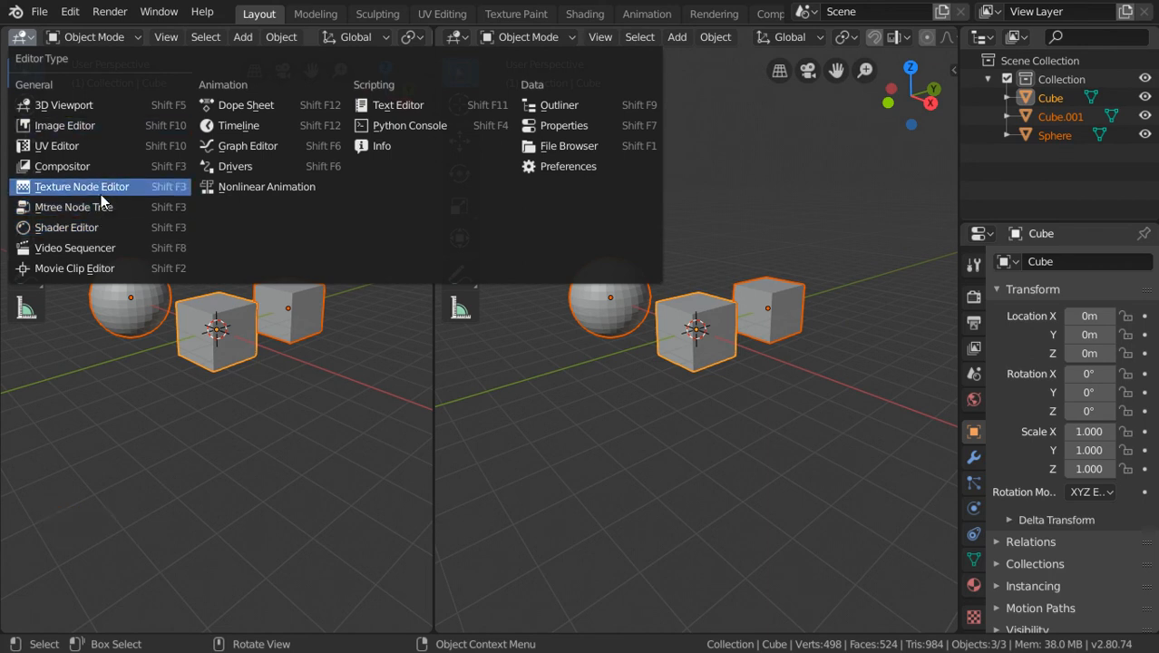
{"action": "left_click", "coordinate": [81, 185]}
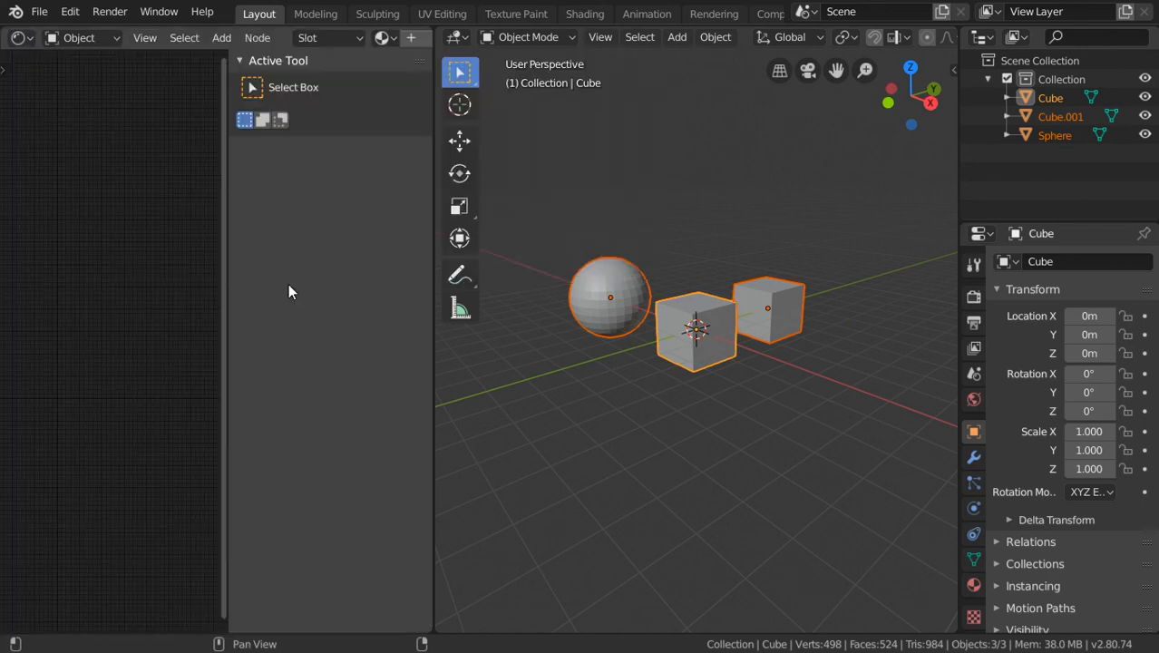
{"action": "right_click", "coordinate": [290, 290]}
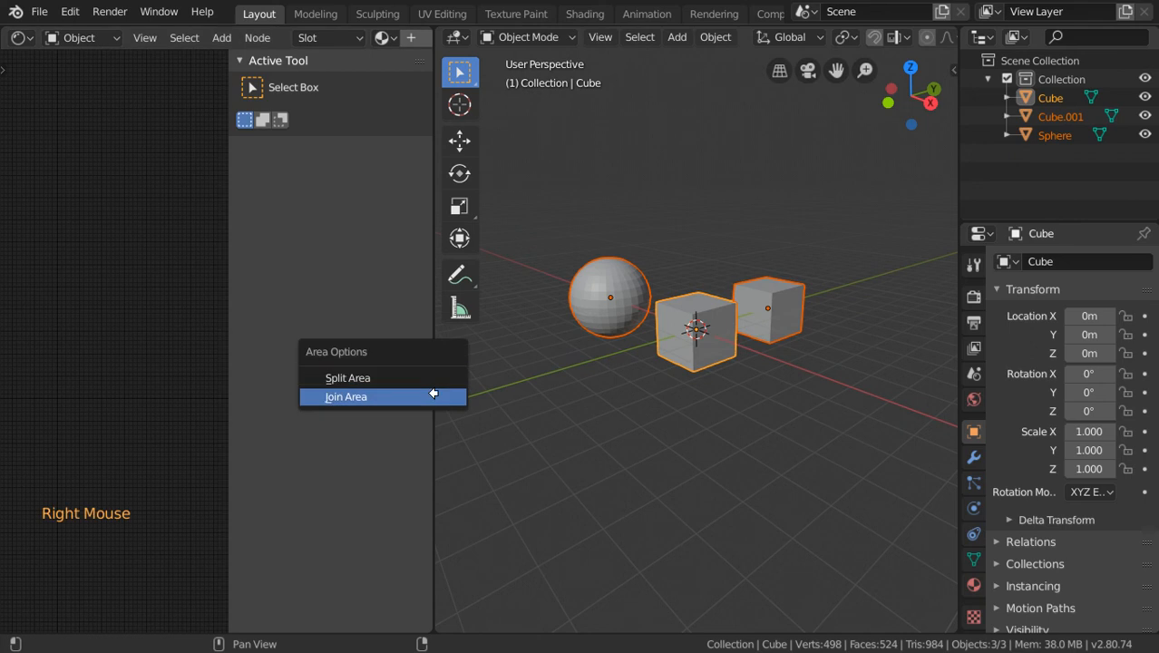
{"action": "left_click", "coordinate": [345, 395]}
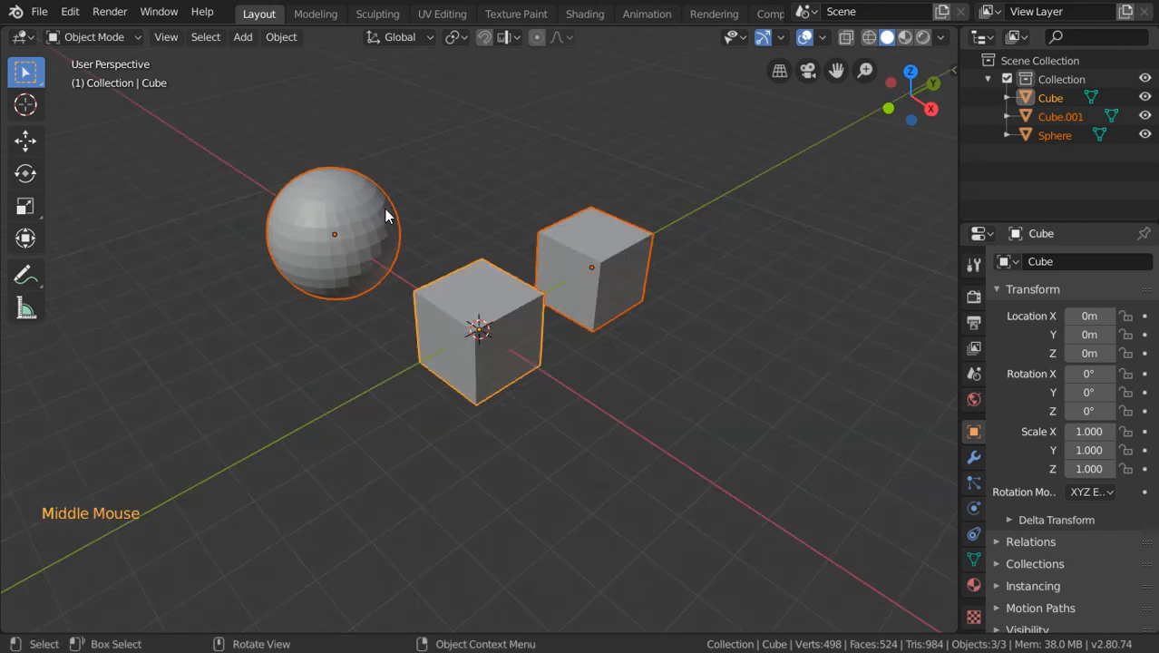
Step: In Preferences > Add-ons, search for 'loop' and then 'node' to find LoopTools
{"action": "left_click", "coordinate": [69, 11]}
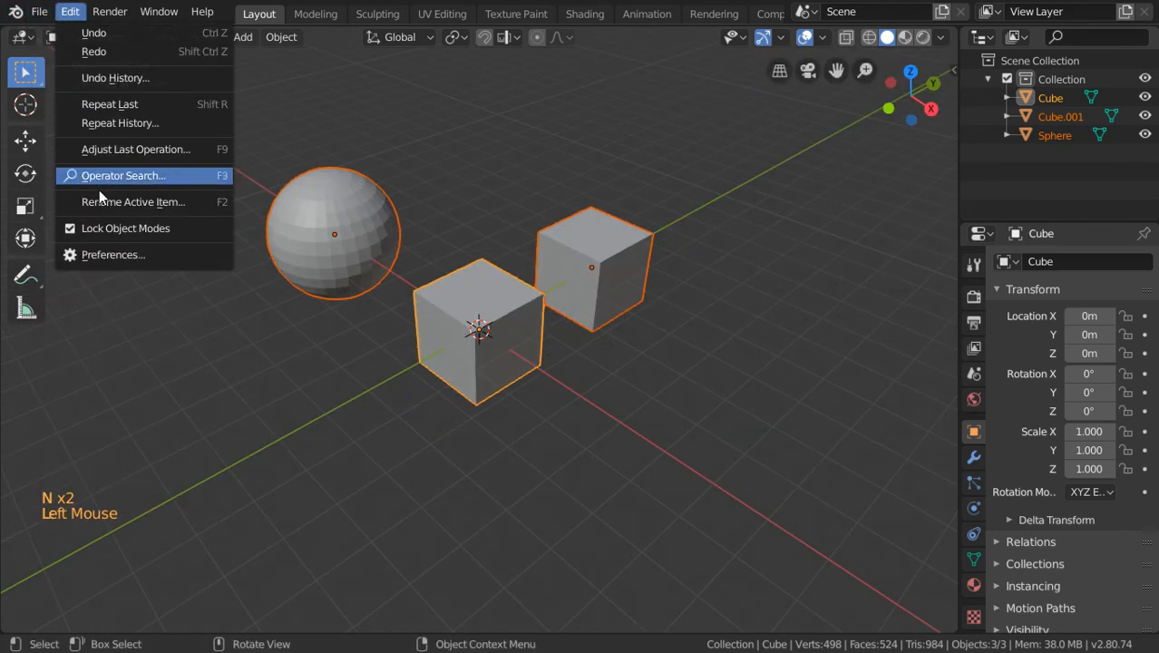
{"action": "left_click", "coordinate": [113, 254]}
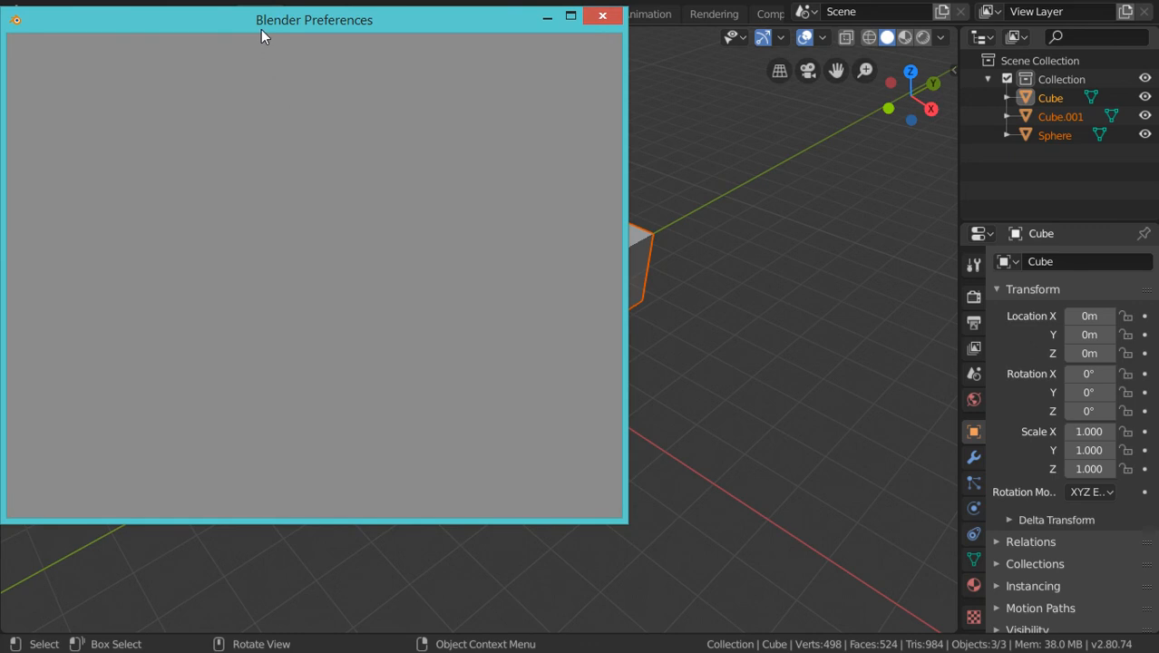
{"action": "mouse_move", "coordinate": [289, 33]}
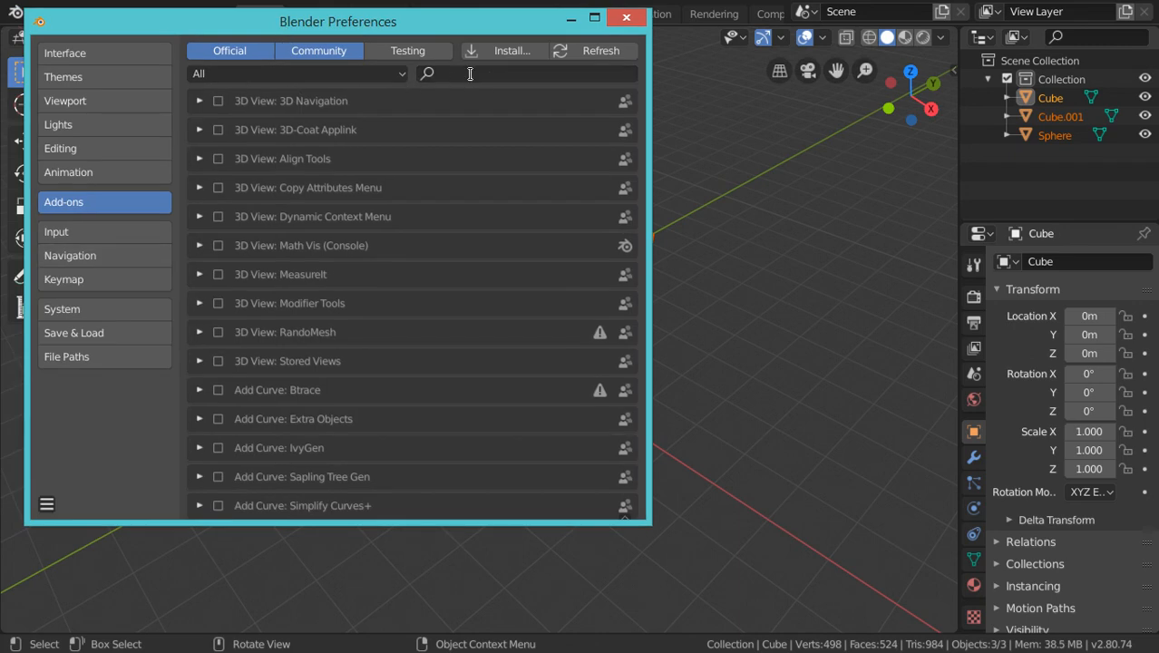
{"action": "type", "text": "lo"}
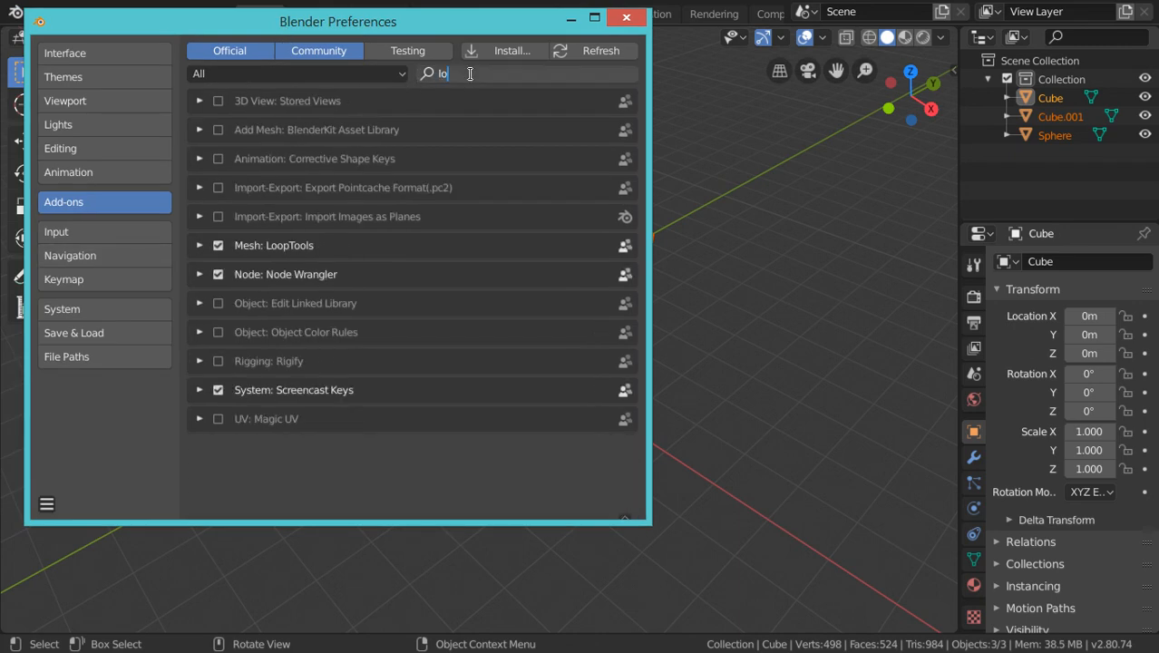
{"action": "type", "text": "loop"}
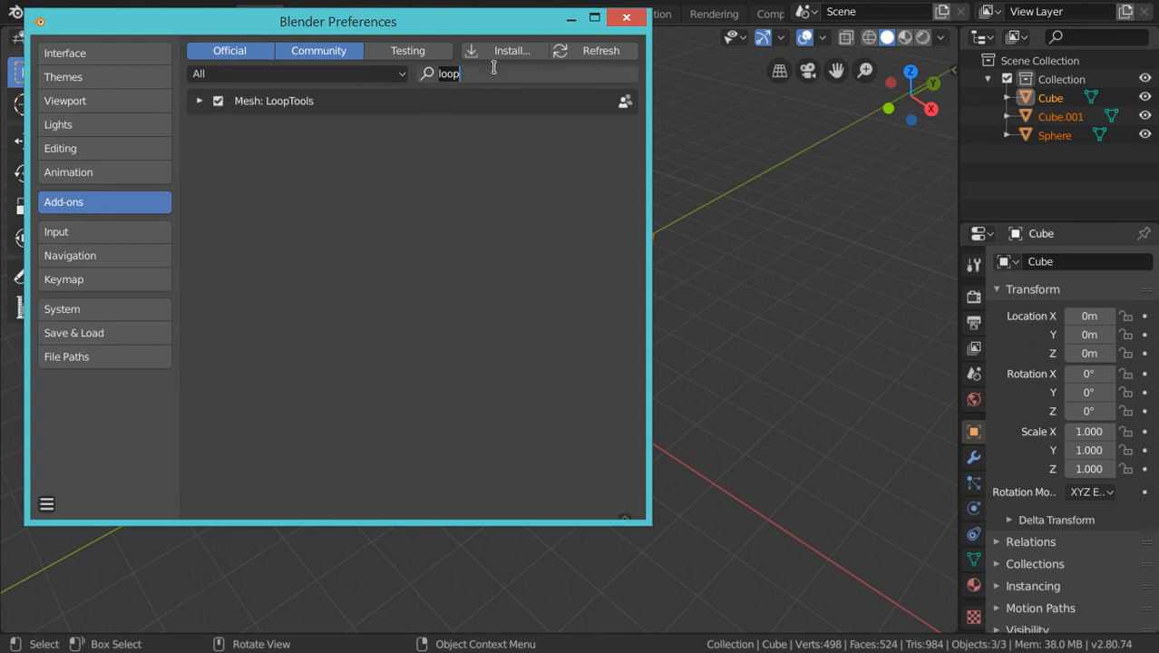
{"action": "type", "text": "node"}
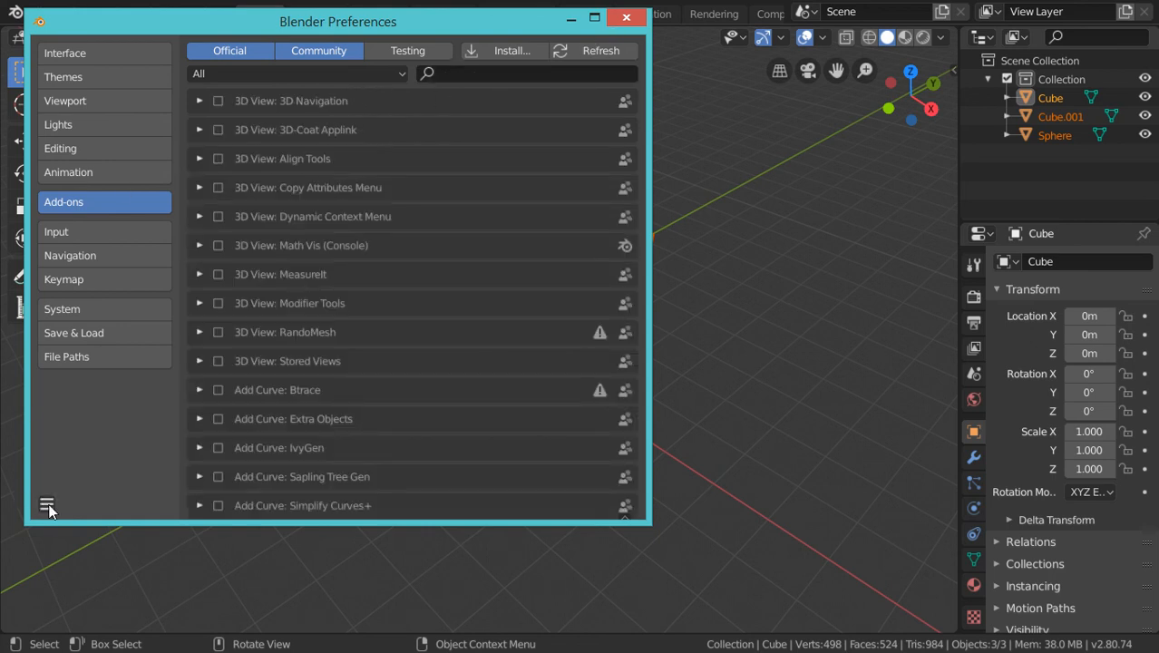
Step: Save the current preferences state and close the Preferences window
{"action": "left_click", "coordinate": [47, 504]}
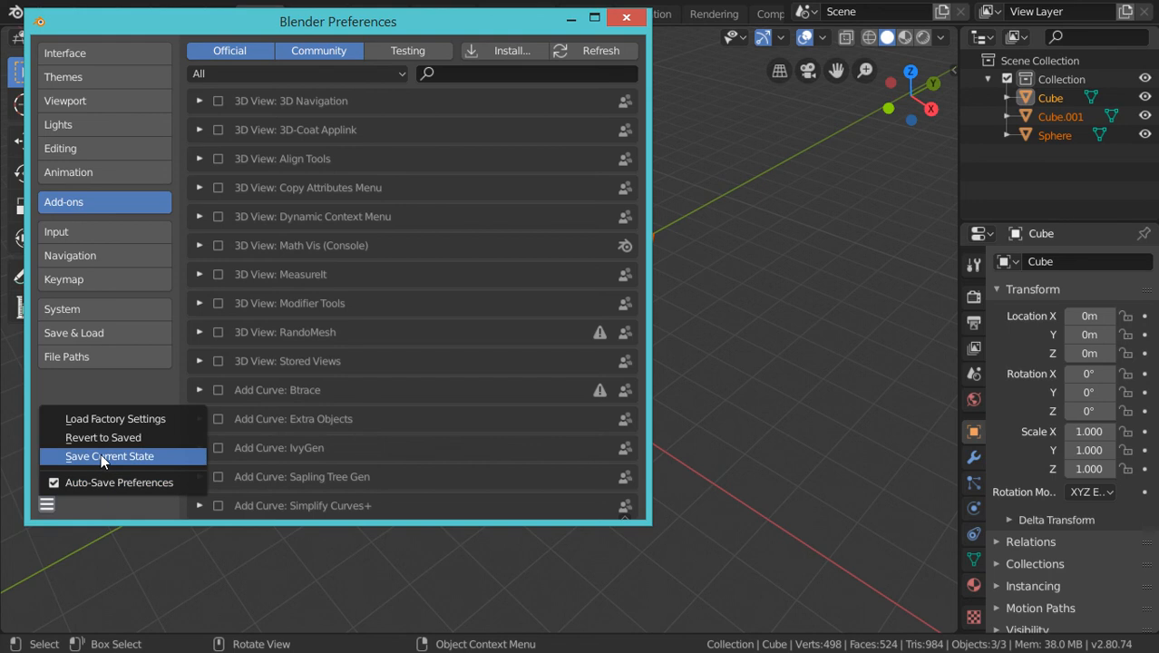
{"action": "left_click", "coordinate": [109, 458]}
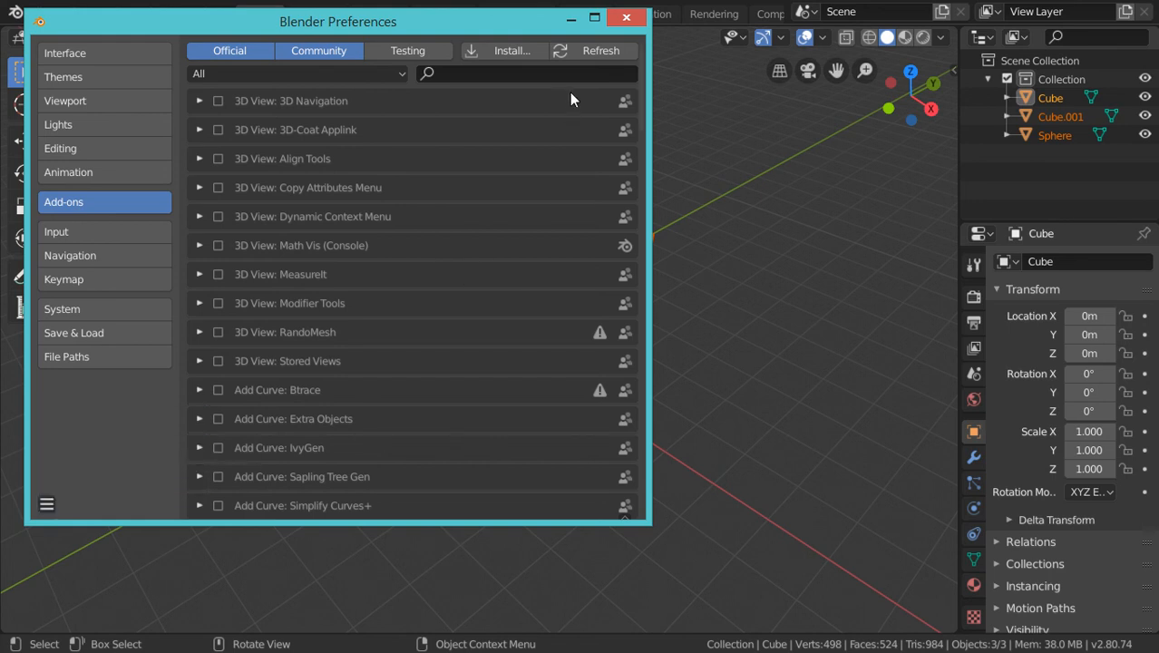
{"action": "left_click", "coordinate": [626, 18]}
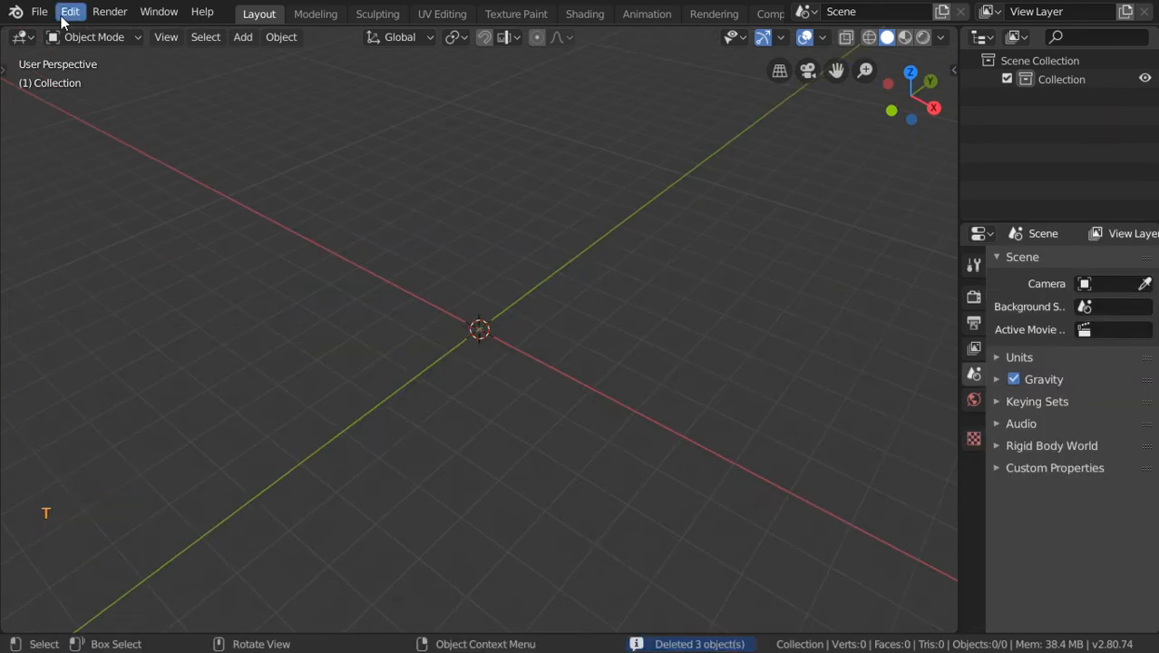
{"action": "left_click", "coordinate": [40, 11]}
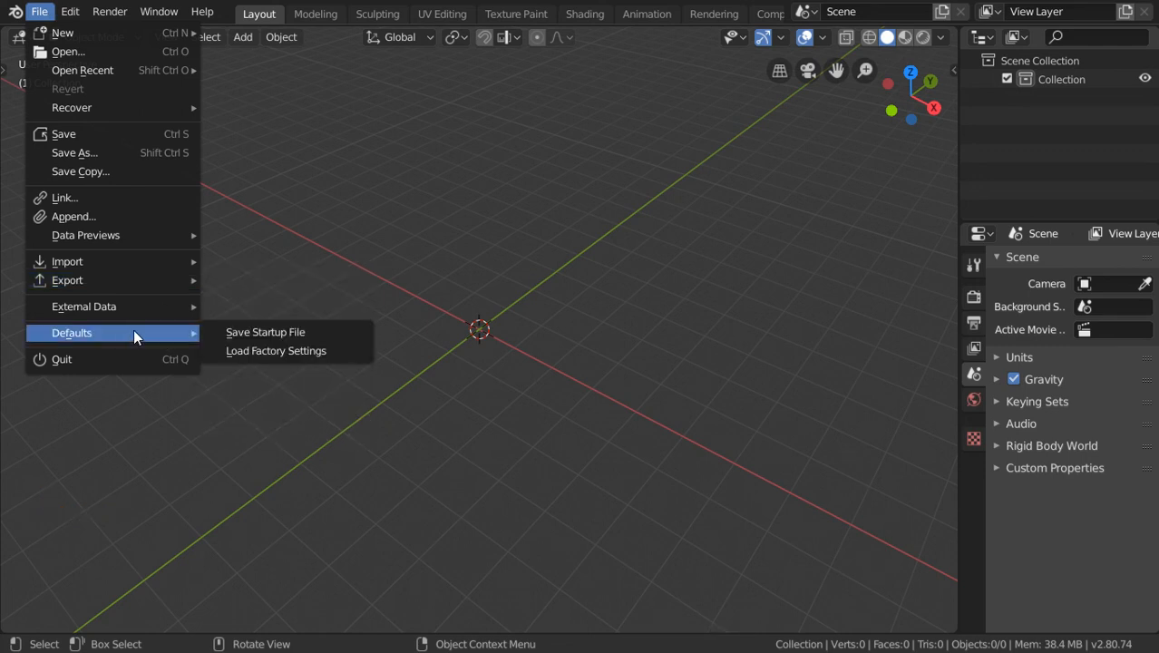
{"action": "left_click", "coordinate": [265, 331]}
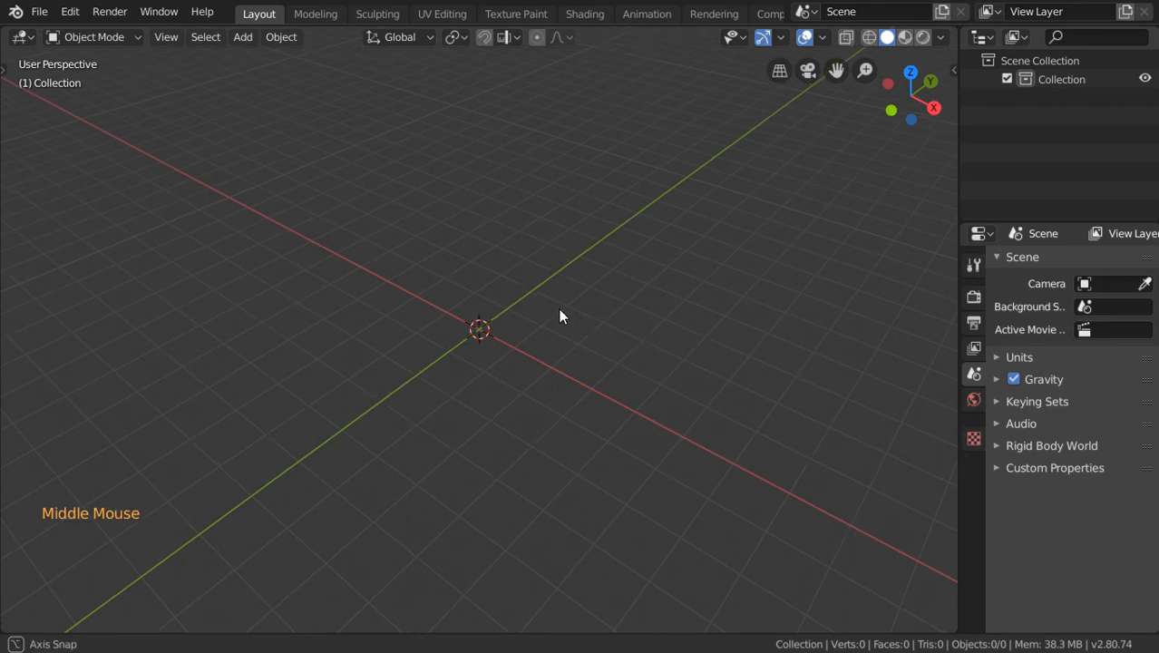
Step: Set the render engine to Cycles with GPU Compute as the device
{"action": "left_click_drag", "start_coordinate": [559, 316], "coordinate": [920, 345]}
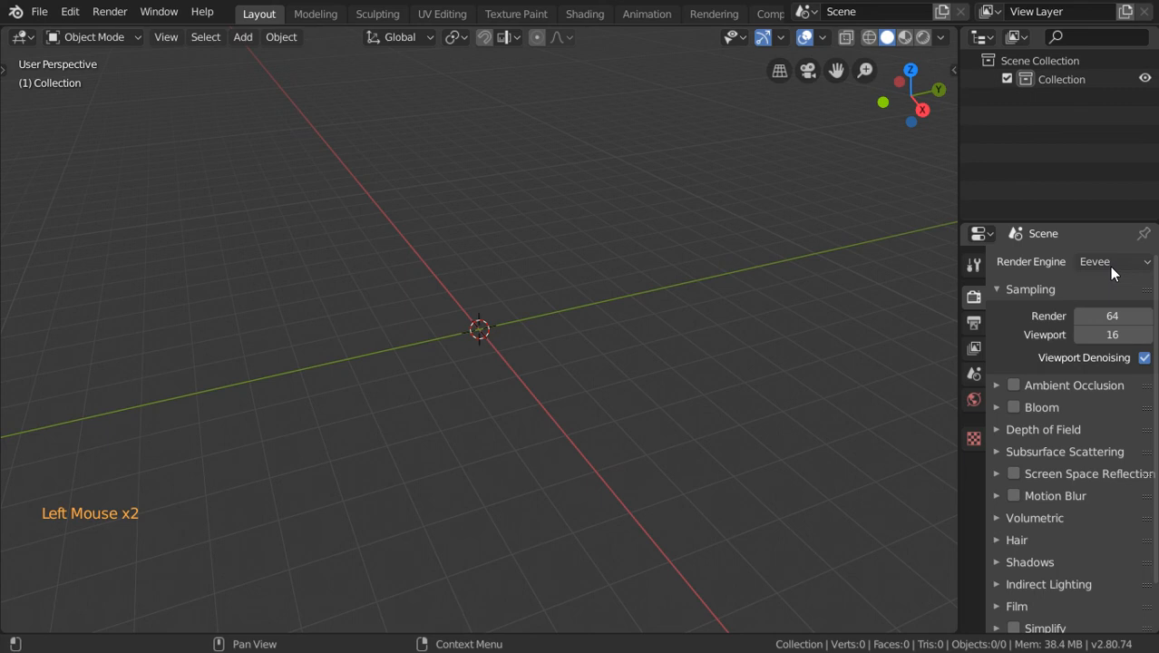
{"action": "left_click", "coordinate": [1030, 289]}
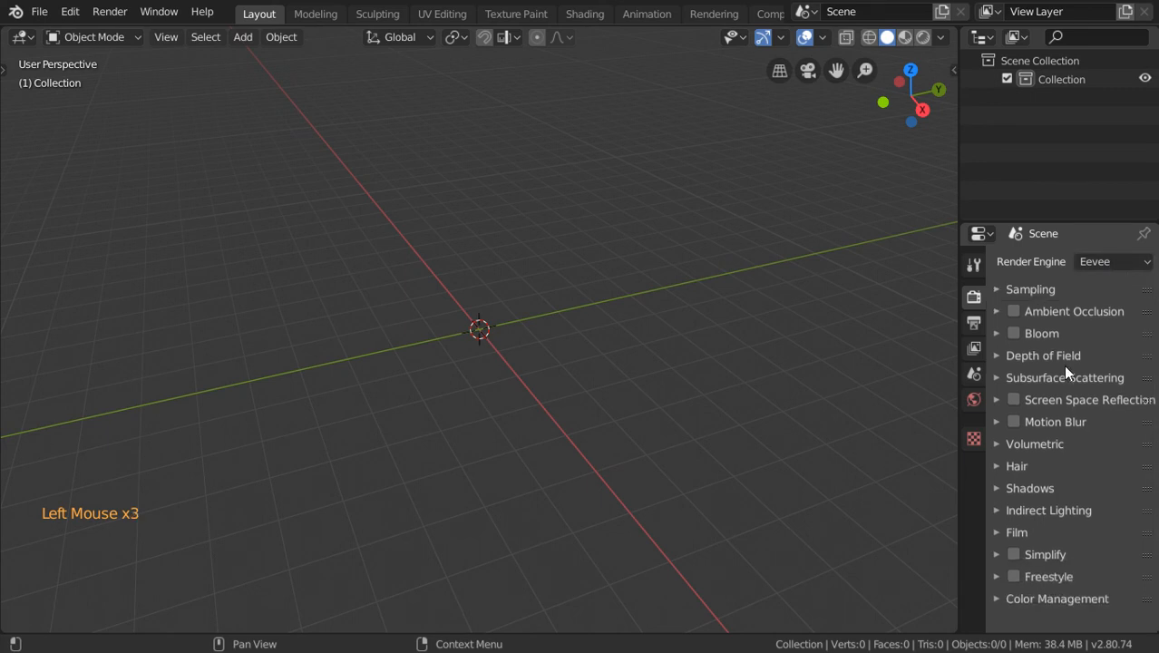
{"action": "left_click", "coordinate": [1031, 288]}
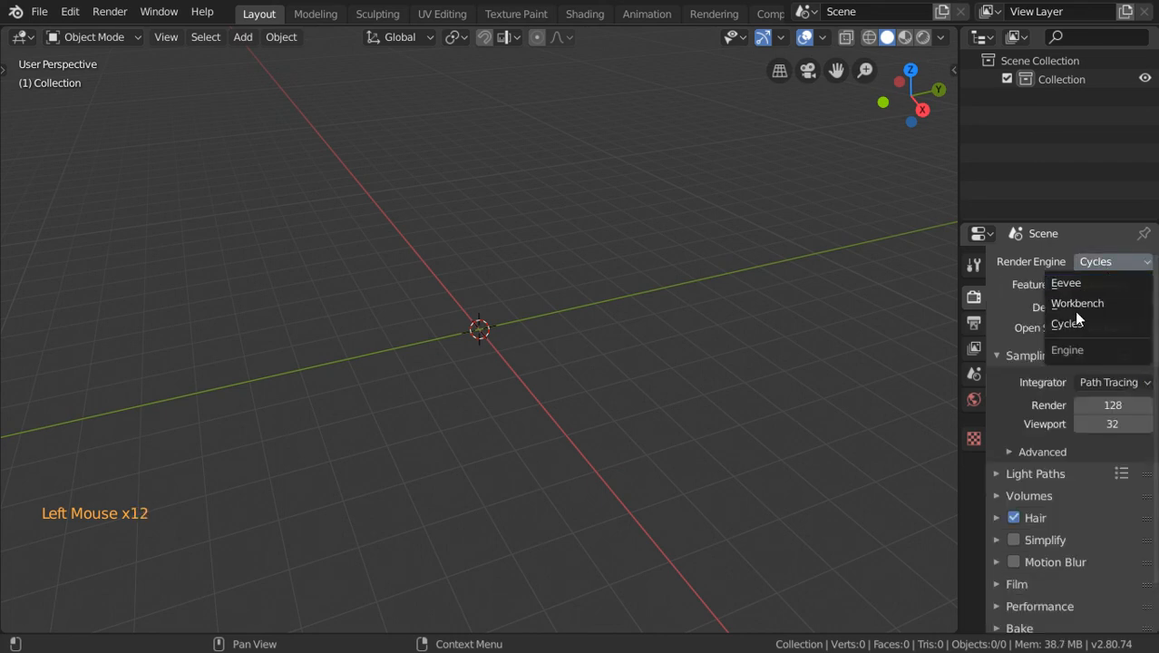
{"action": "left_click", "coordinate": [1067, 323]}
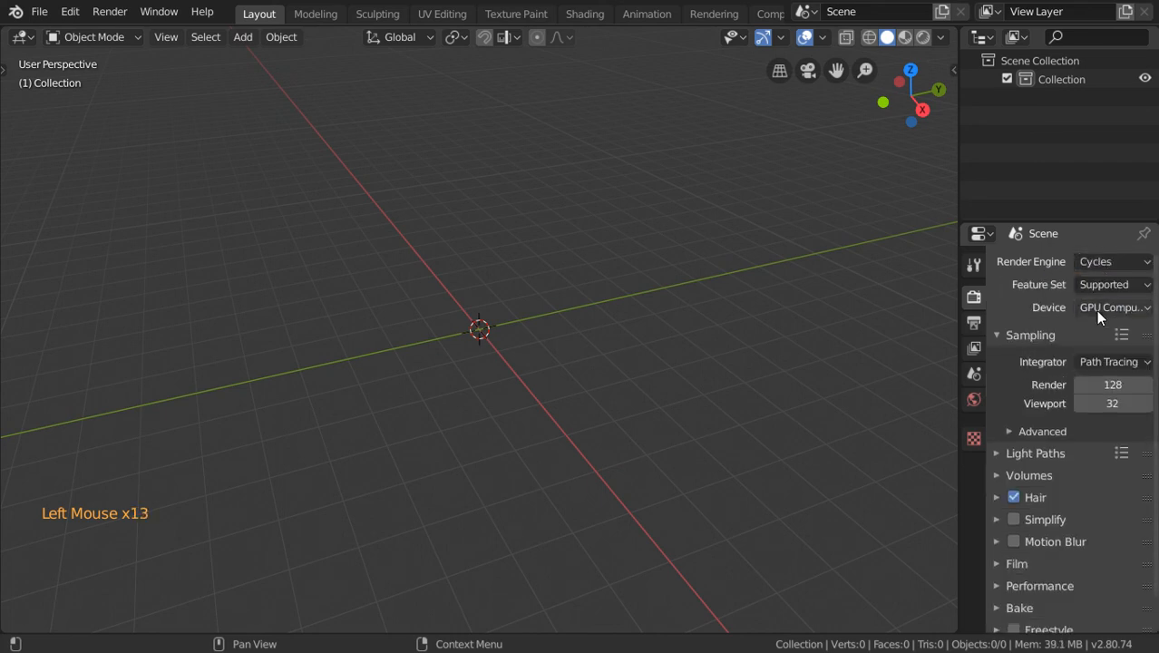
{"action": "mouse_move", "coordinate": [1116, 308]}
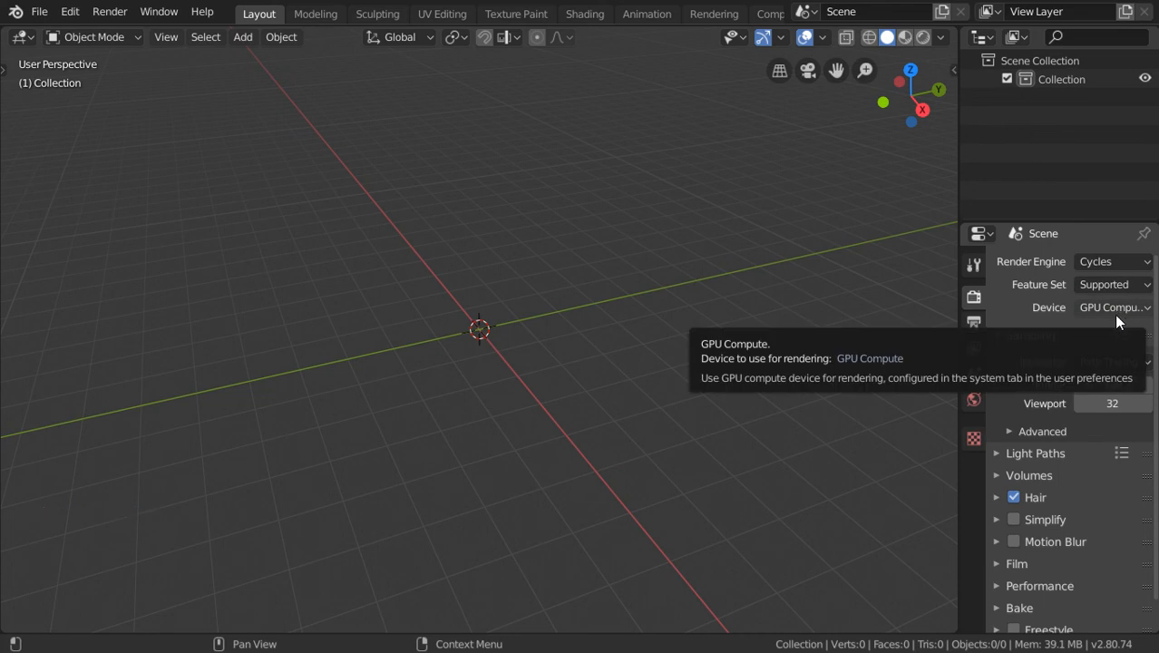
{"action": "left_click", "coordinate": [1030, 334]}
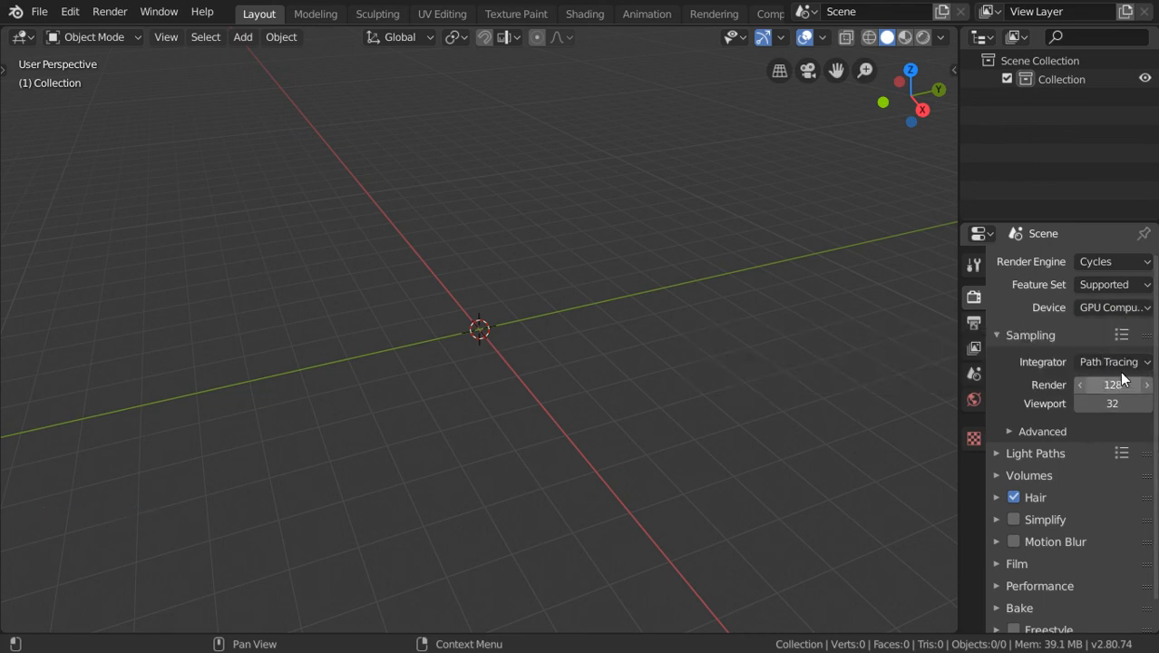
Step: Under Performance, set the render tile size to 512 by 512
{"action": "scroll", "scroll_direction": "down", "scroll_amount": 3}
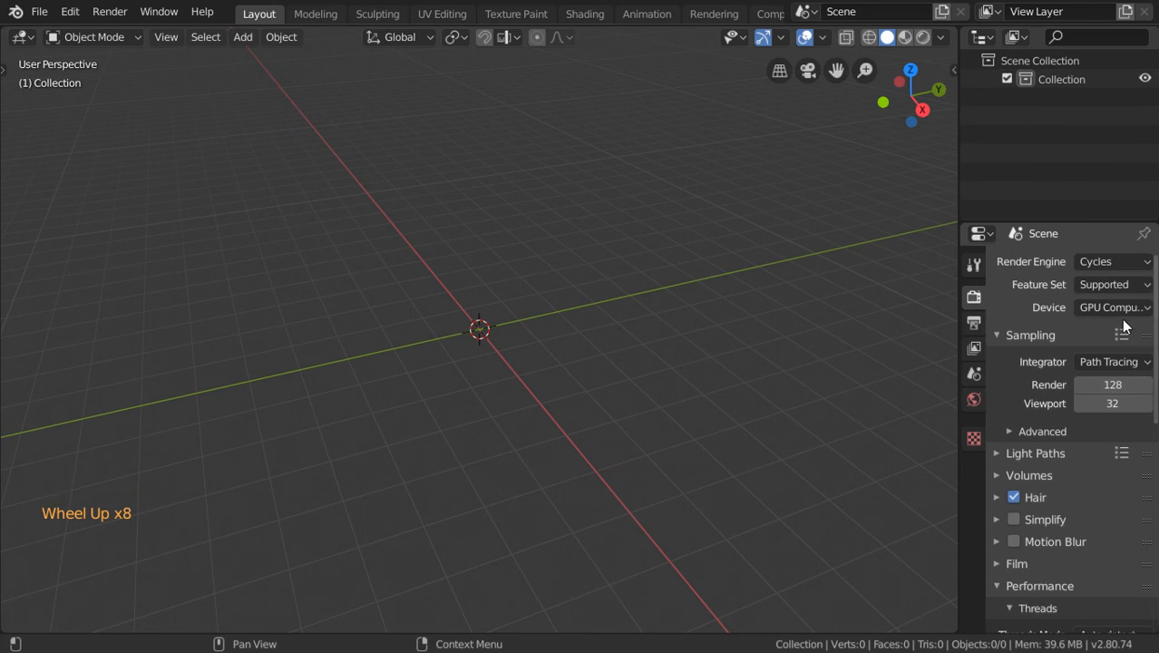
{"action": "scroll", "scroll_direction": "down", "scroll_amount": 3}
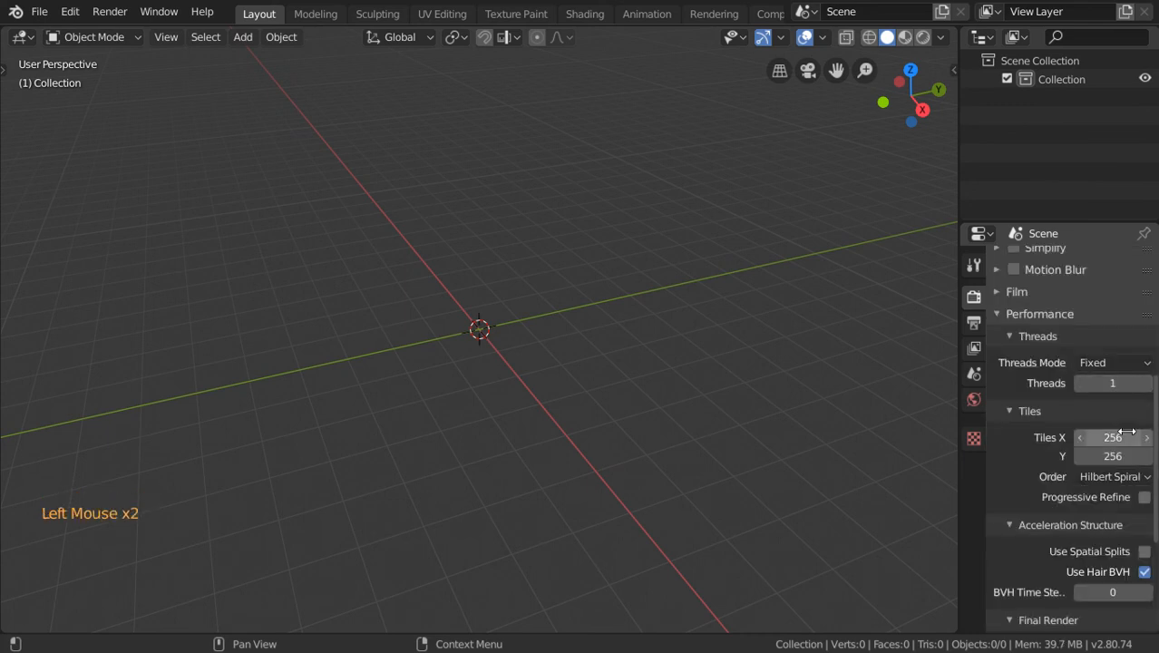
{"action": "left_click", "coordinate": [1113, 437]}
{"action": "type", "text": "512"}
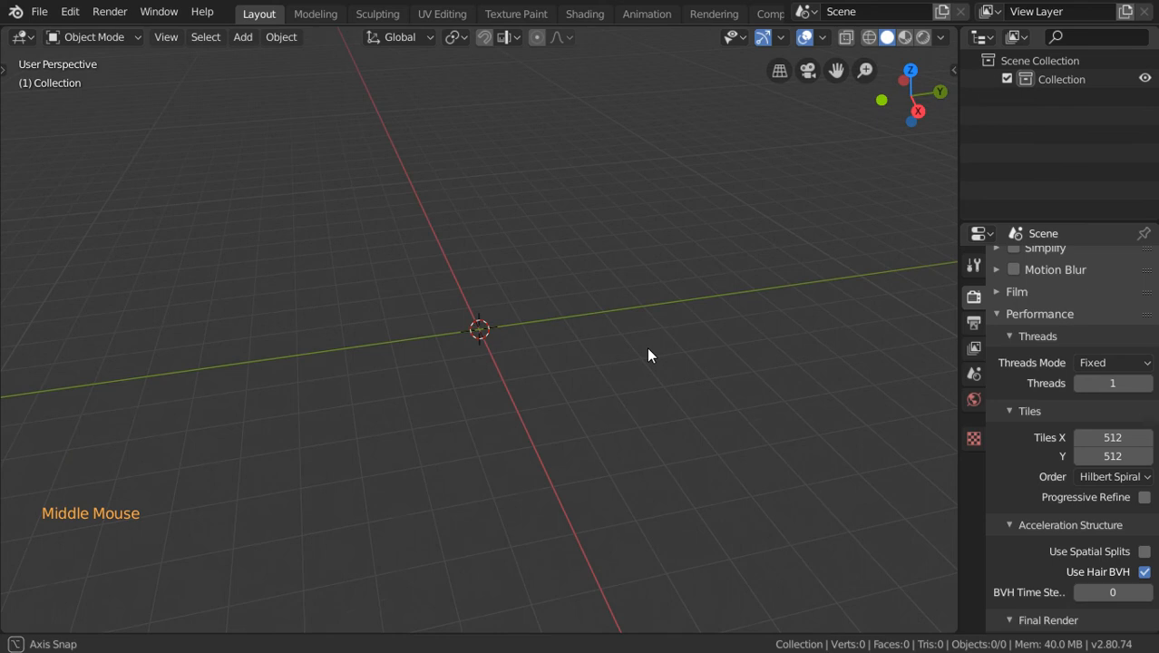
{"action": "left_click_drag", "start_coordinate": [650, 353], "coordinate": [733, 383]}
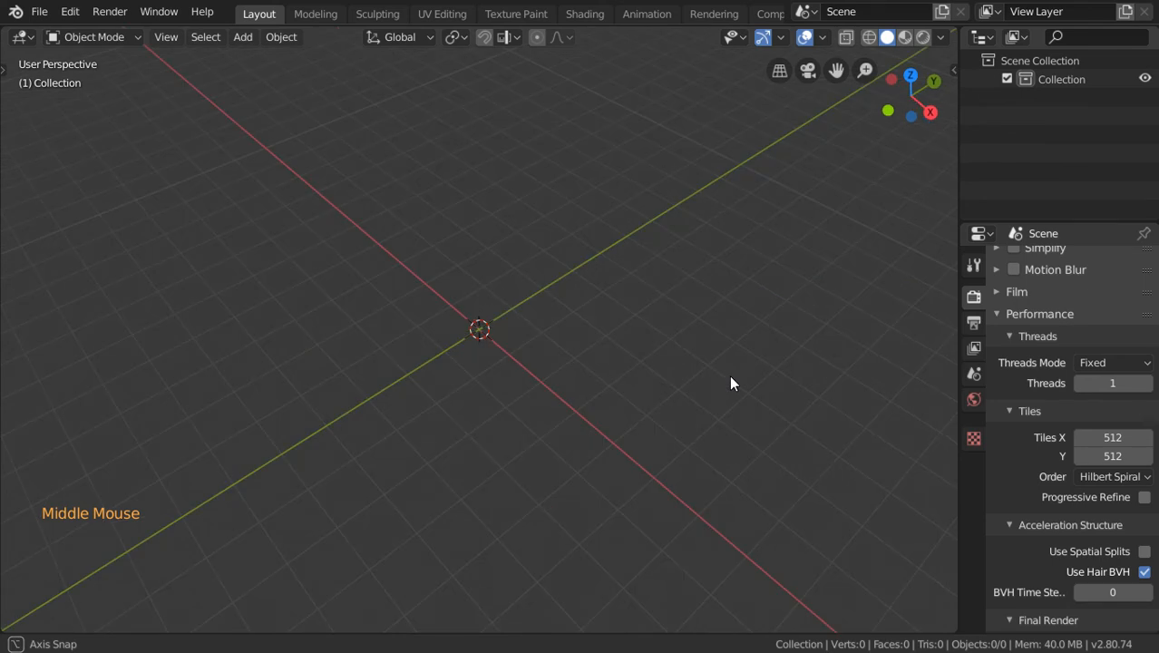
Step: Set the interface Resolution Scale in Preferences to 1.10 and close the window
{"action": "left_click", "coordinate": [40, 11]}
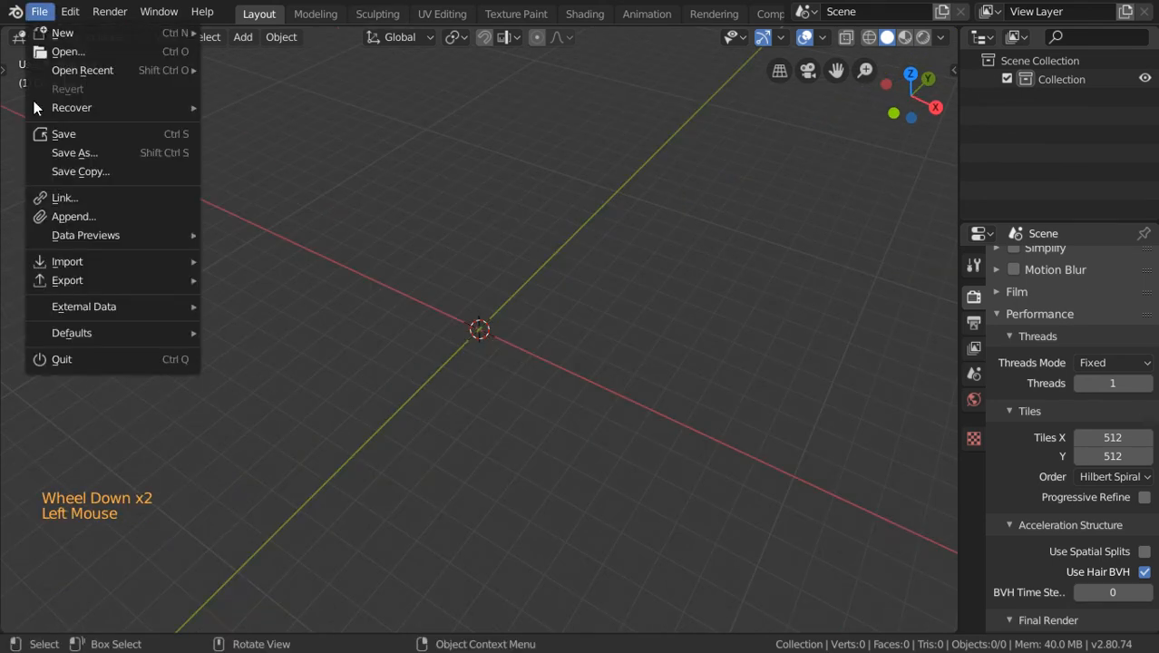
{"action": "mouse_move", "coordinate": [84, 304]}
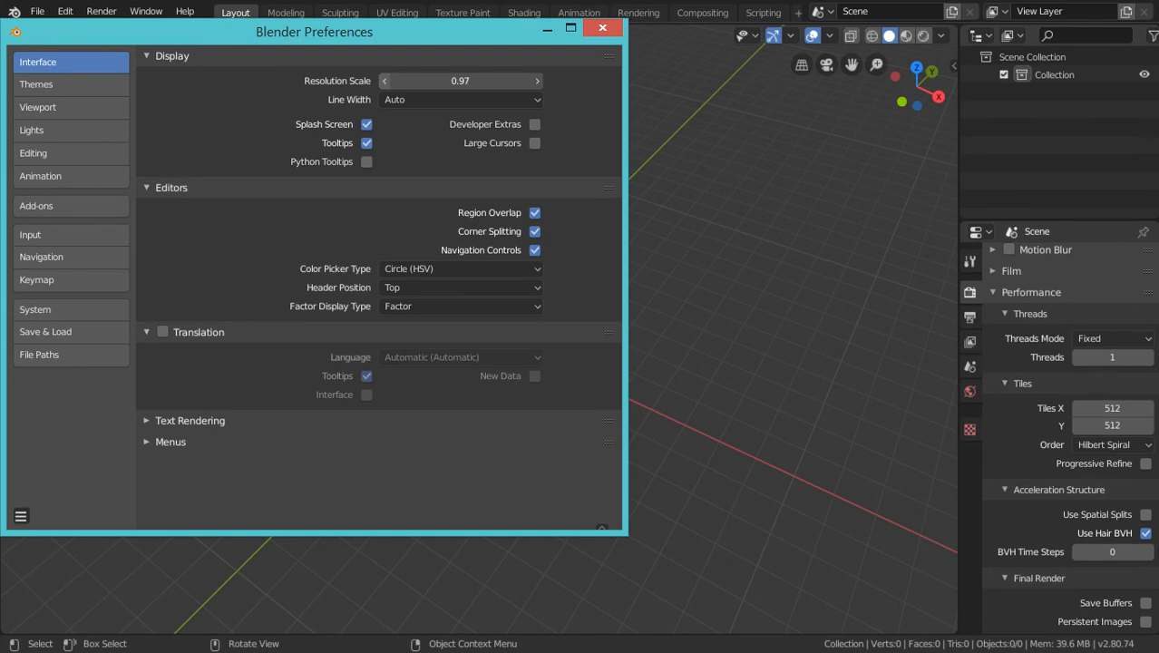
{"action": "left_click_drag", "start_coordinate": [461, 80], "coordinate": [465, 83]}
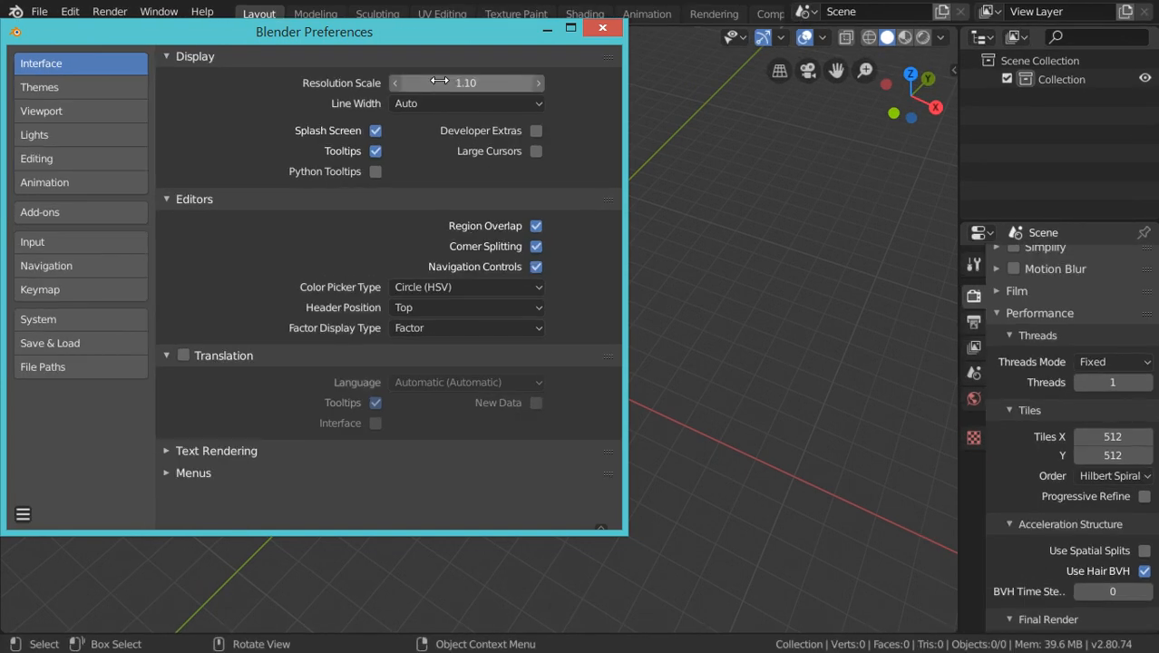
{"action": "left_click", "coordinate": [603, 27]}
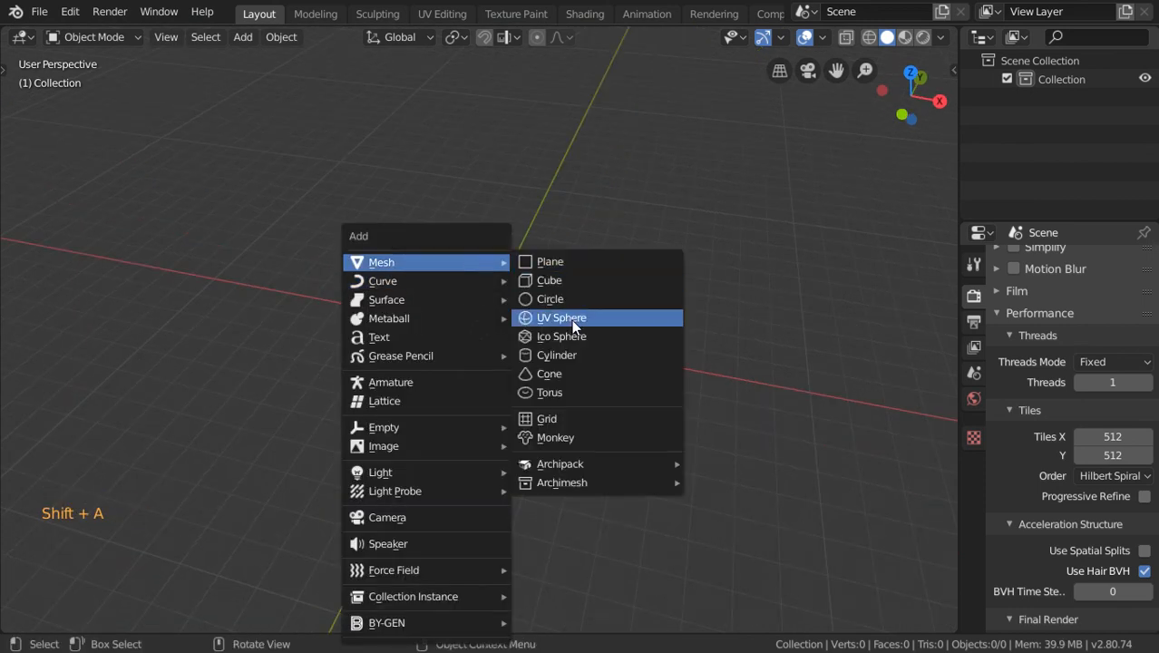
Step: Add a UV sphere and enter Edit Mode on its mesh
{"action": "left_click", "coordinate": [563, 316]}
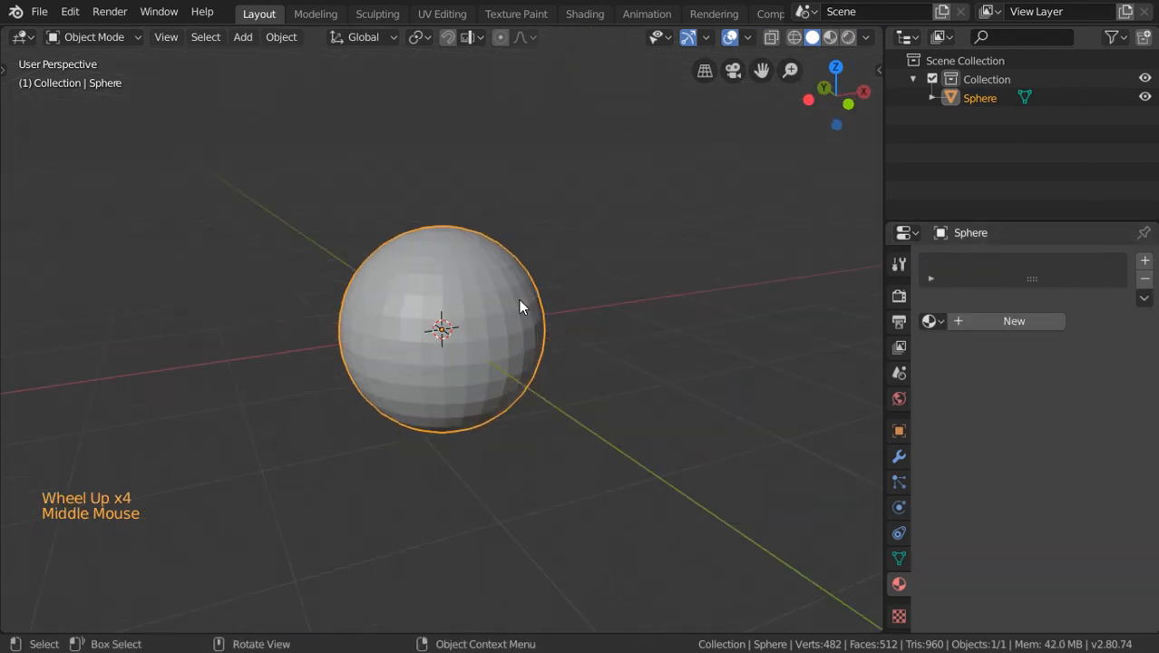
{"action": "key", "text": "Tab"}
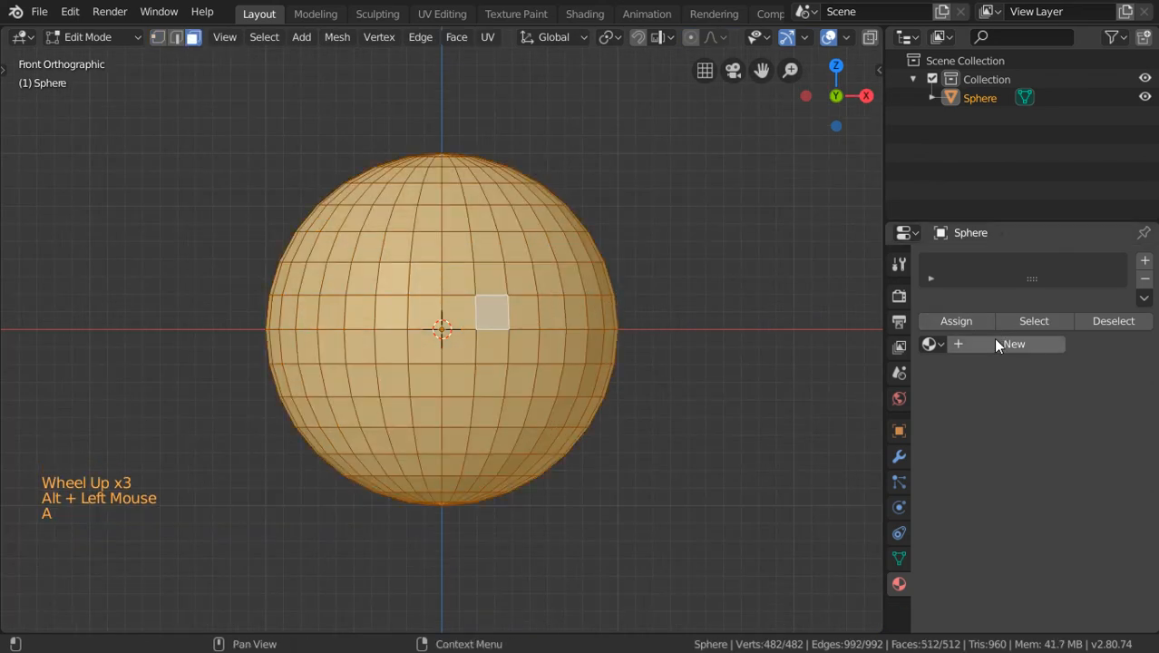
Step: Create materials 'first' and 'second' in two slots on the sphere
{"action": "left_click", "coordinate": [1013, 345]}
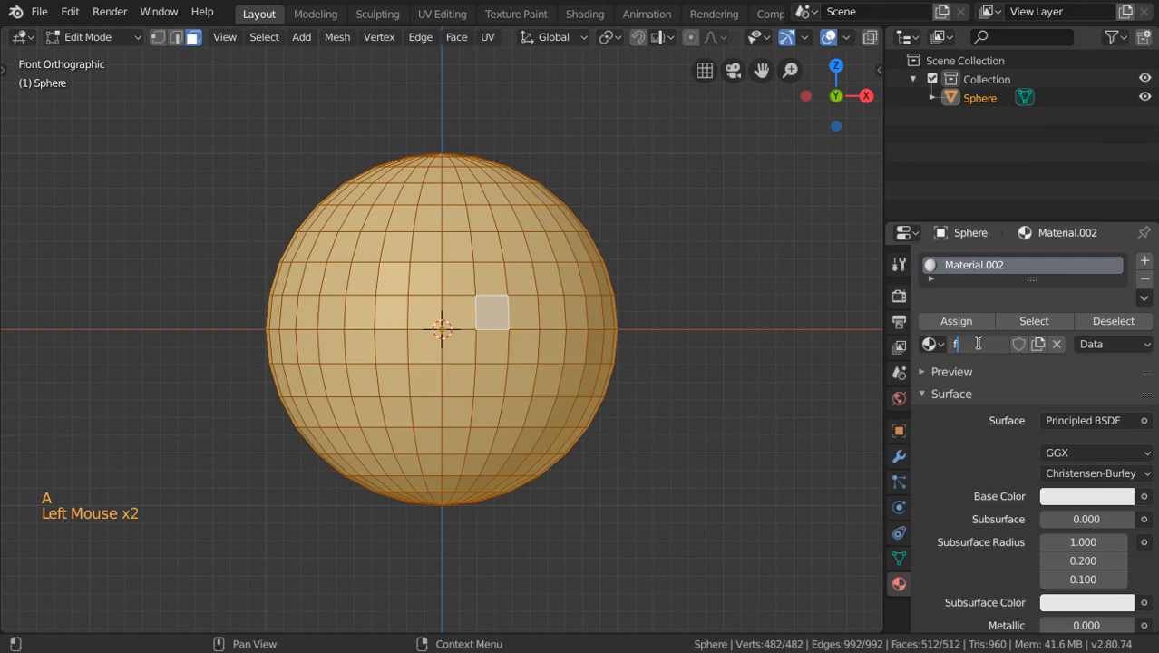
{"action": "type", "text": "first"}
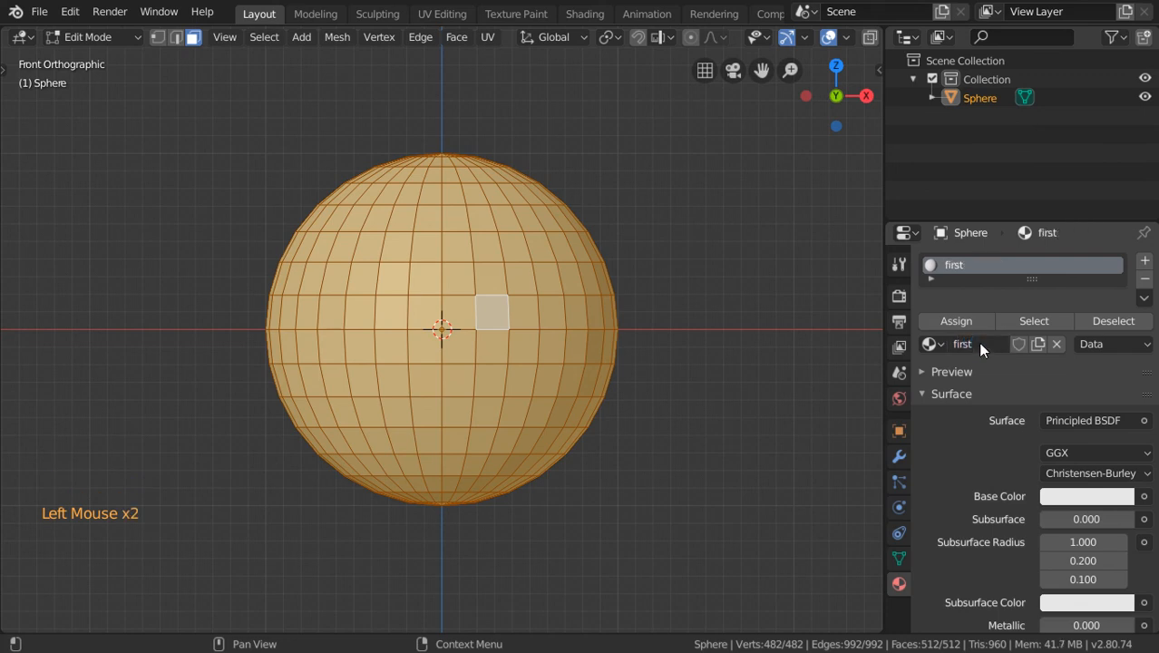
{"action": "left_click", "coordinate": [1145, 262]}
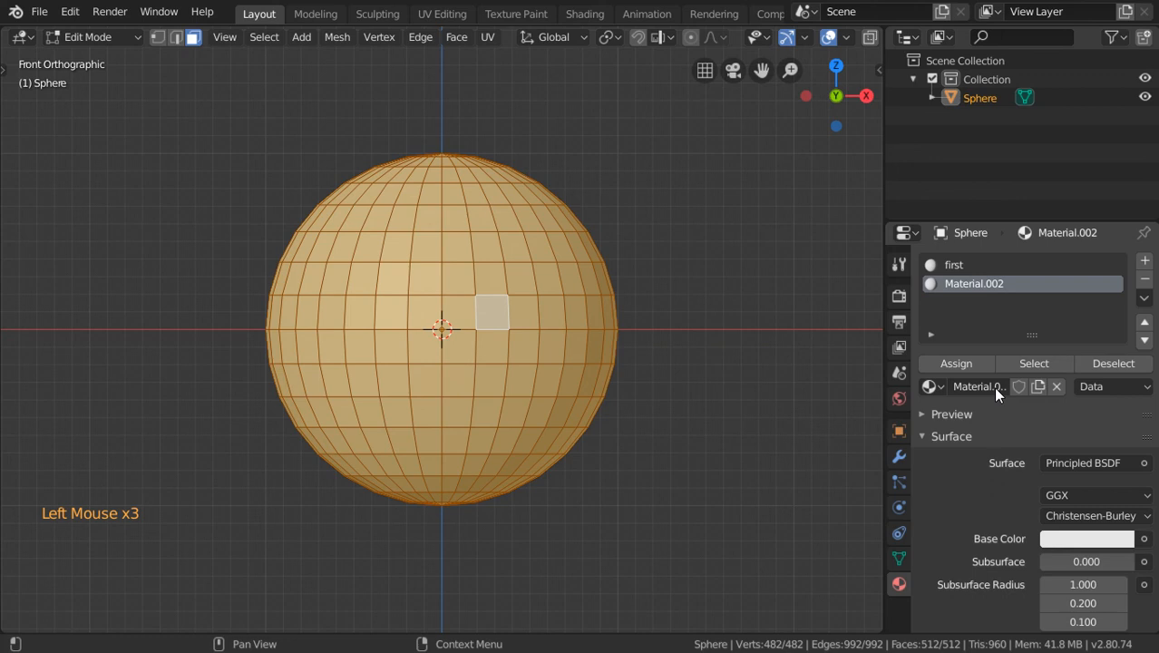
{"action": "double_click", "coordinate": [978, 386]}
{"action": "type", "text": "second"}
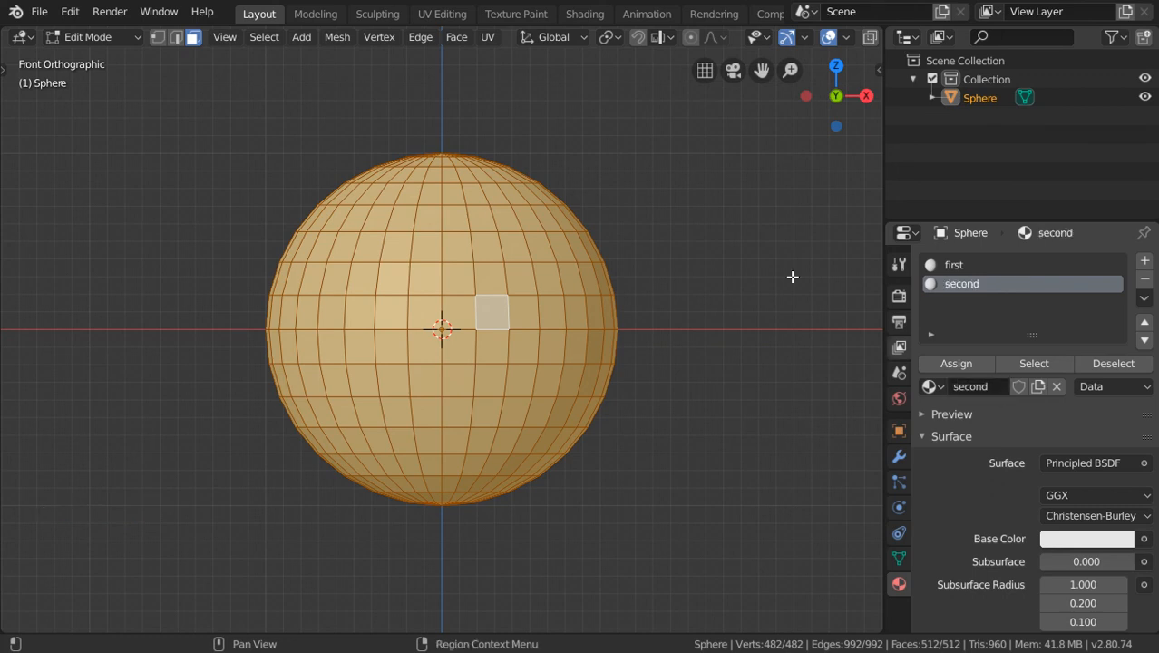
Step: Assign the 'first' material to the whole sphere mesh
{"action": "left_click", "coordinate": [954, 265]}
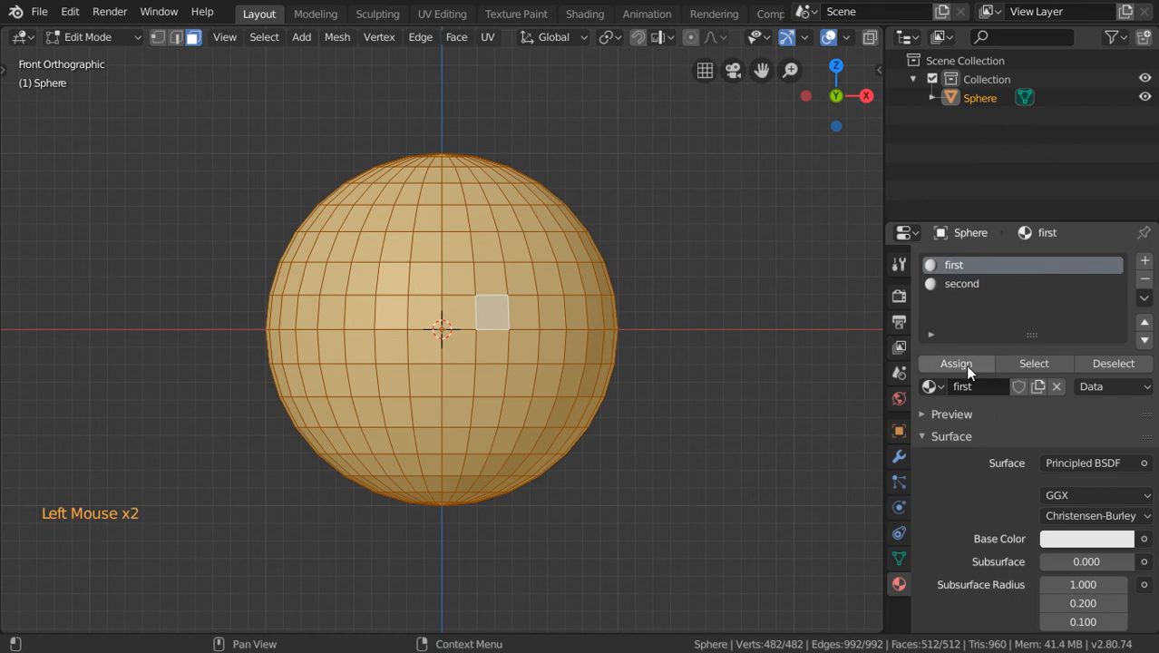
{"action": "left_click", "coordinate": [962, 283]}
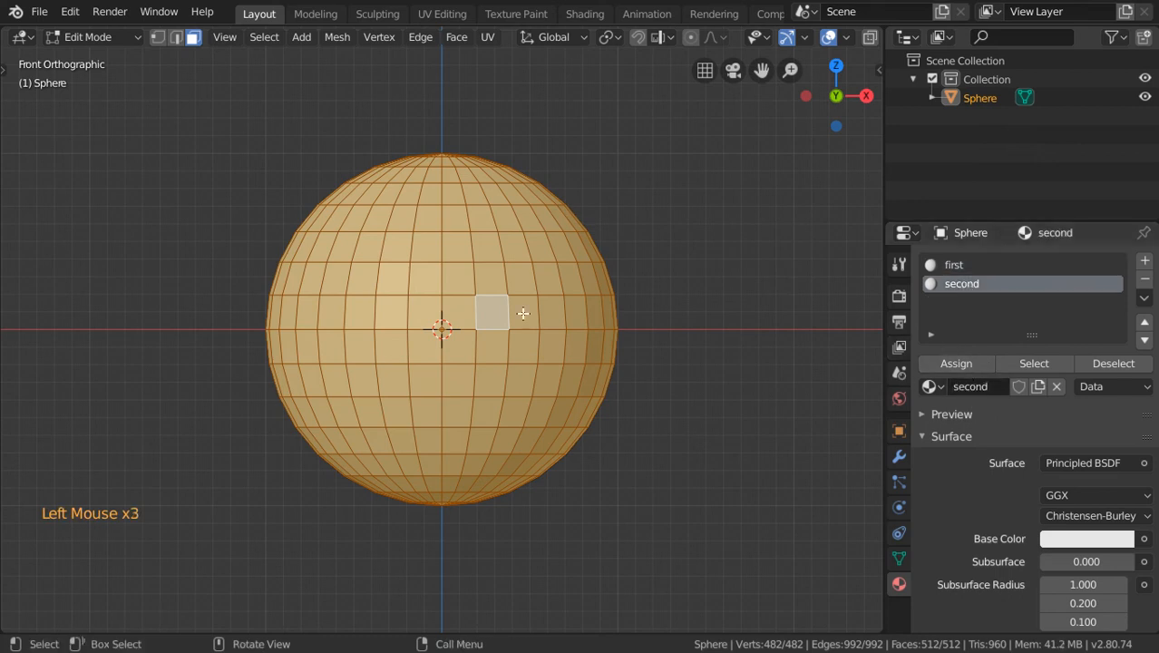
{"action": "left_click", "coordinate": [562, 326]}
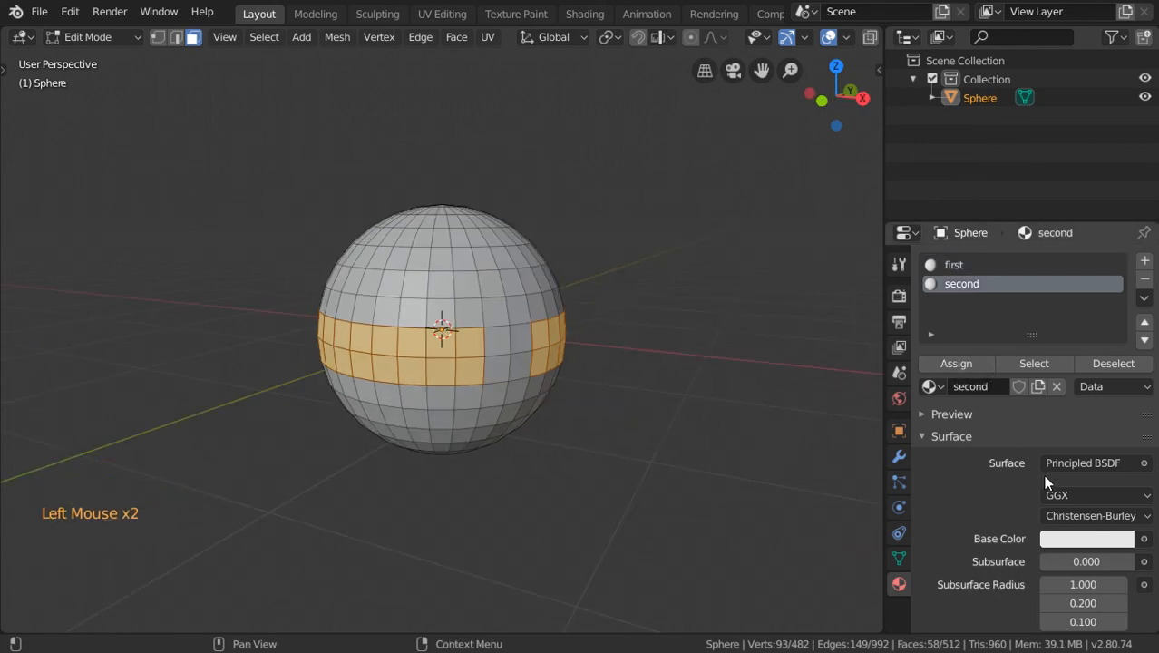
Step: Give the middle face band the 'second' material with an orange-red viewport colour, then leave Edit Mode
{"action": "scroll", "scroll_direction": "down", "scroll_amount": 3}
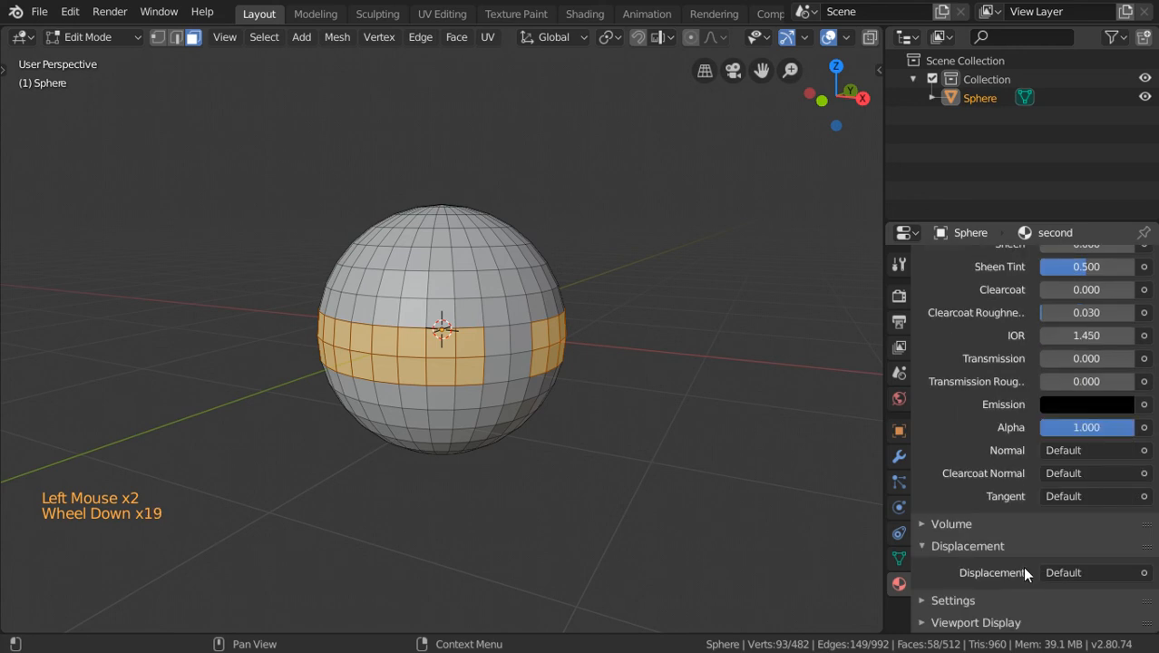
{"action": "scroll", "scroll_direction": "down", "scroll_amount": 3}
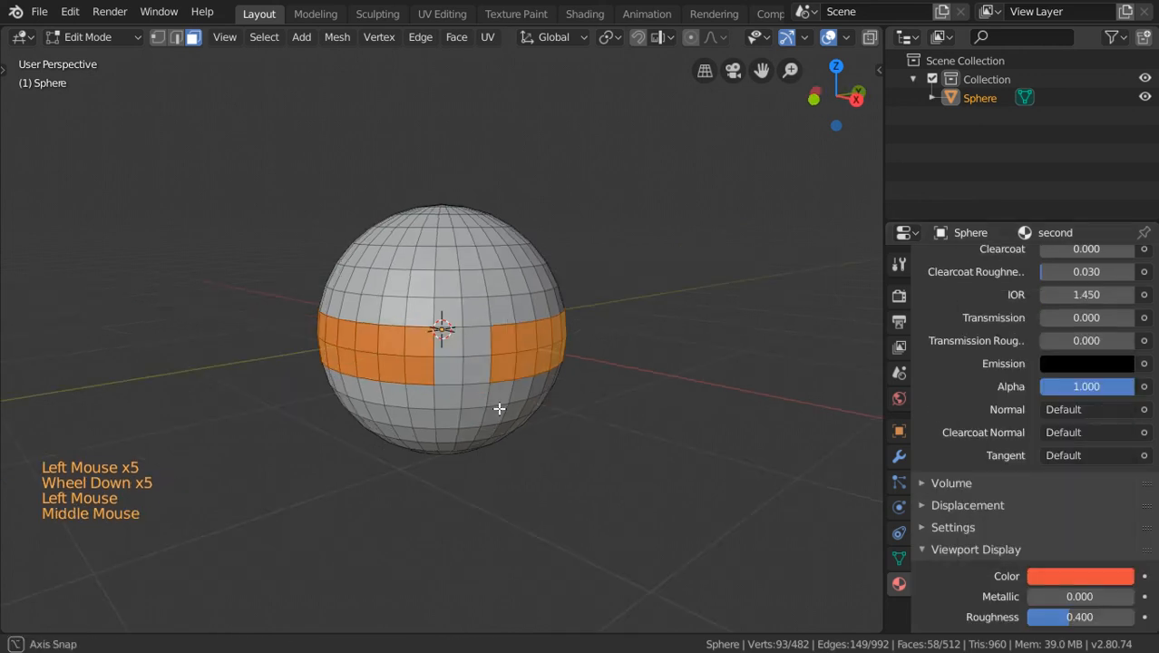
{"action": "key", "text": "Tab"}
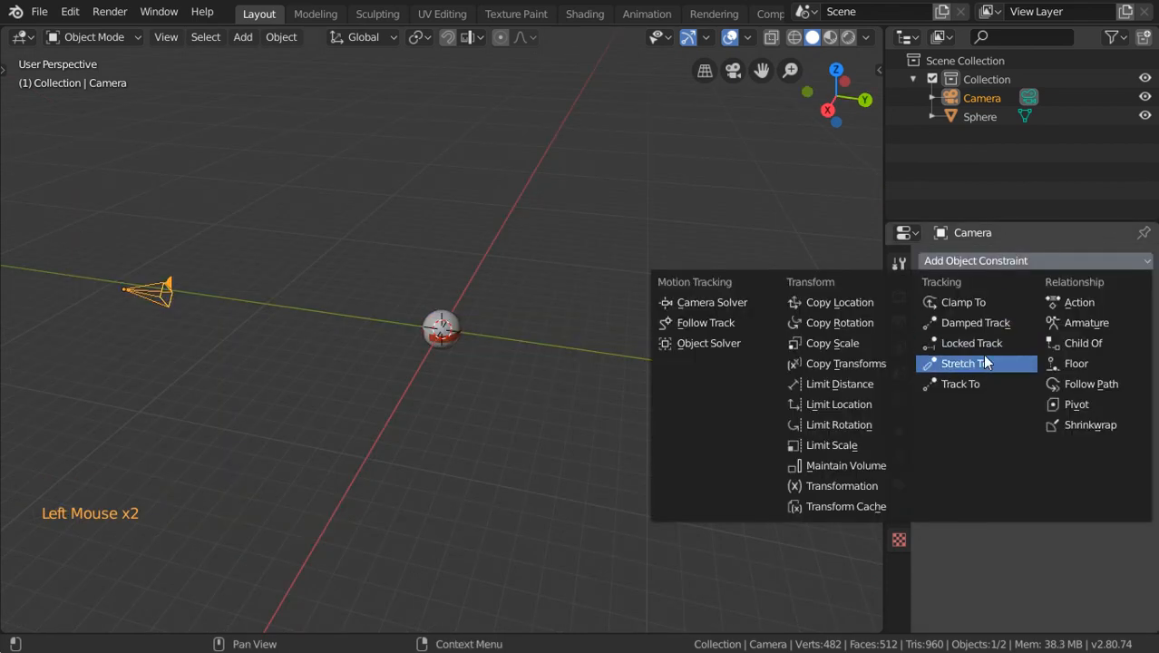
Step: Add a Track To constraint on the camera targeting the sphere along -Z
{"action": "left_click", "coordinate": [961, 382]}
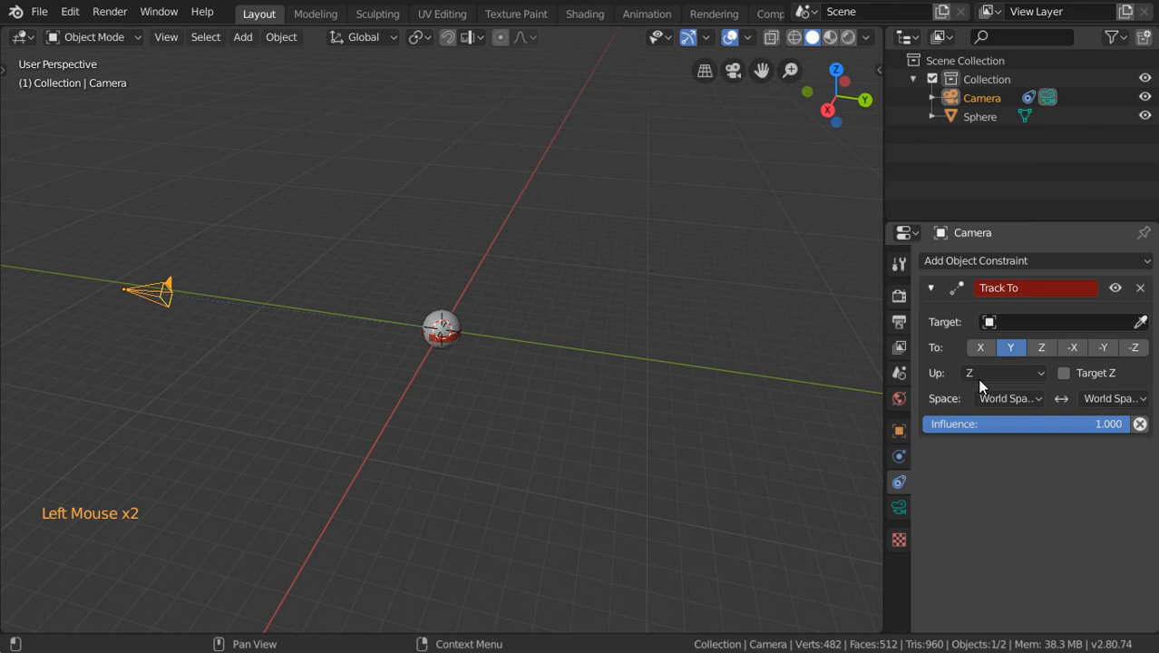
{"action": "mouse_move", "coordinate": [1154, 334]}
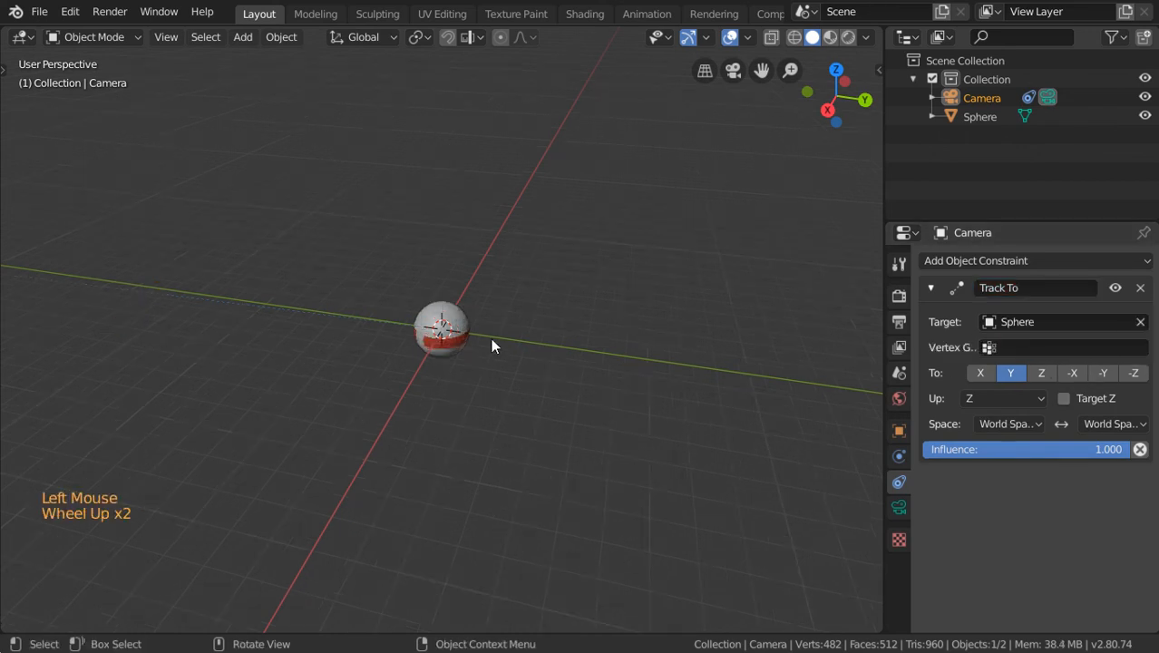
{"action": "scroll", "scroll_direction": "down", "scroll_amount": 3}
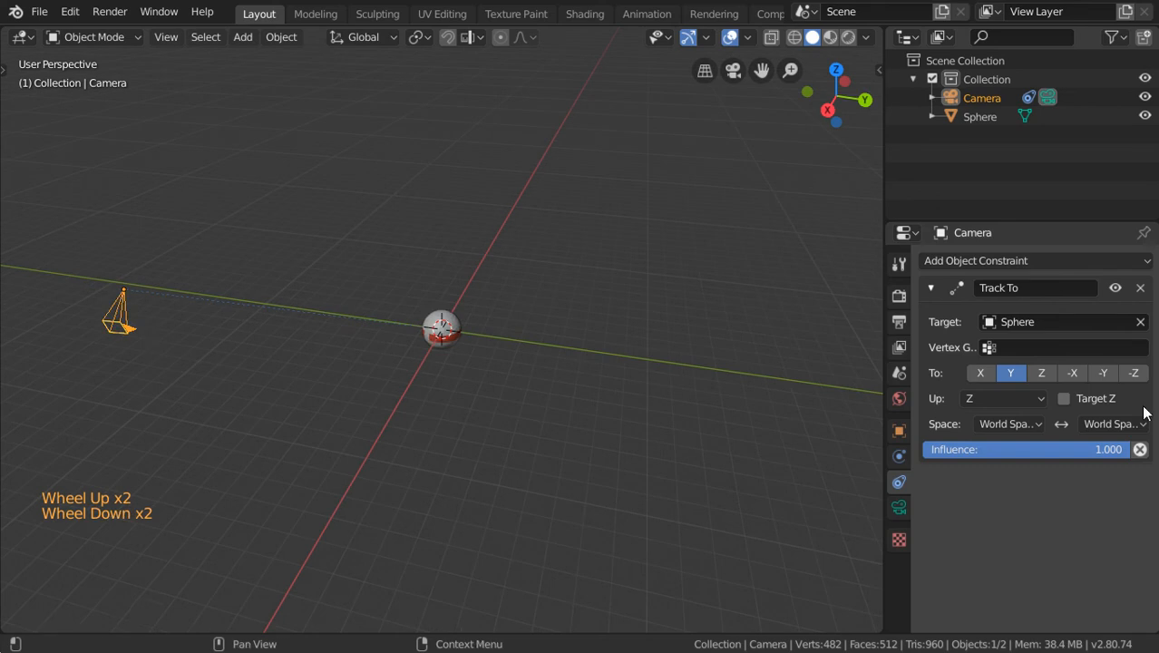
{"action": "left_click", "coordinate": [1103, 373]}
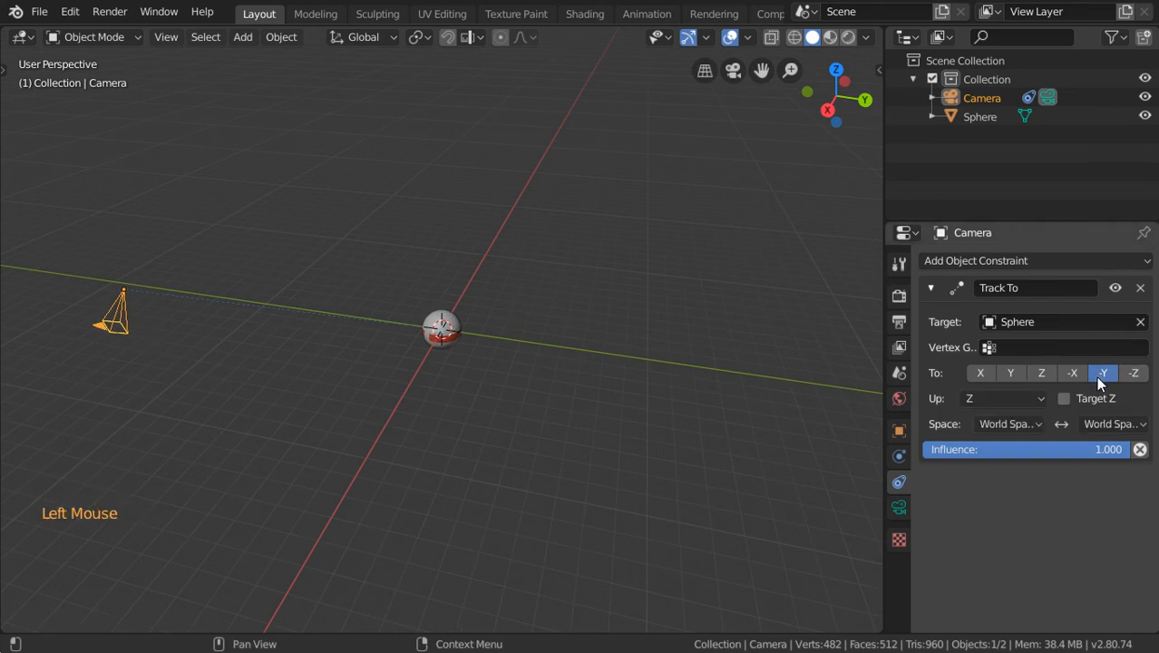
{"action": "left_click", "coordinate": [1134, 374]}
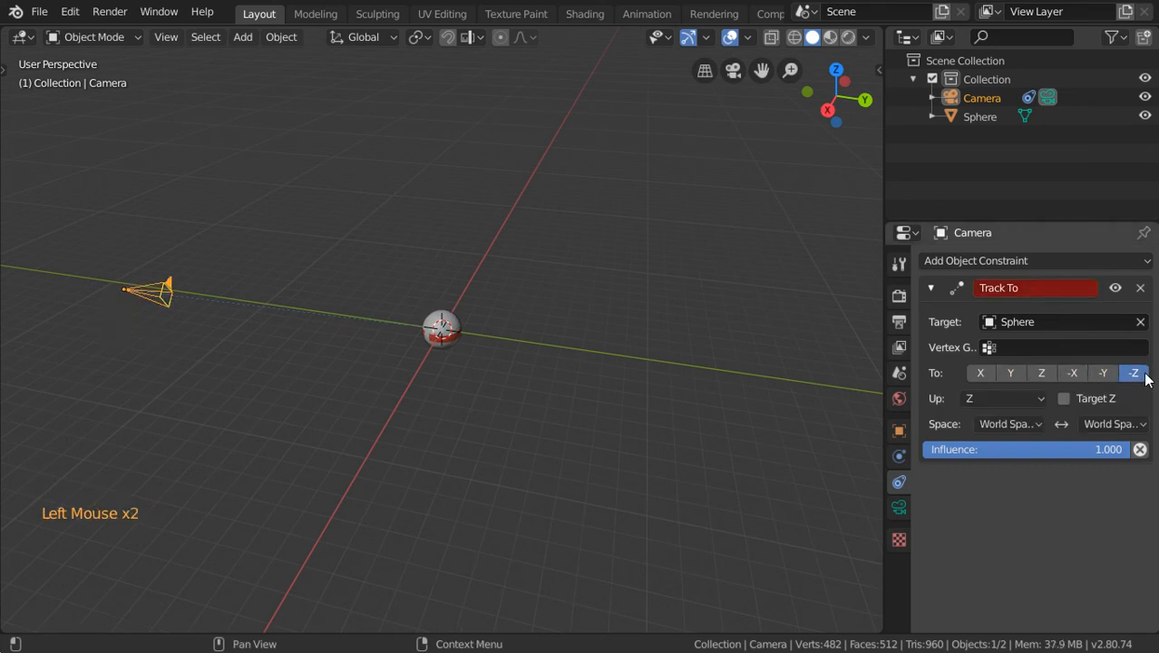
Step: Move the camera to a new position and set the constraint's up axis to Y
{"action": "scroll", "scroll_direction": "down", "scroll_amount": 3}
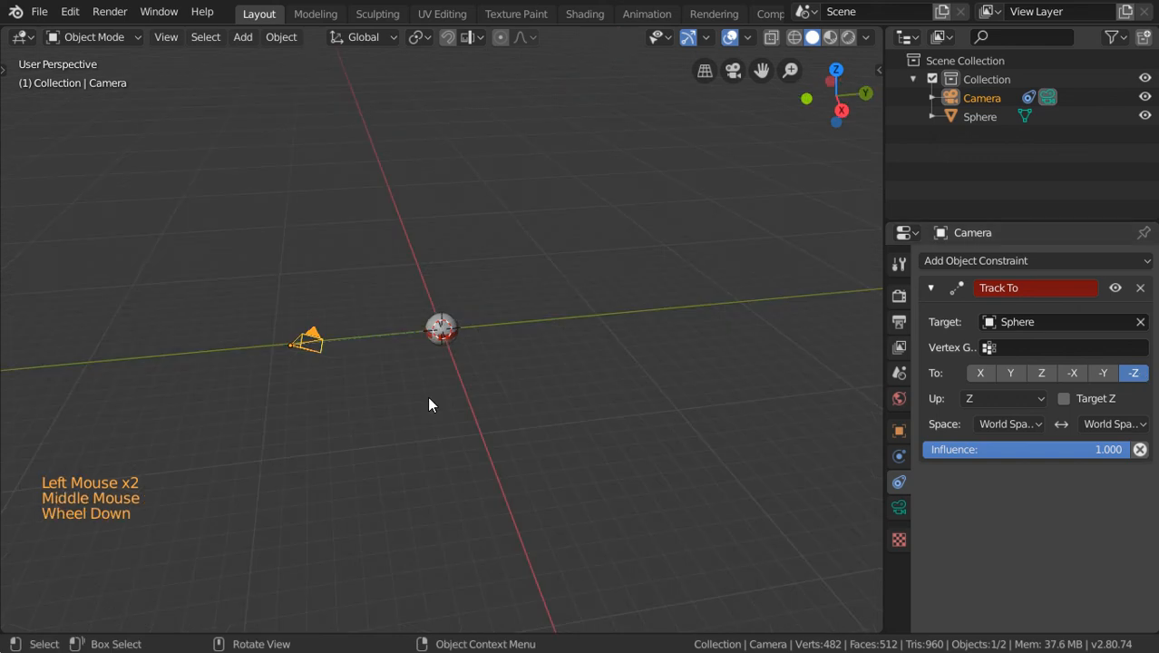
{"action": "key", "text": "g"}
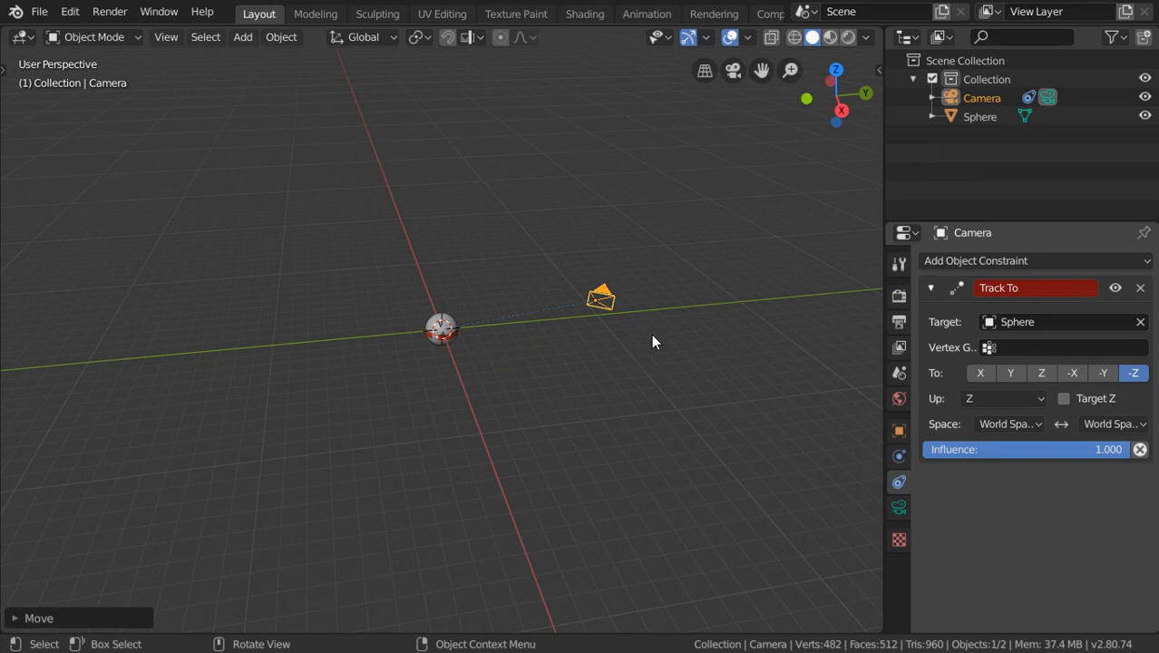
{"action": "scroll", "scroll_direction": "up", "scroll_amount": 3}
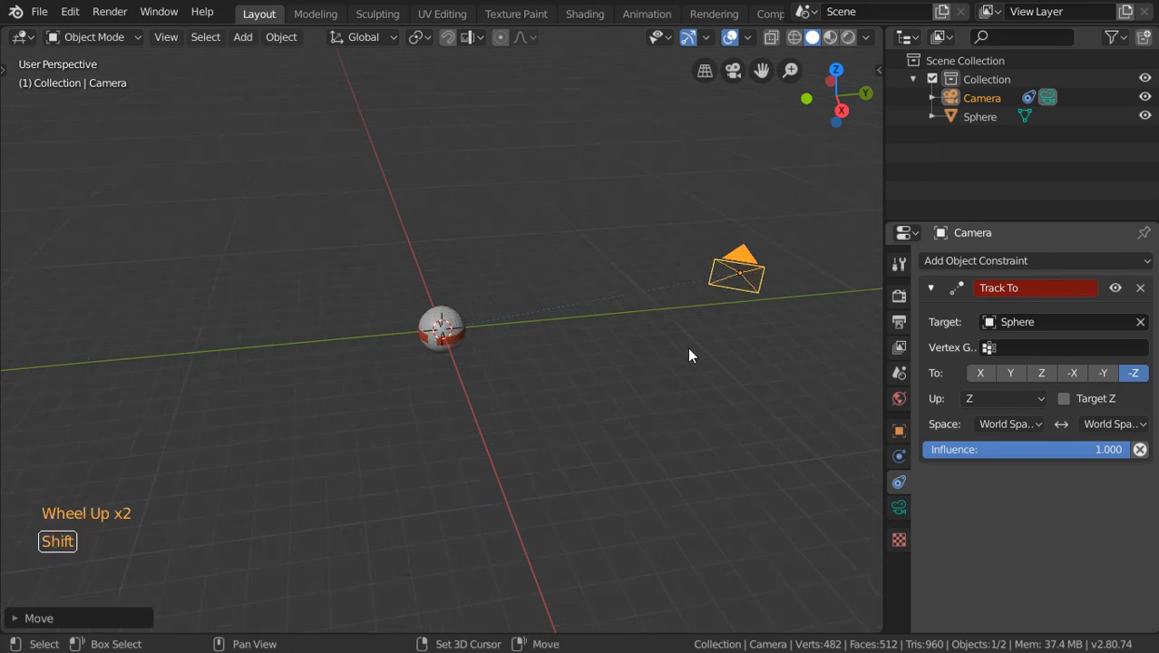
{"action": "left_click", "coordinate": [1002, 399]}
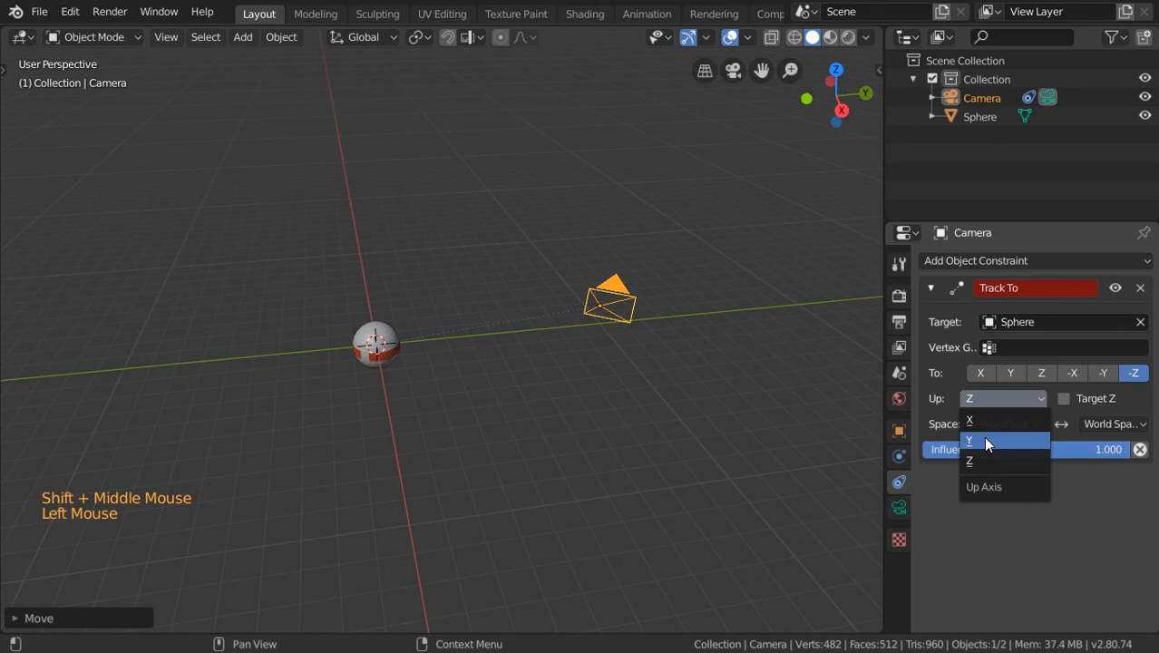
{"action": "left_click", "coordinate": [969, 440]}
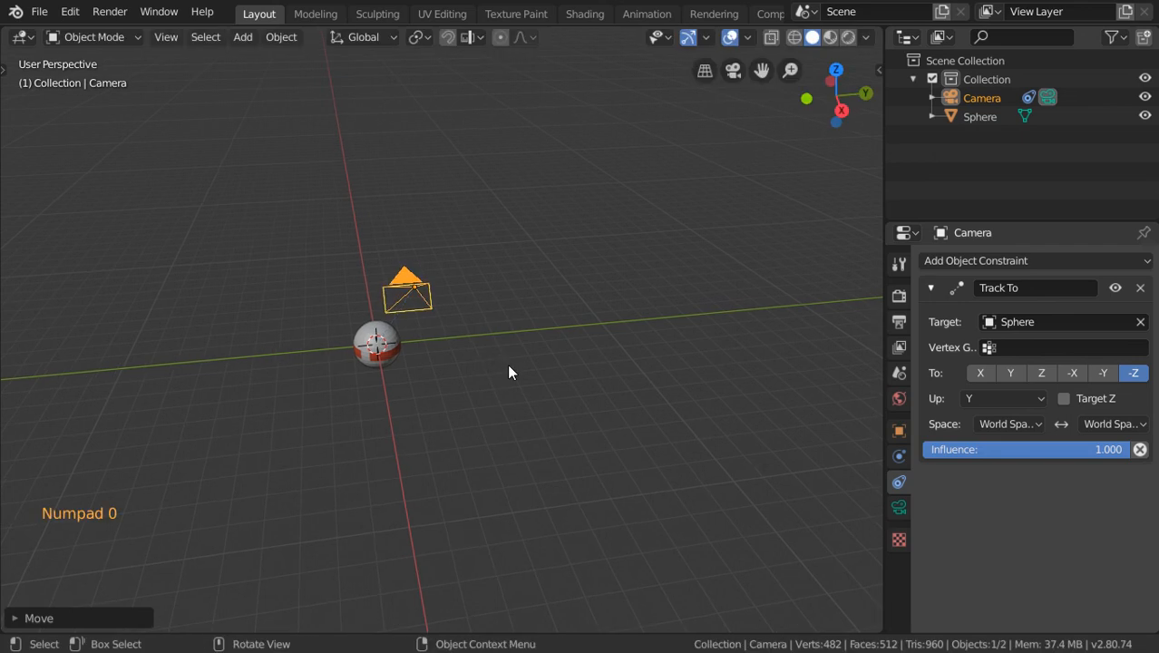
Step: Look through the camera, zoom out to frame the sphere, then return to a top-down view
{"action": "key", "text": "KP_0"}
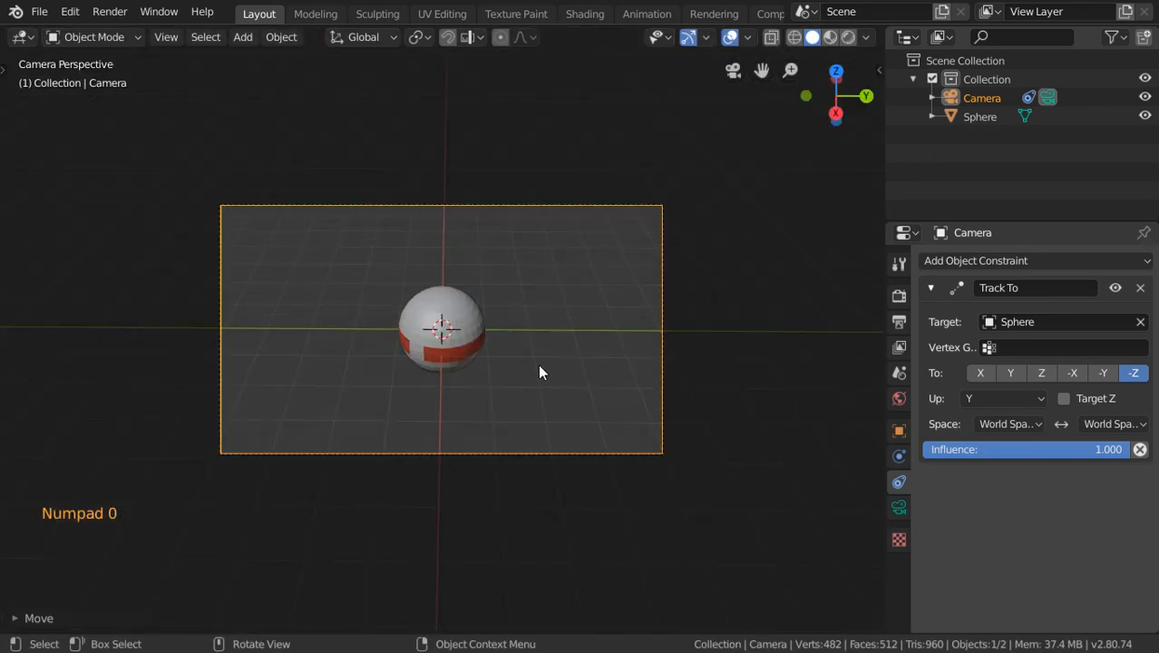
{"action": "mouse_move", "coordinate": [515, 359]}
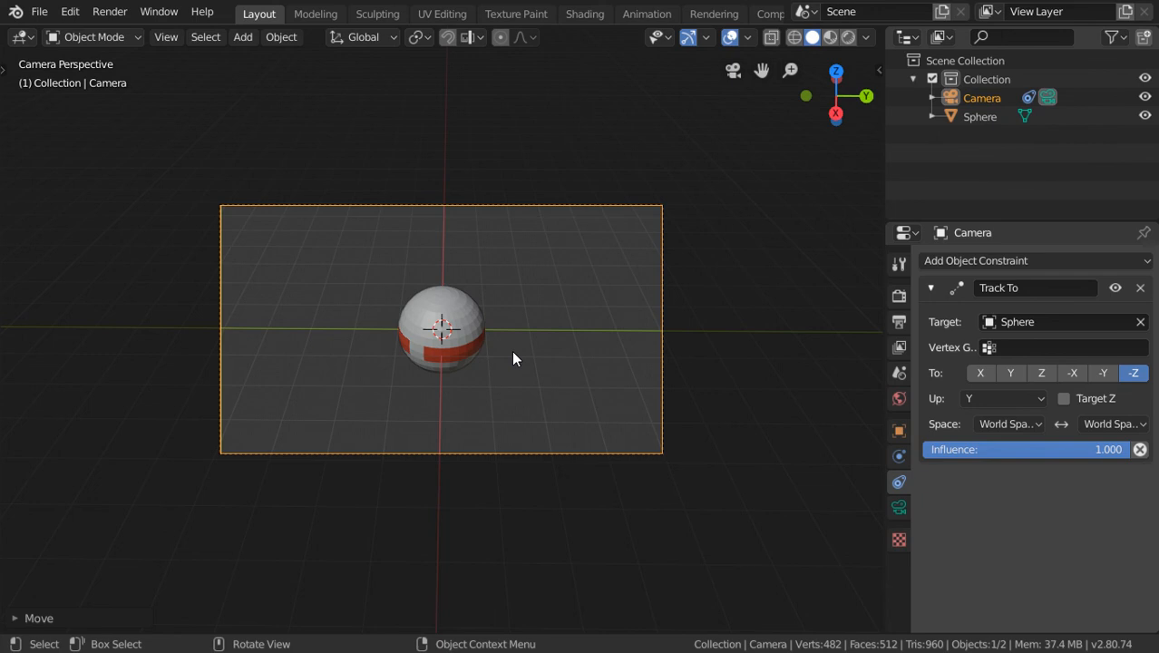
{"action": "scroll", "scroll_direction": "down", "scroll_amount": 3}
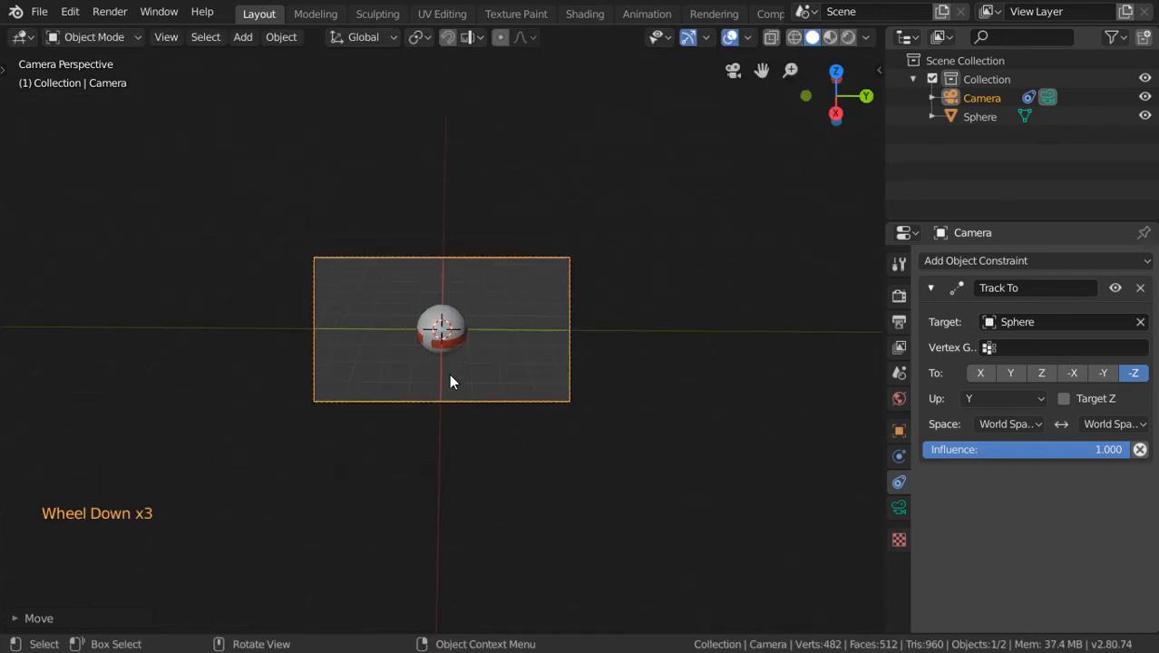
{"action": "key", "text": "KP_0"}
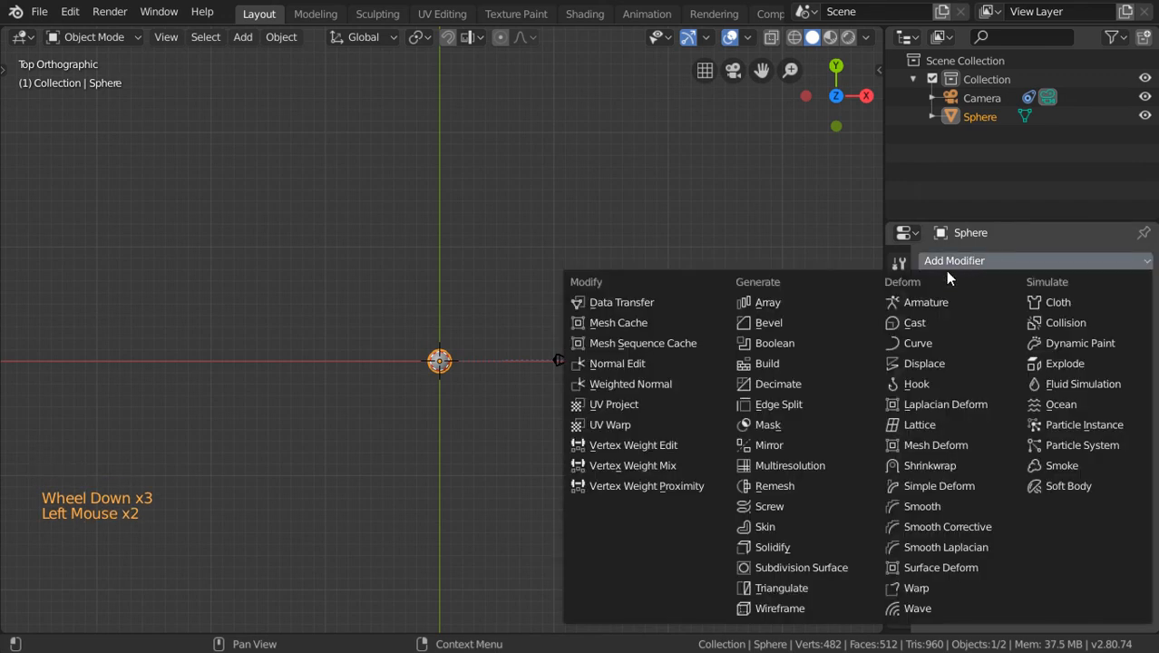
Step: Stack three Array modifiers on the sphere: count 7, offset 1.5, then a 10-layer Z array
{"action": "left_click", "coordinate": [768, 301]}
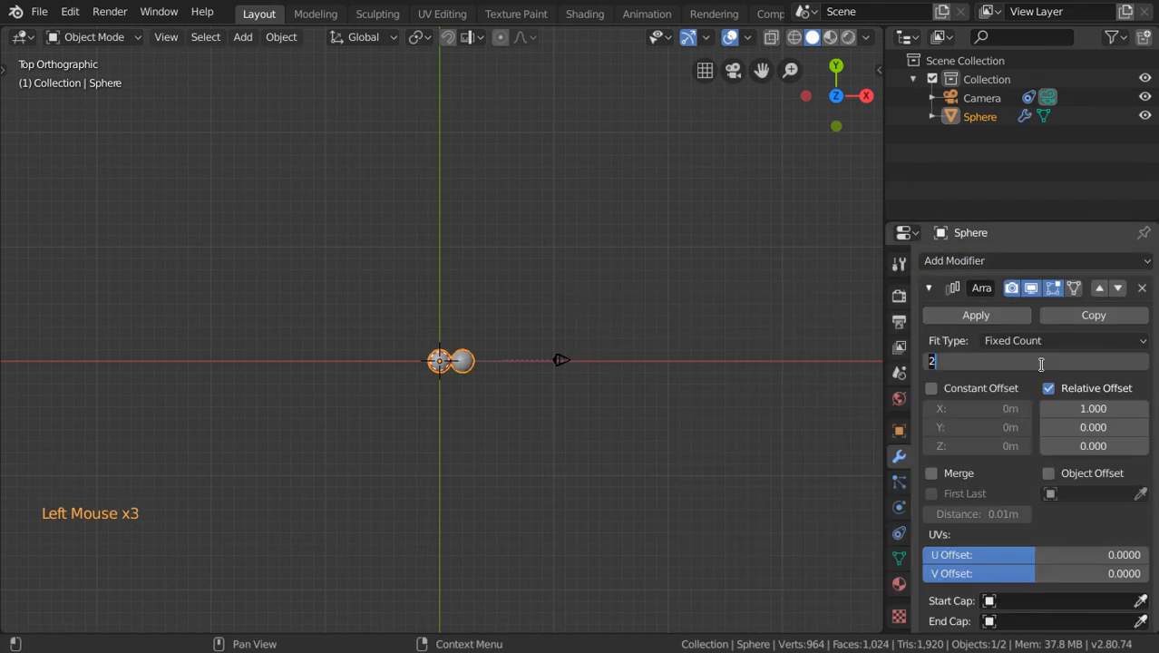
{"action": "type", "text": "7"}
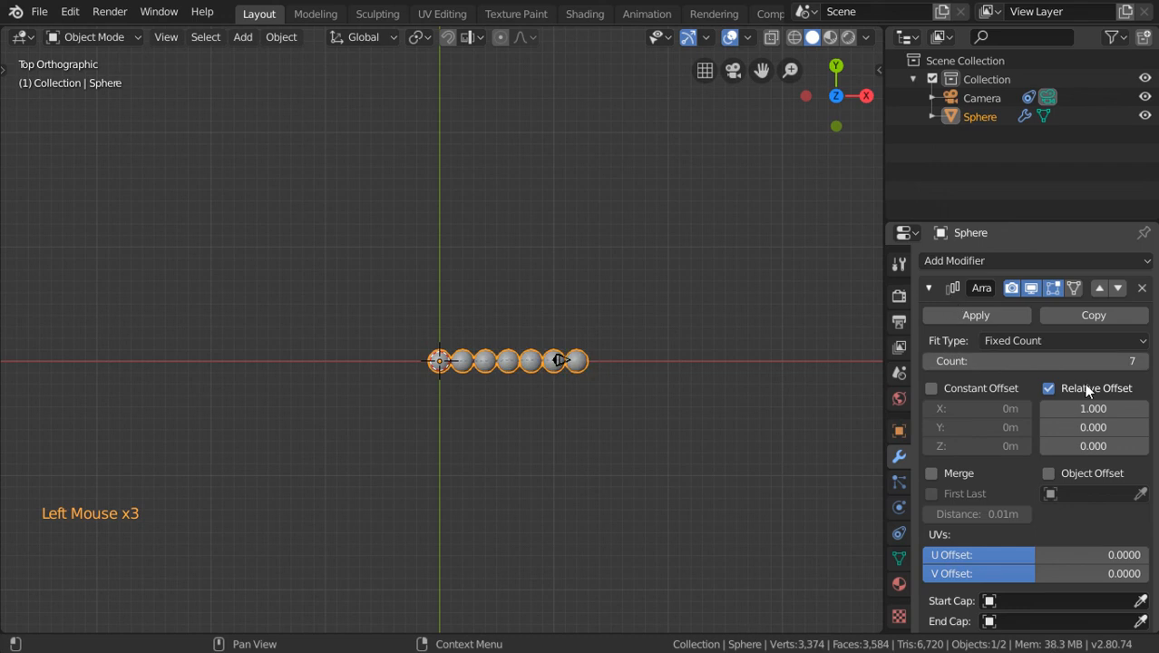
{"action": "type", "text": "1.5"}
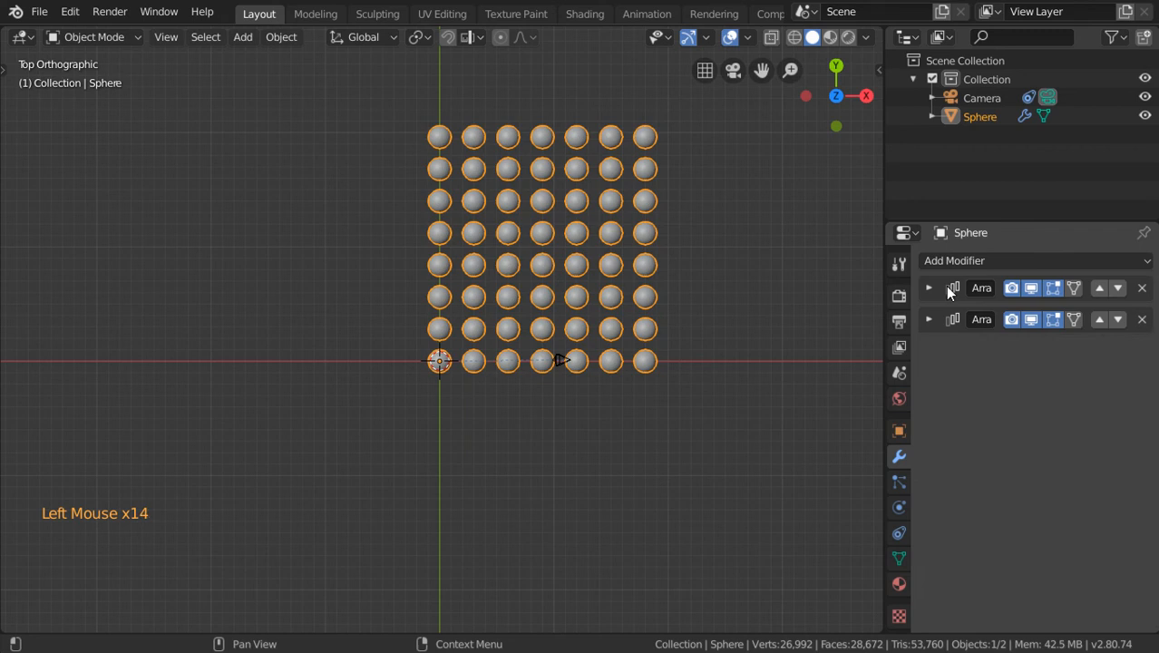
{"action": "left_click", "coordinate": [1034, 261]}
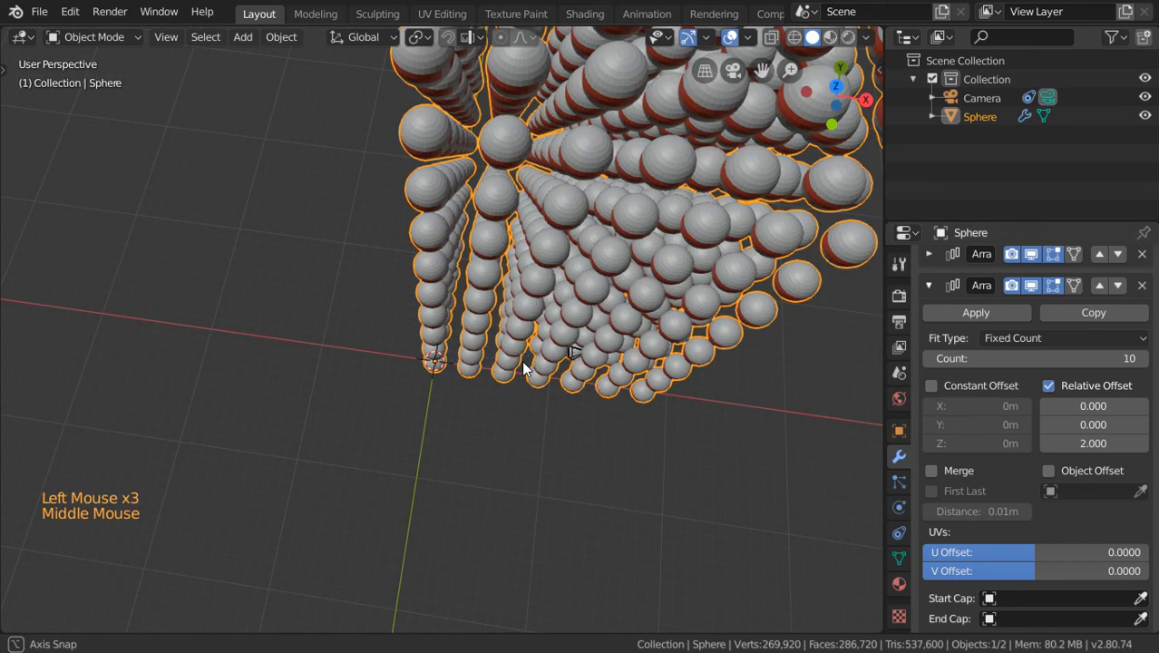
{"action": "scroll", "scroll_direction": "down", "scroll_amount": 3}
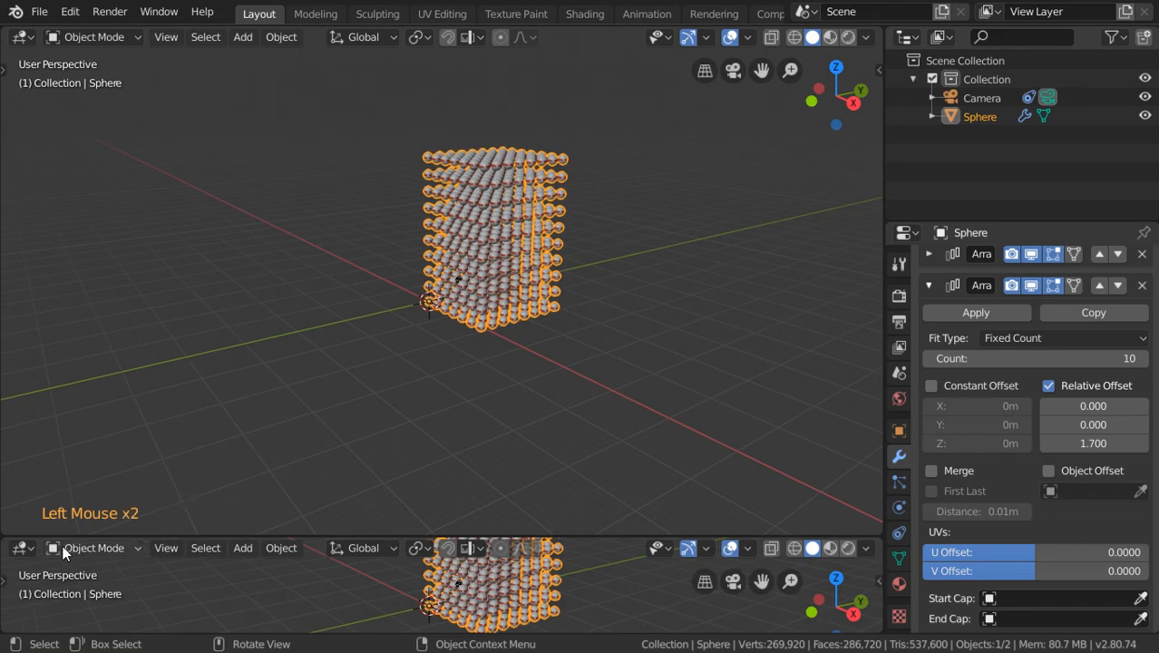
Step: Turn the lower area into a Timeline editor for frames 1–100
{"action": "left_click", "coordinate": [22, 548]}
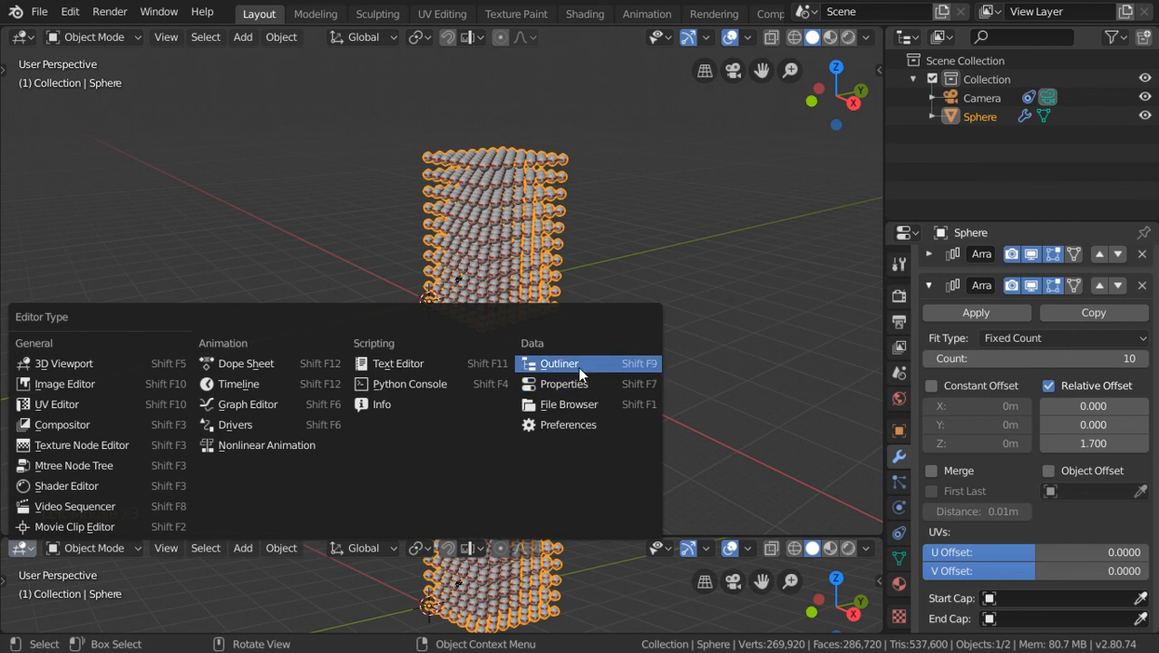
{"action": "mouse_move", "coordinate": [571, 363]}
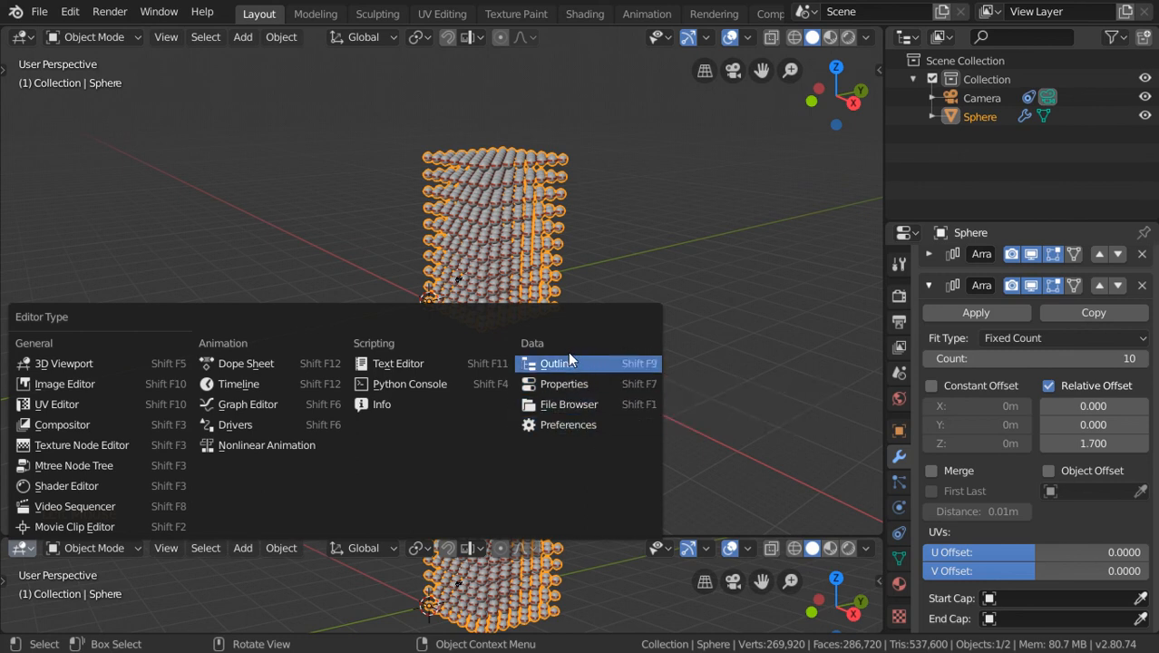
{"action": "left_click", "coordinate": [239, 385]}
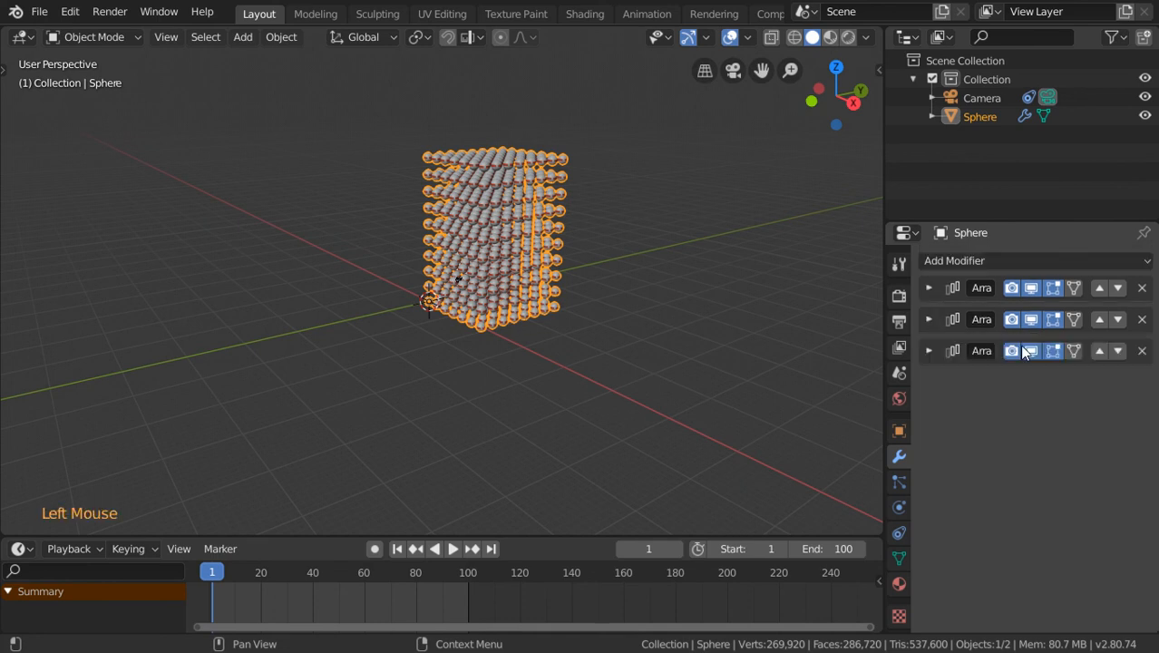
Step: Keyframe the third Array count from 1 at frame 1 to 12 at frame 100
{"action": "left_click", "coordinate": [929, 352]}
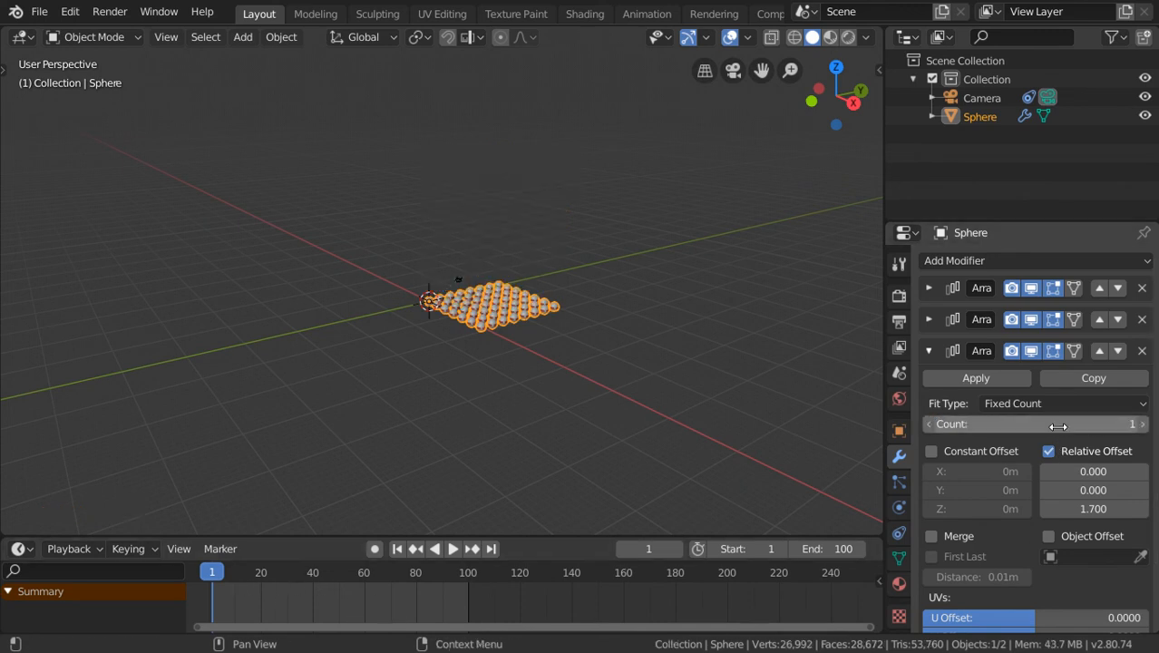
{"action": "mouse_move", "coordinate": [1026, 424]}
{"action": "type", "text": "0"}
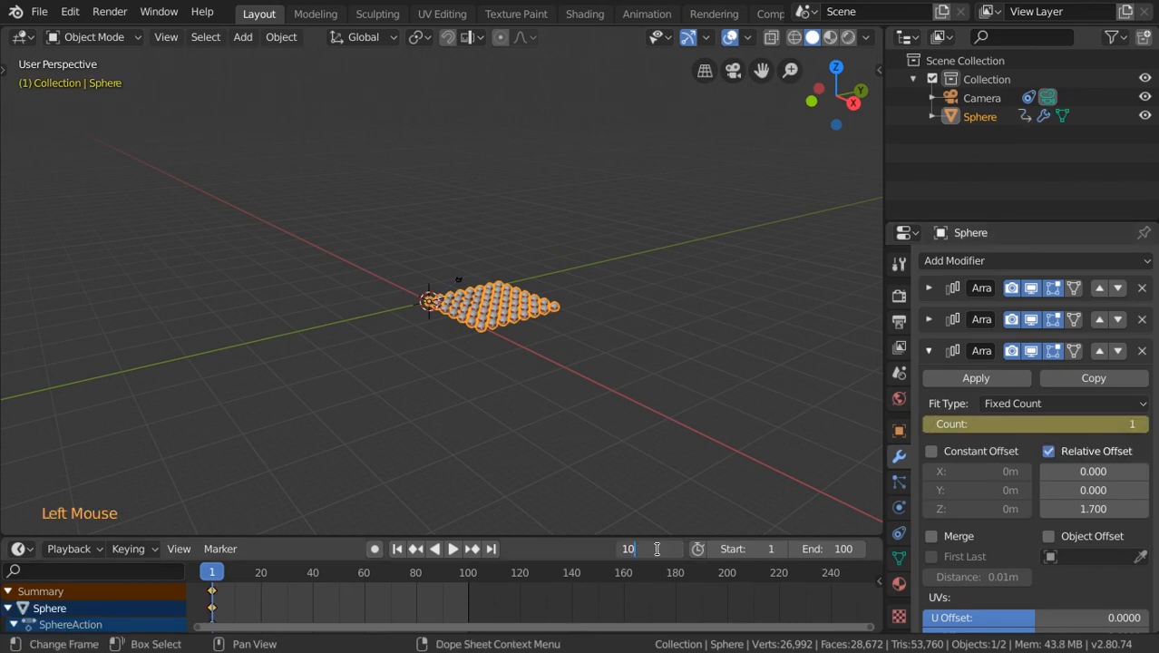
{"action": "left_click", "coordinate": [490, 548]}
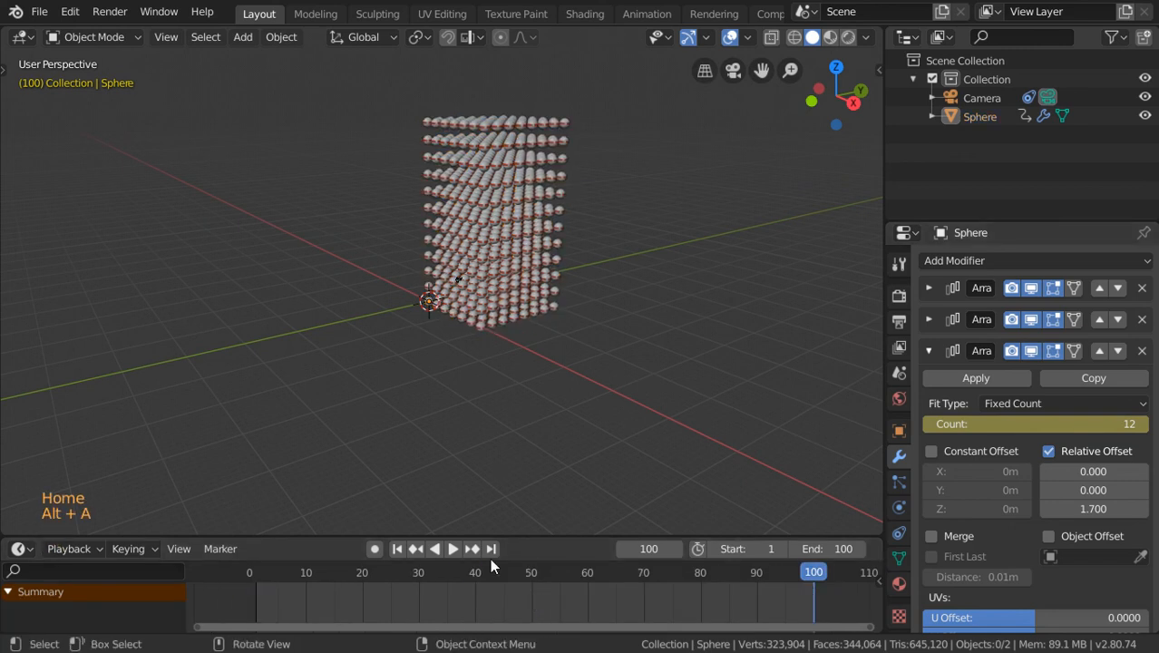
{"action": "left_click", "coordinate": [452, 548]}
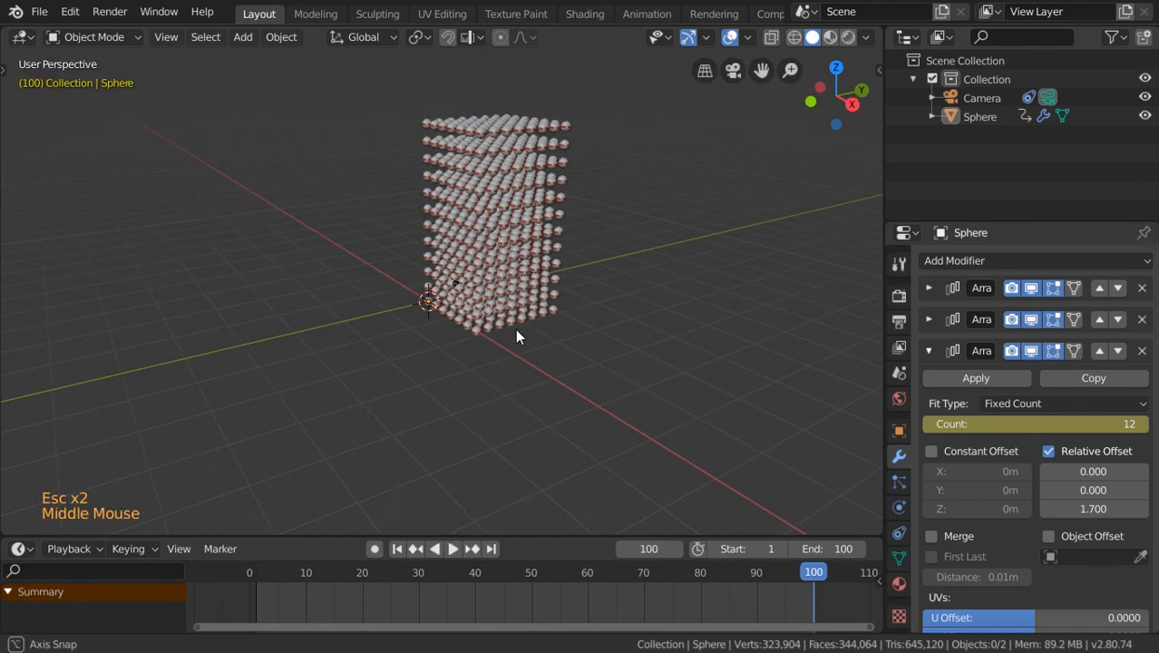
Step: Add a cube beside the sphere grid and scale it up
{"action": "key", "text": "KP_7"}
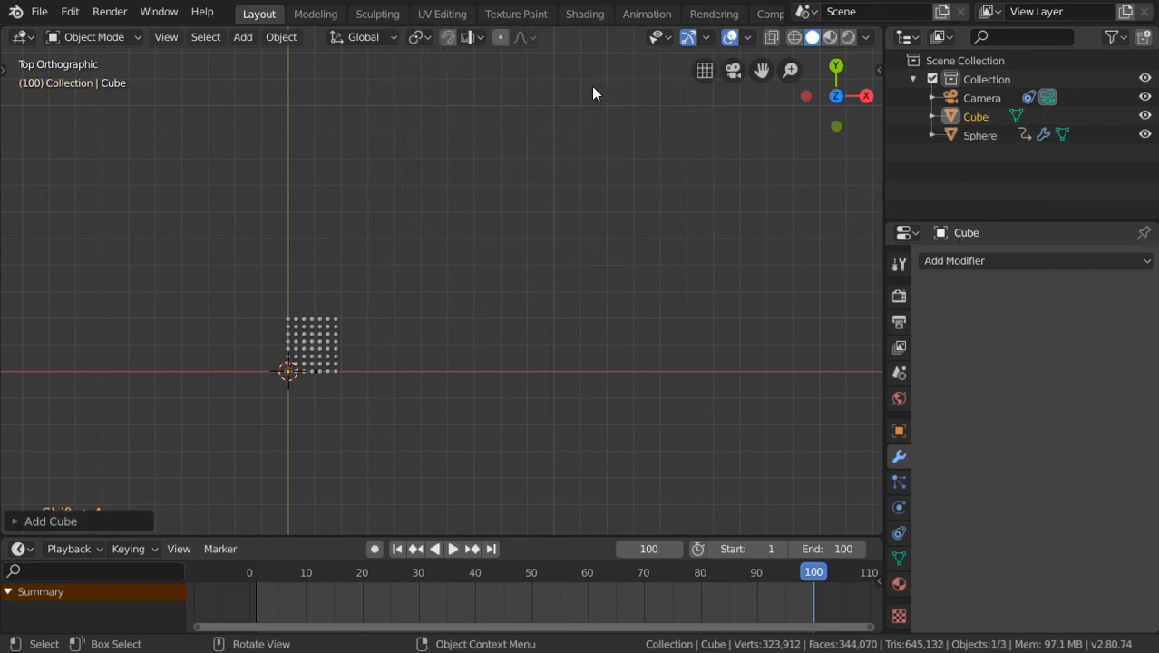
{"action": "left_click_drag", "start_coordinate": [595, 94], "coordinate": [535, 316]}
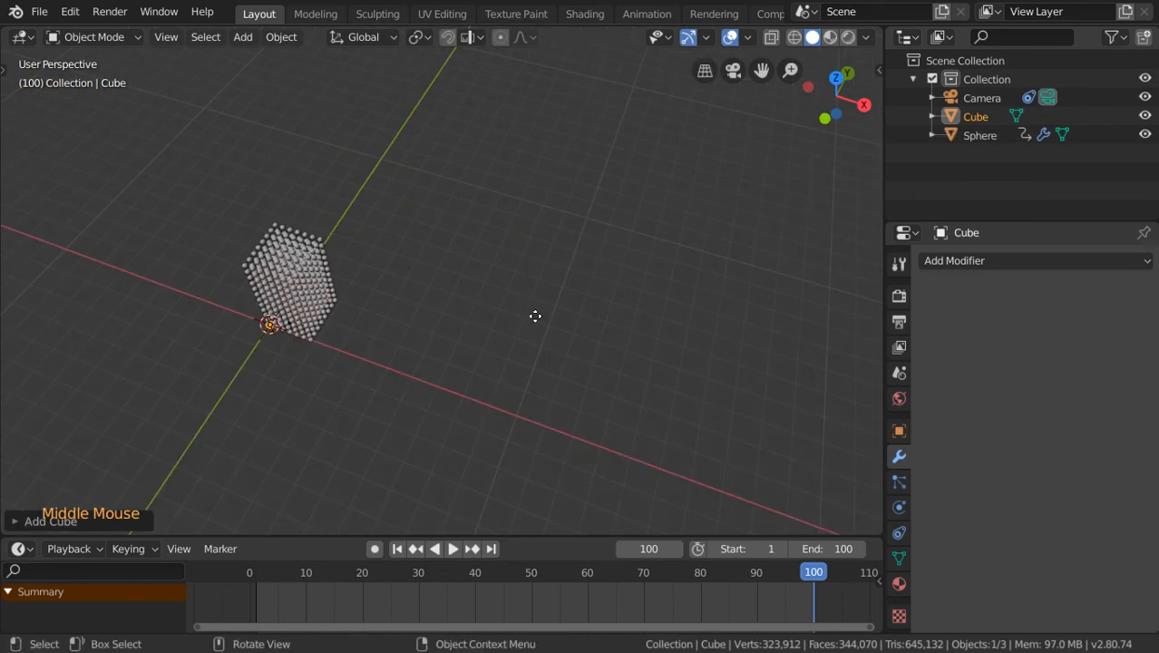
{"action": "key", "text": "s"}
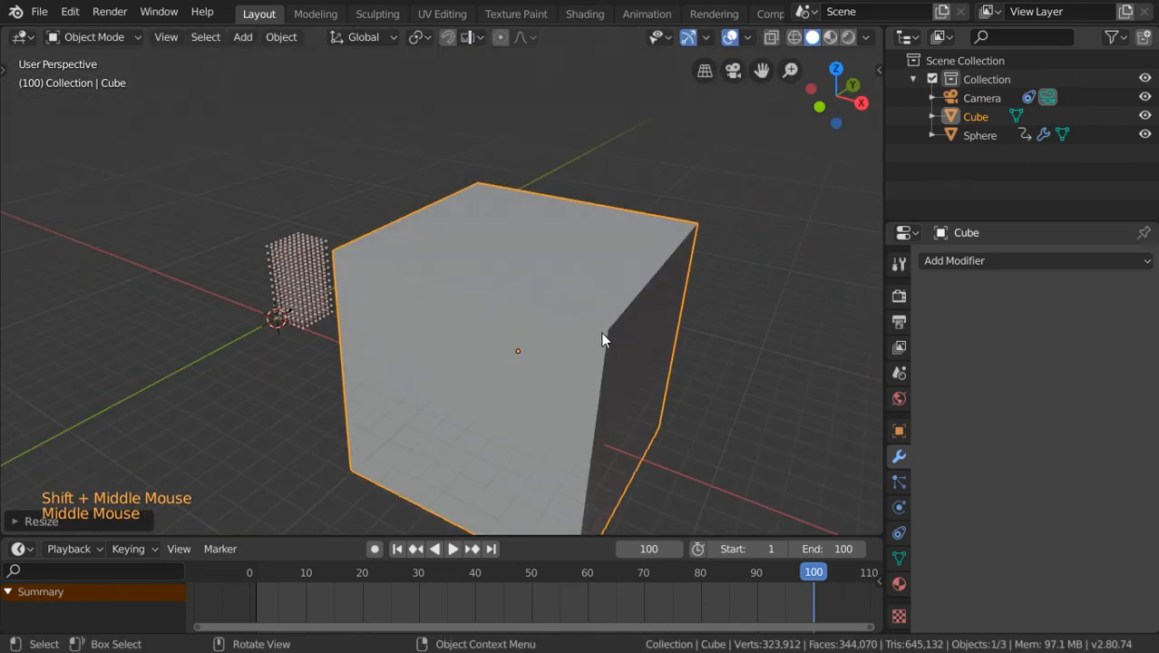
{"action": "key", "text": "Tab"}
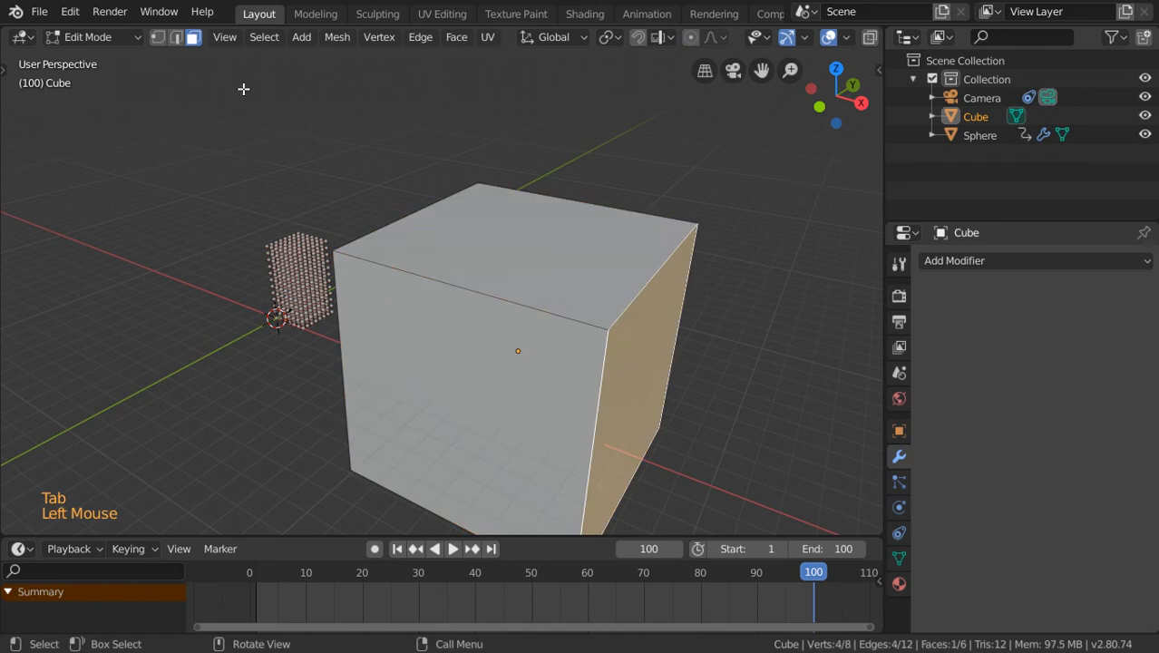
Step: Snap the 3D cursor to the cube's top corner and set the cube's origin to it
{"action": "key", "text": "shift+s"}
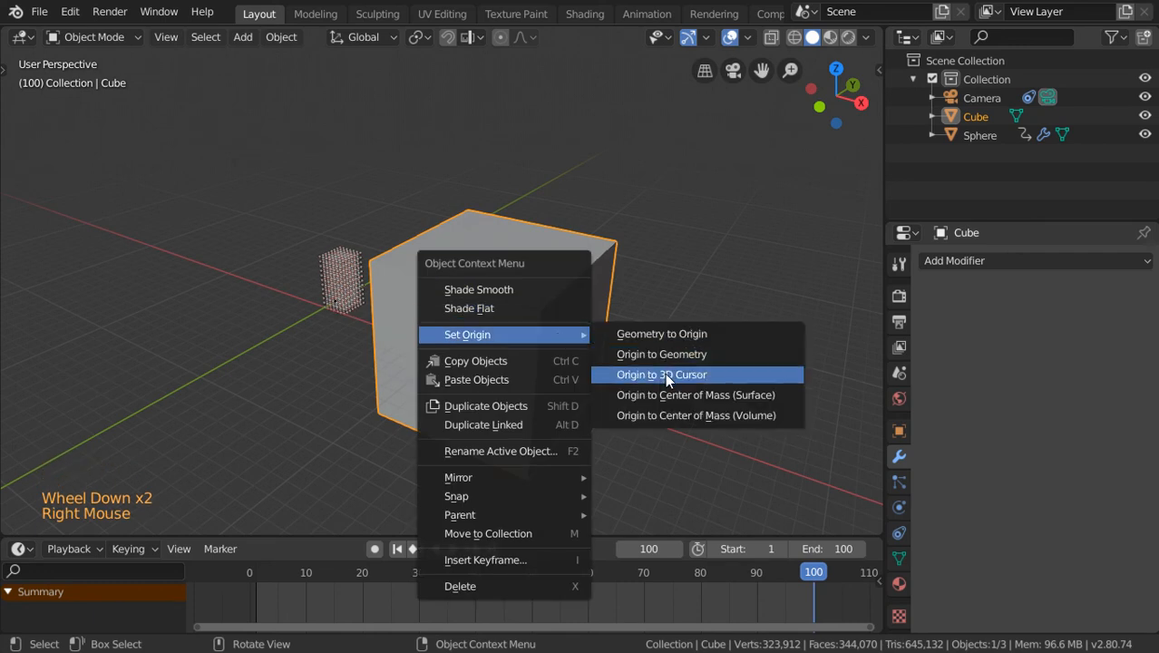
{"action": "left_click", "coordinate": [661, 374]}
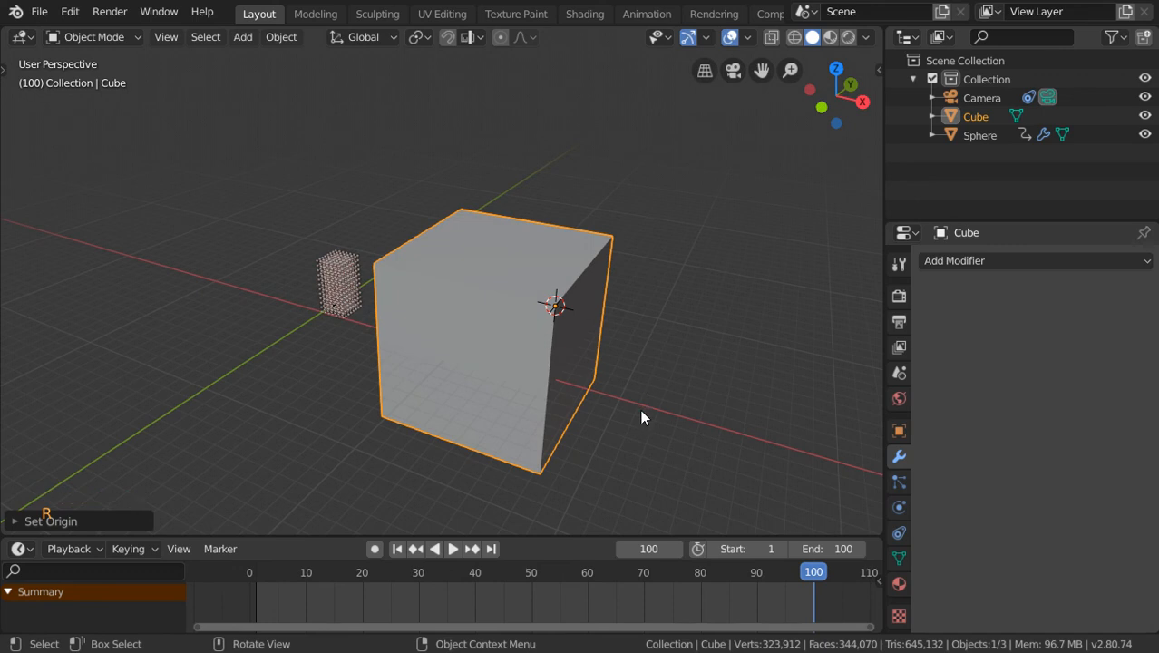
{"action": "key", "text": "r"}
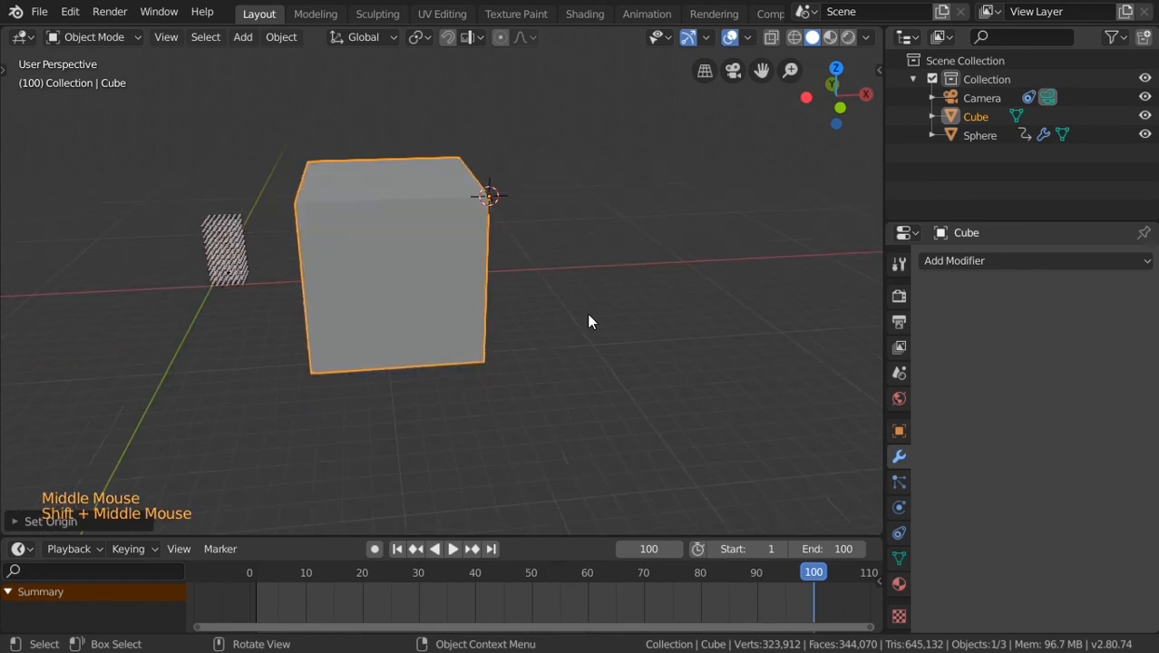
{"action": "mouse_move", "coordinate": [548, 240]}
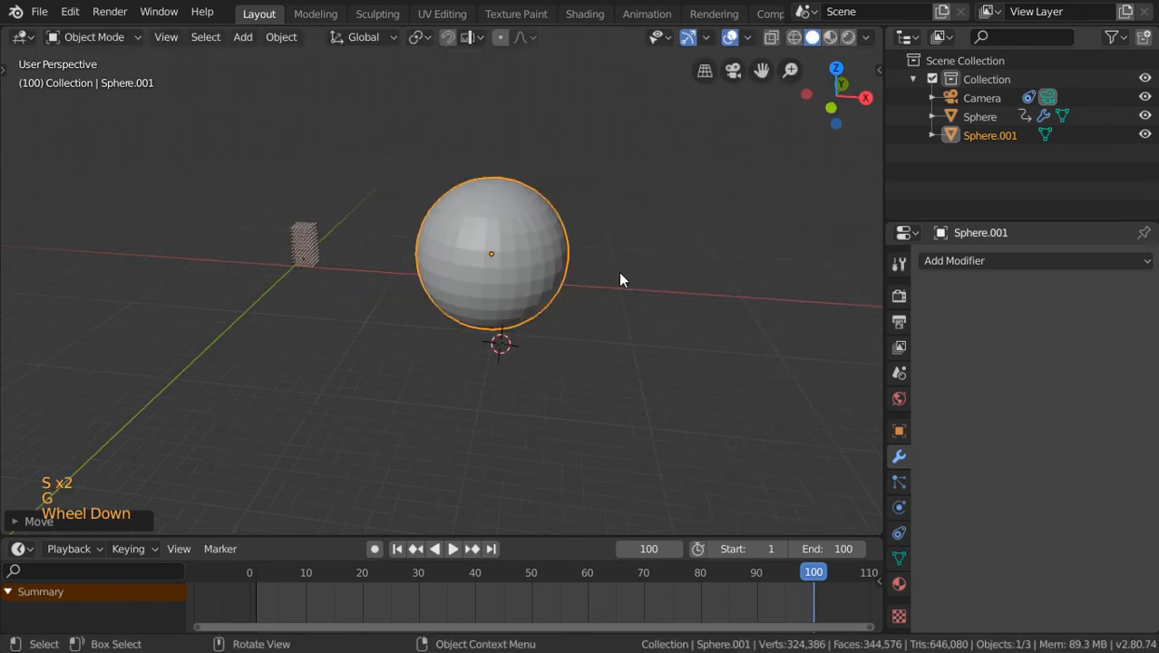
Step: Add a second UV sphere, Sphere.001, and a cylinder to the scene
{"action": "right_click", "coordinate": [621, 280]}
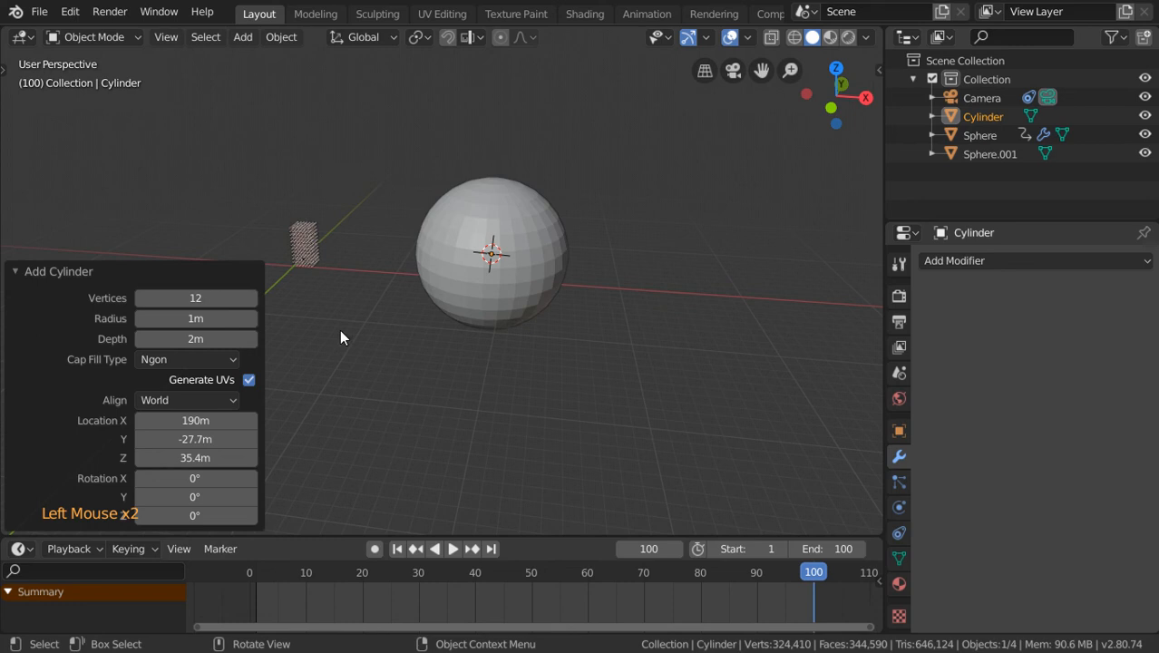
{"action": "scroll", "scroll_direction": "up", "scroll_amount": 3}
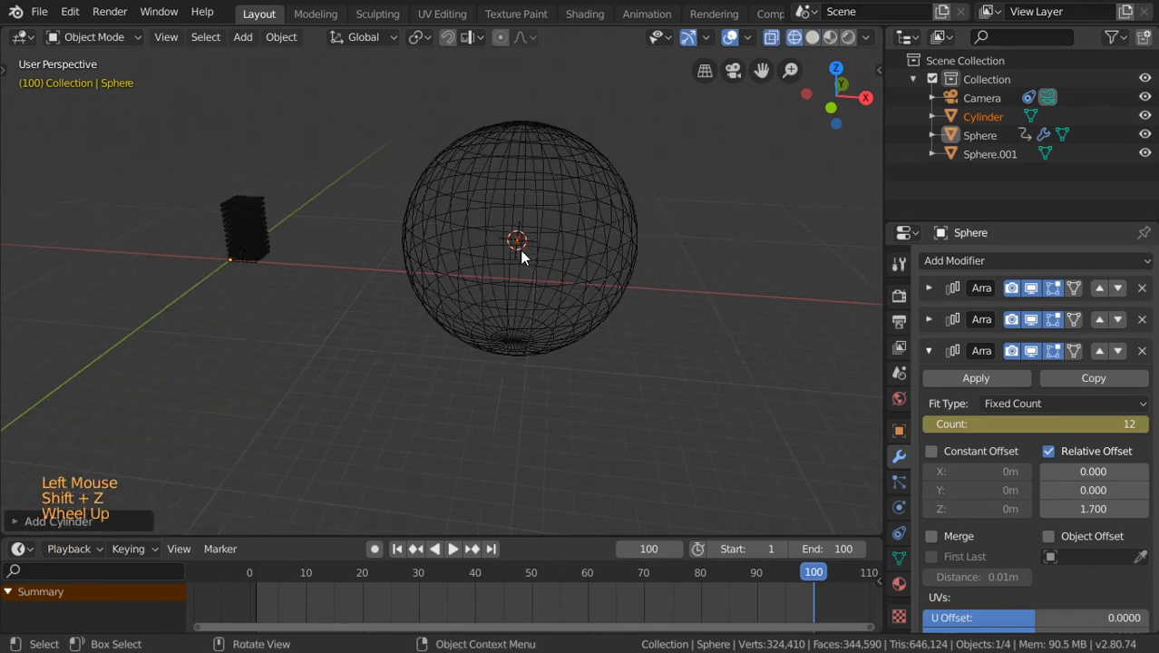
Step: Scale the cylinder and parent it to Sphere.001 with Ctrl+P > Object
{"action": "key", "text": "s"}
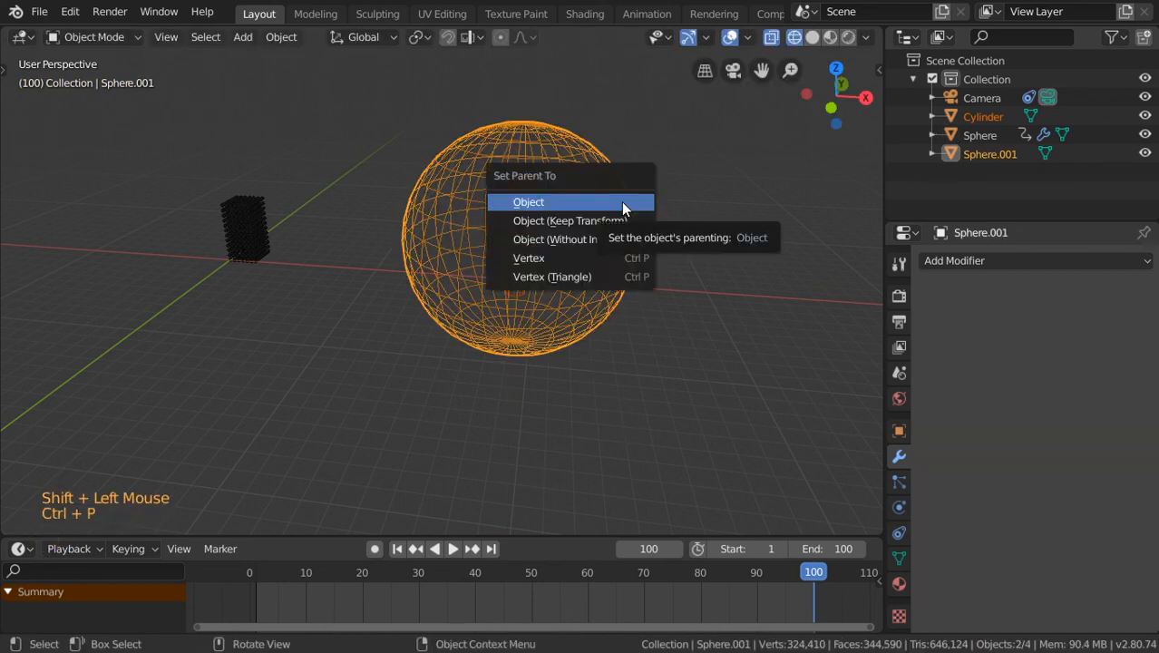
{"action": "left_click", "coordinate": [529, 202]}
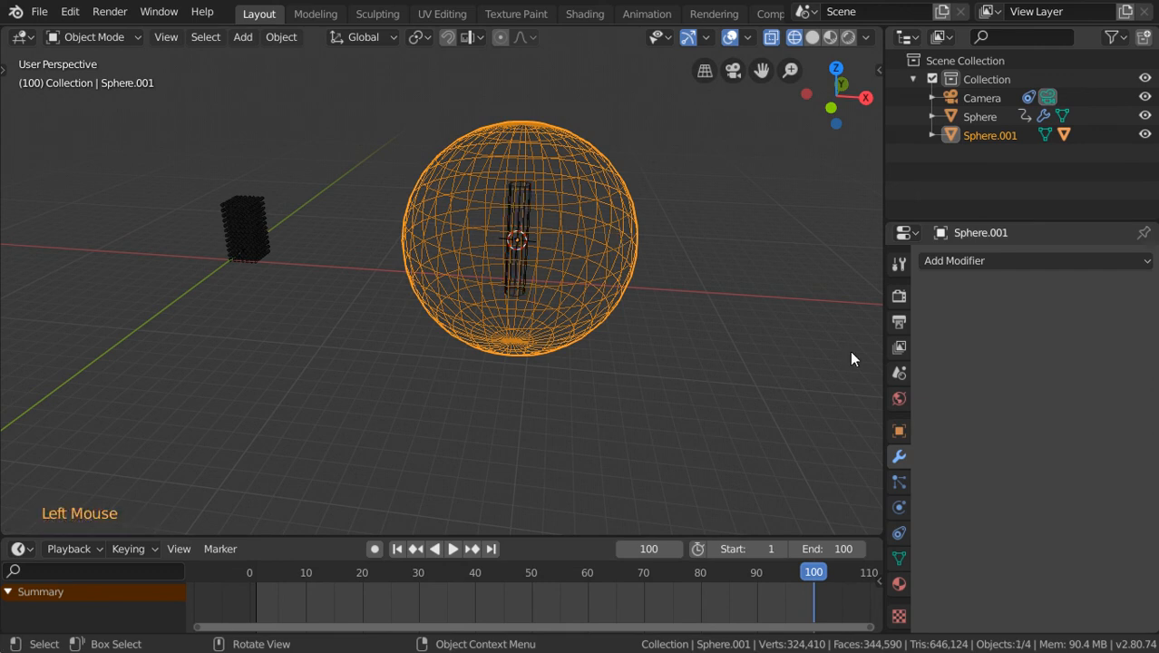
{"action": "mouse_move", "coordinate": [770, 443]}
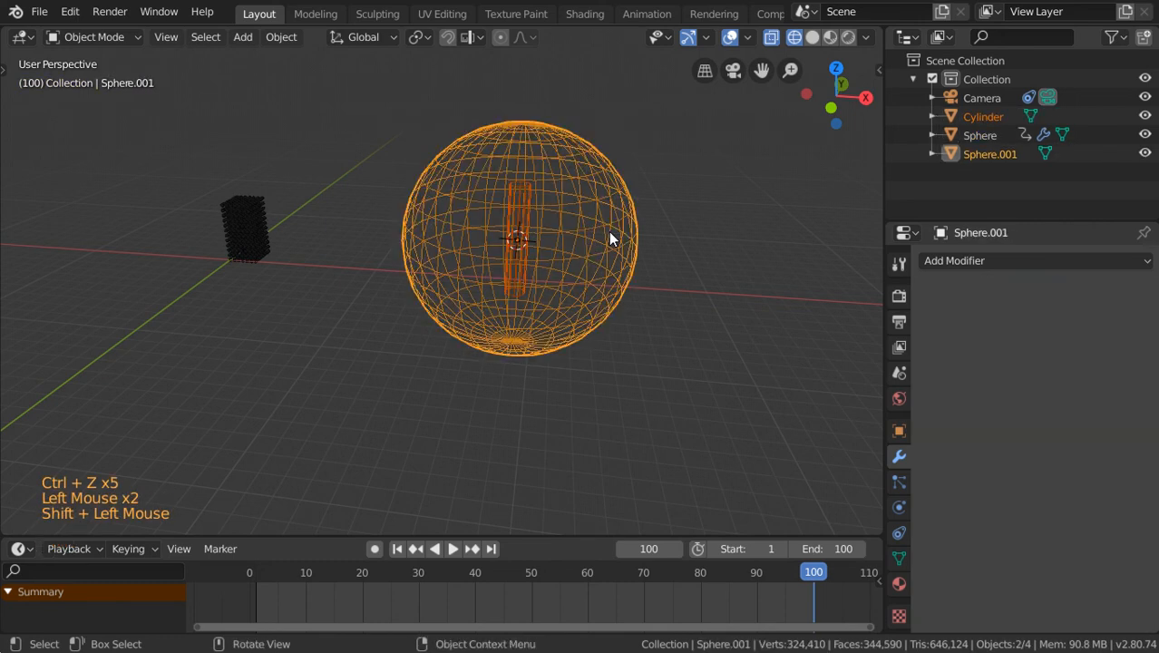
{"action": "key", "text": "ctrl+p"}
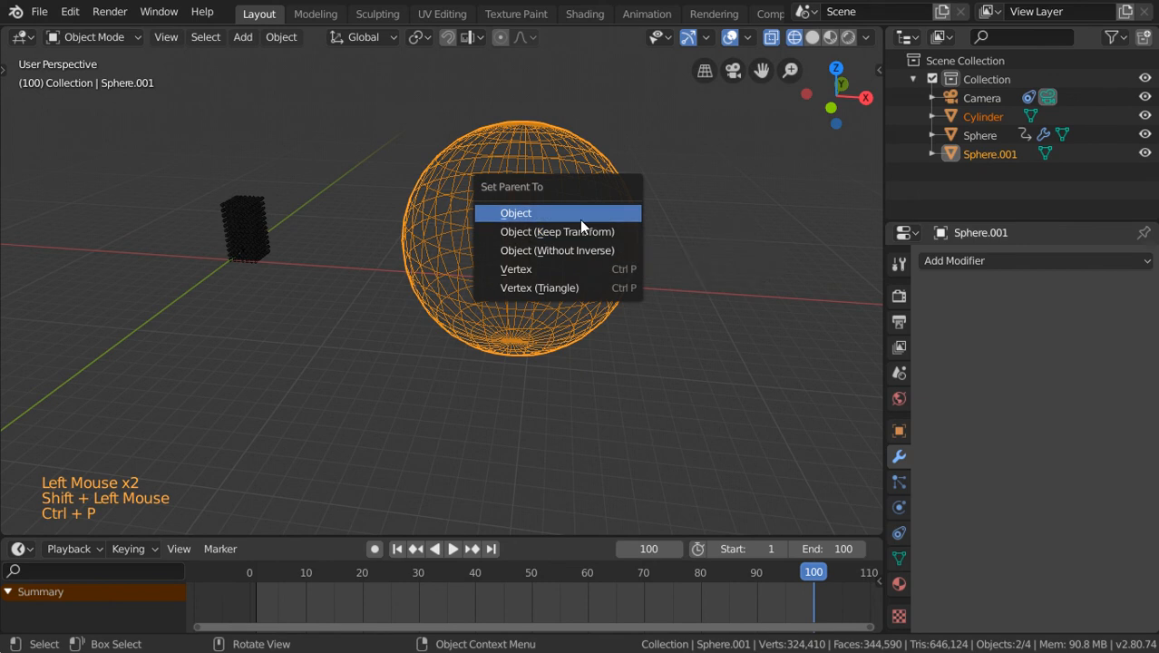
{"action": "left_click", "coordinate": [515, 212]}
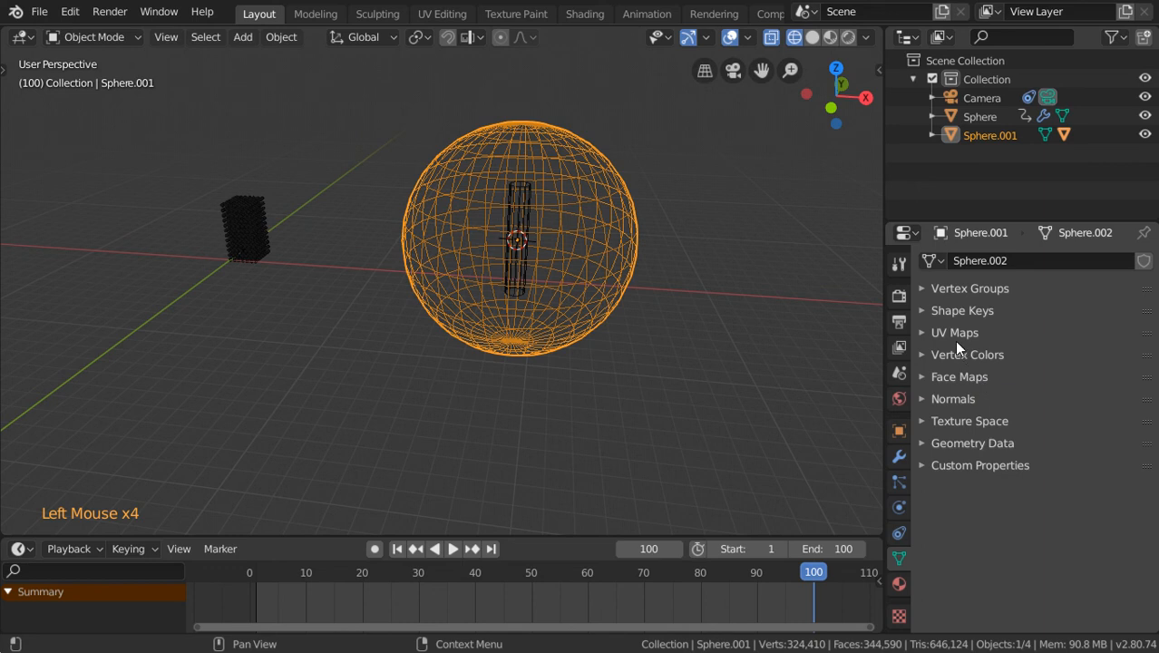
Step: Set Sphere.001 instancing to Faces and apply its rotation and scale
{"action": "left_click", "coordinate": [900, 432]}
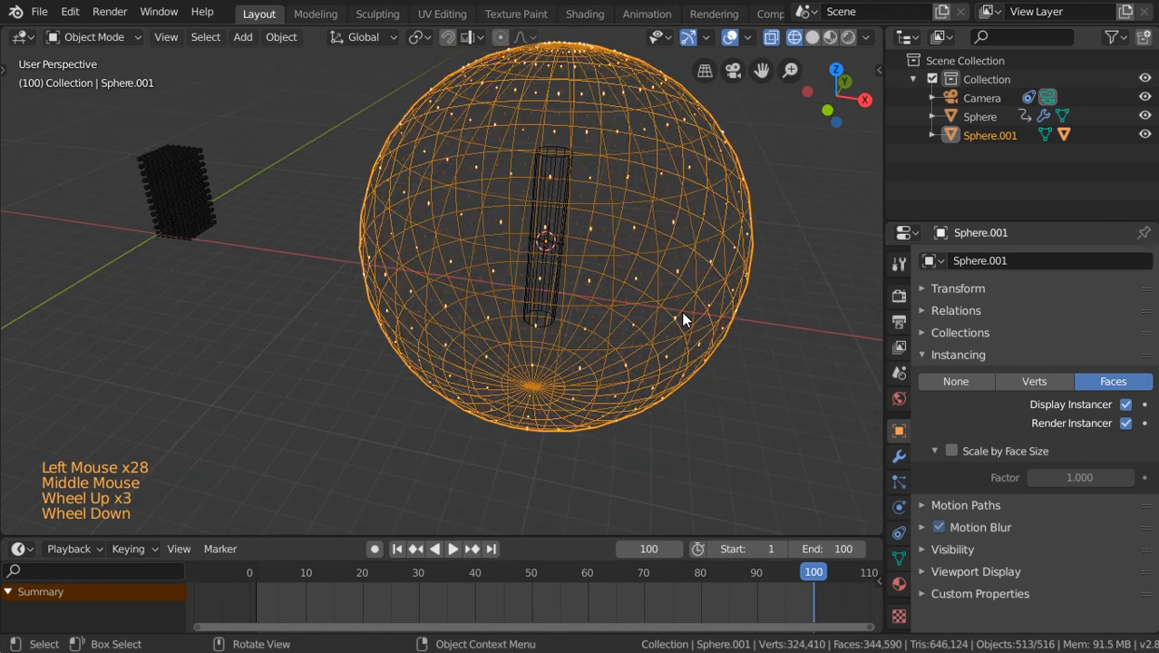
{"action": "left_click", "coordinate": [813, 36]}
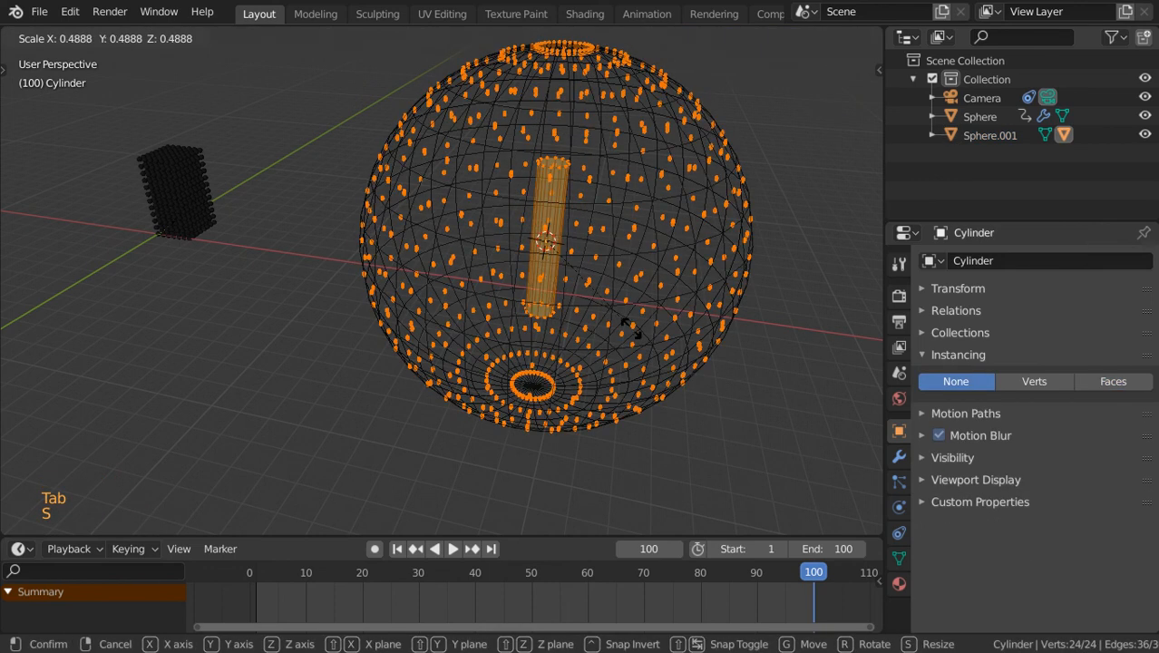
{"action": "key", "text": "ctrl+a"}
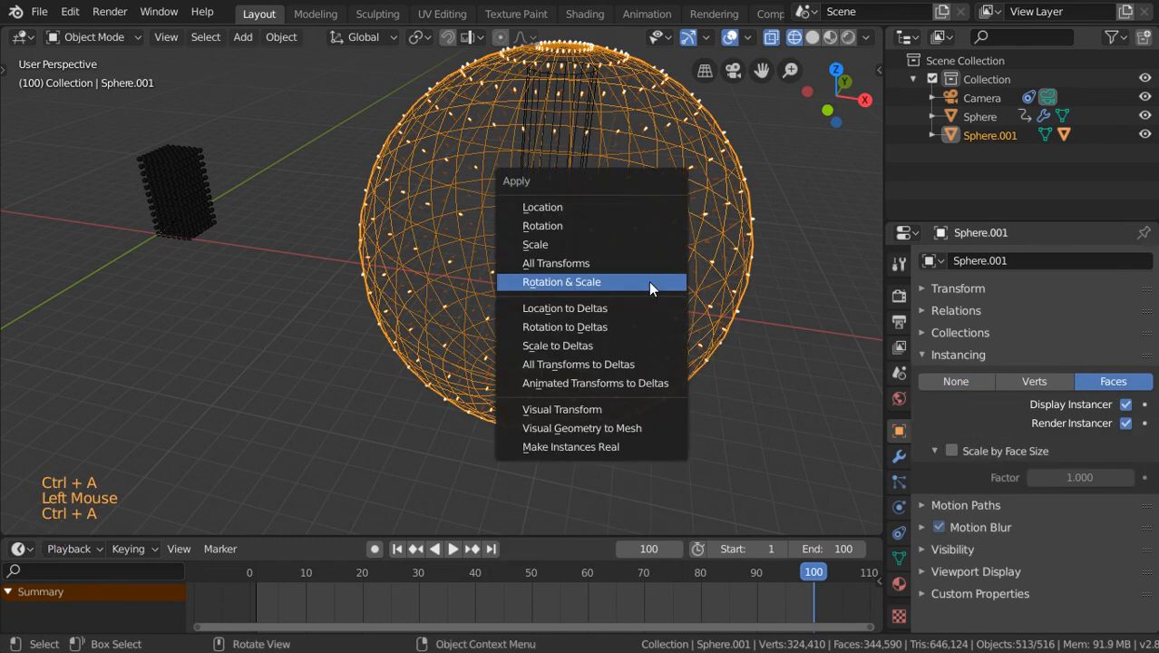
{"action": "left_click", "coordinate": [562, 283]}
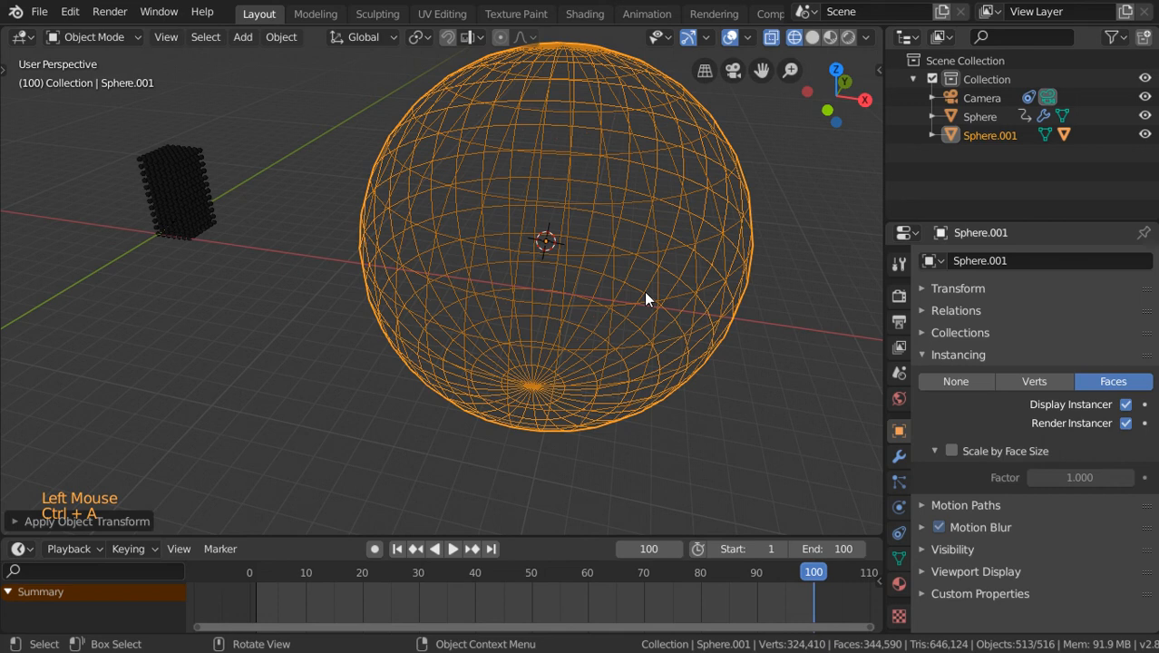
Step: Shrink the cylinder mesh in Edit Mode so all face instances resize
{"action": "key", "text": "Tab"}
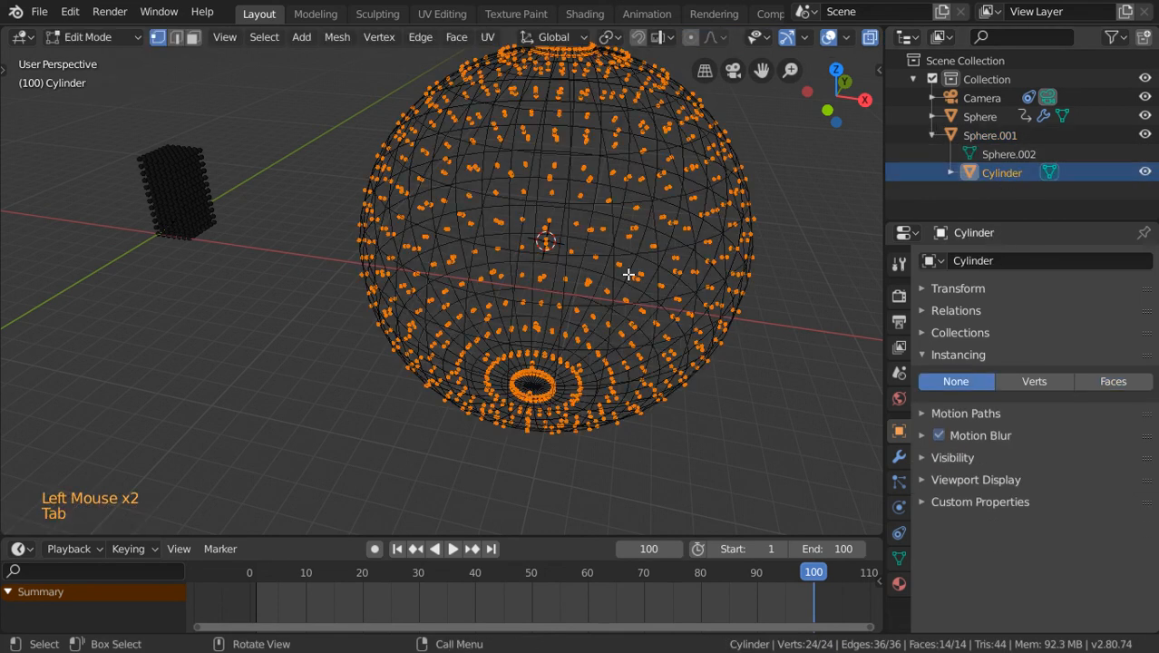
{"action": "key", "text": "s"}
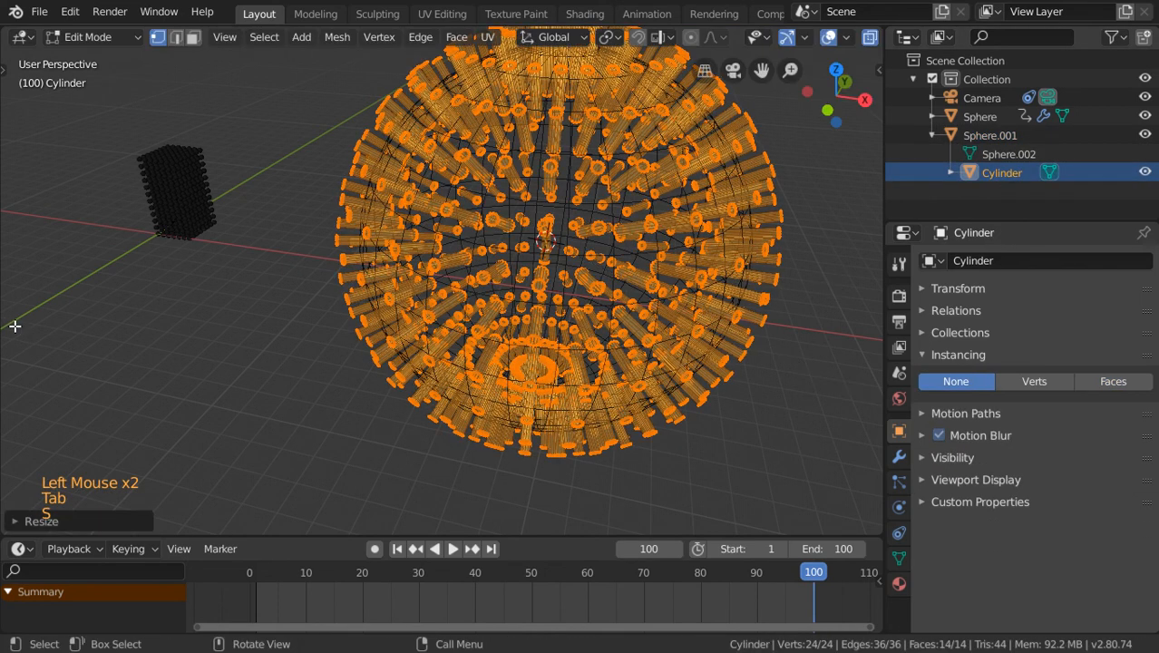
{"action": "key", "text": "Tab"}
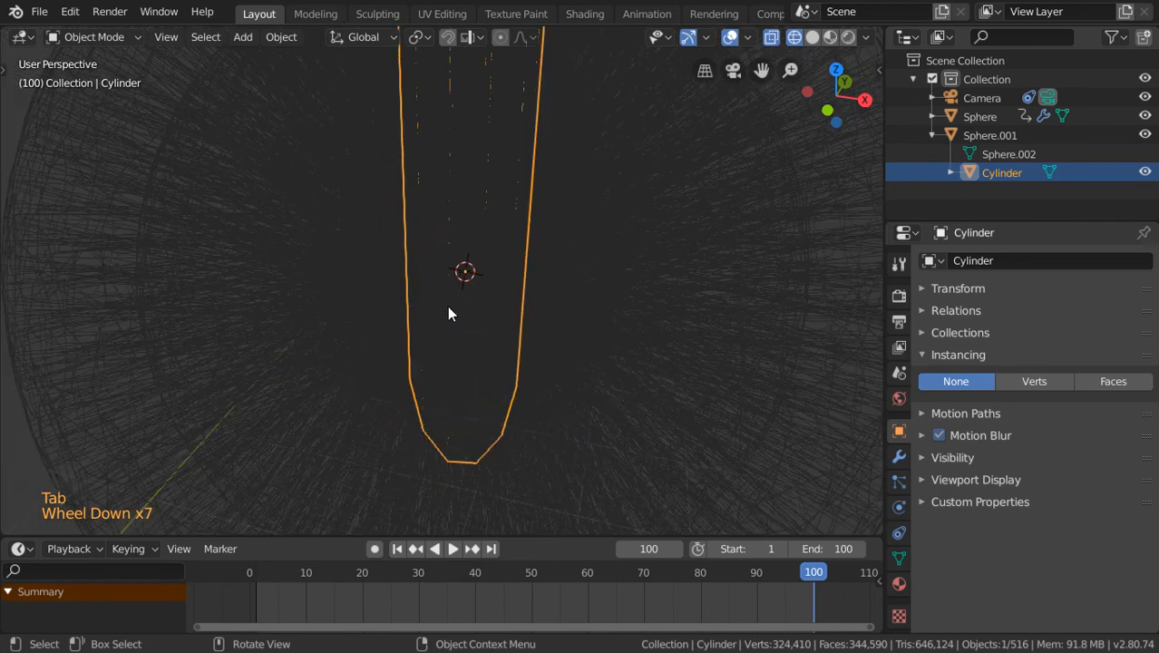
{"action": "scroll", "scroll_direction": "down", "scroll_amount": 3}
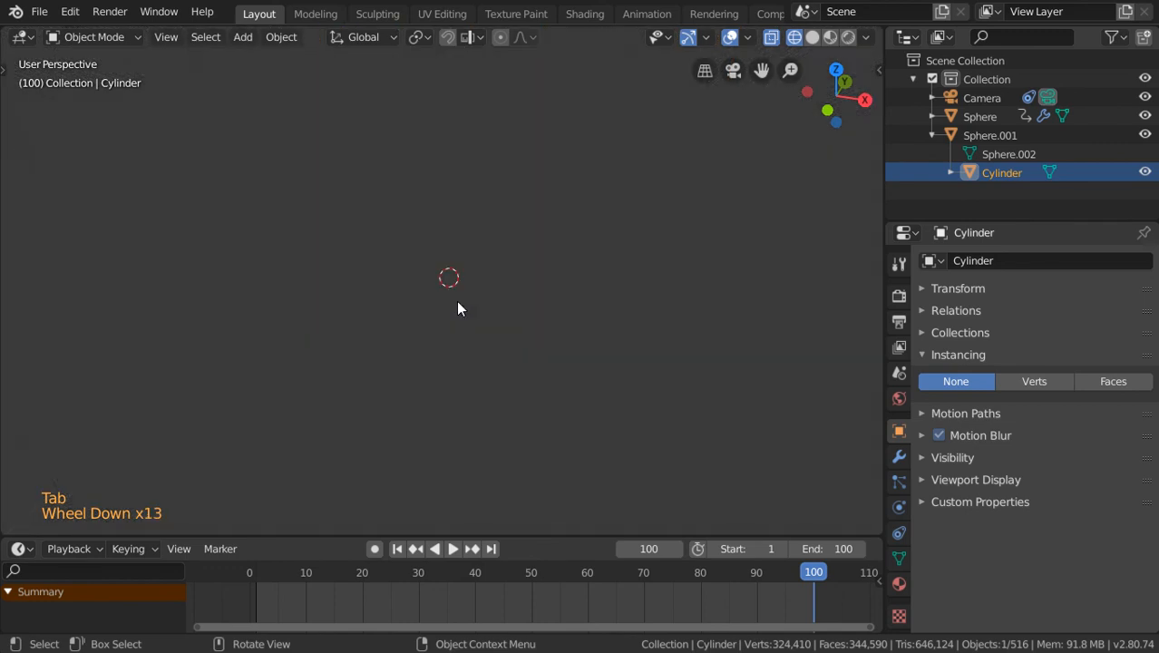